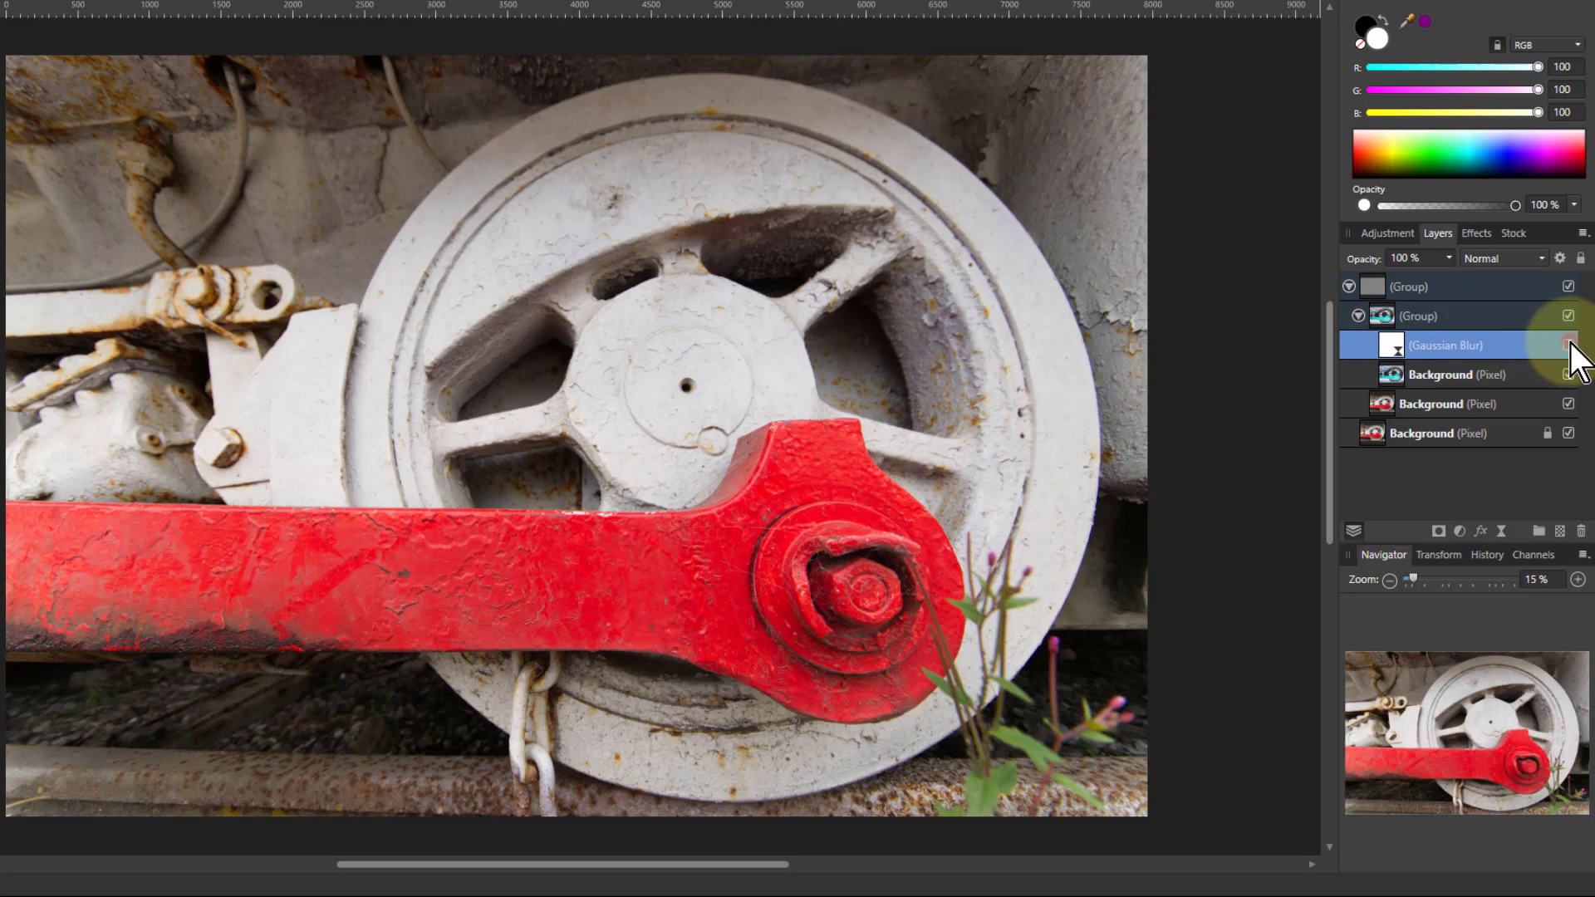
Step: Adjust the high-pass Gaussian blur radius, then reach the outer group's blend mode list
double_click(1445, 345)
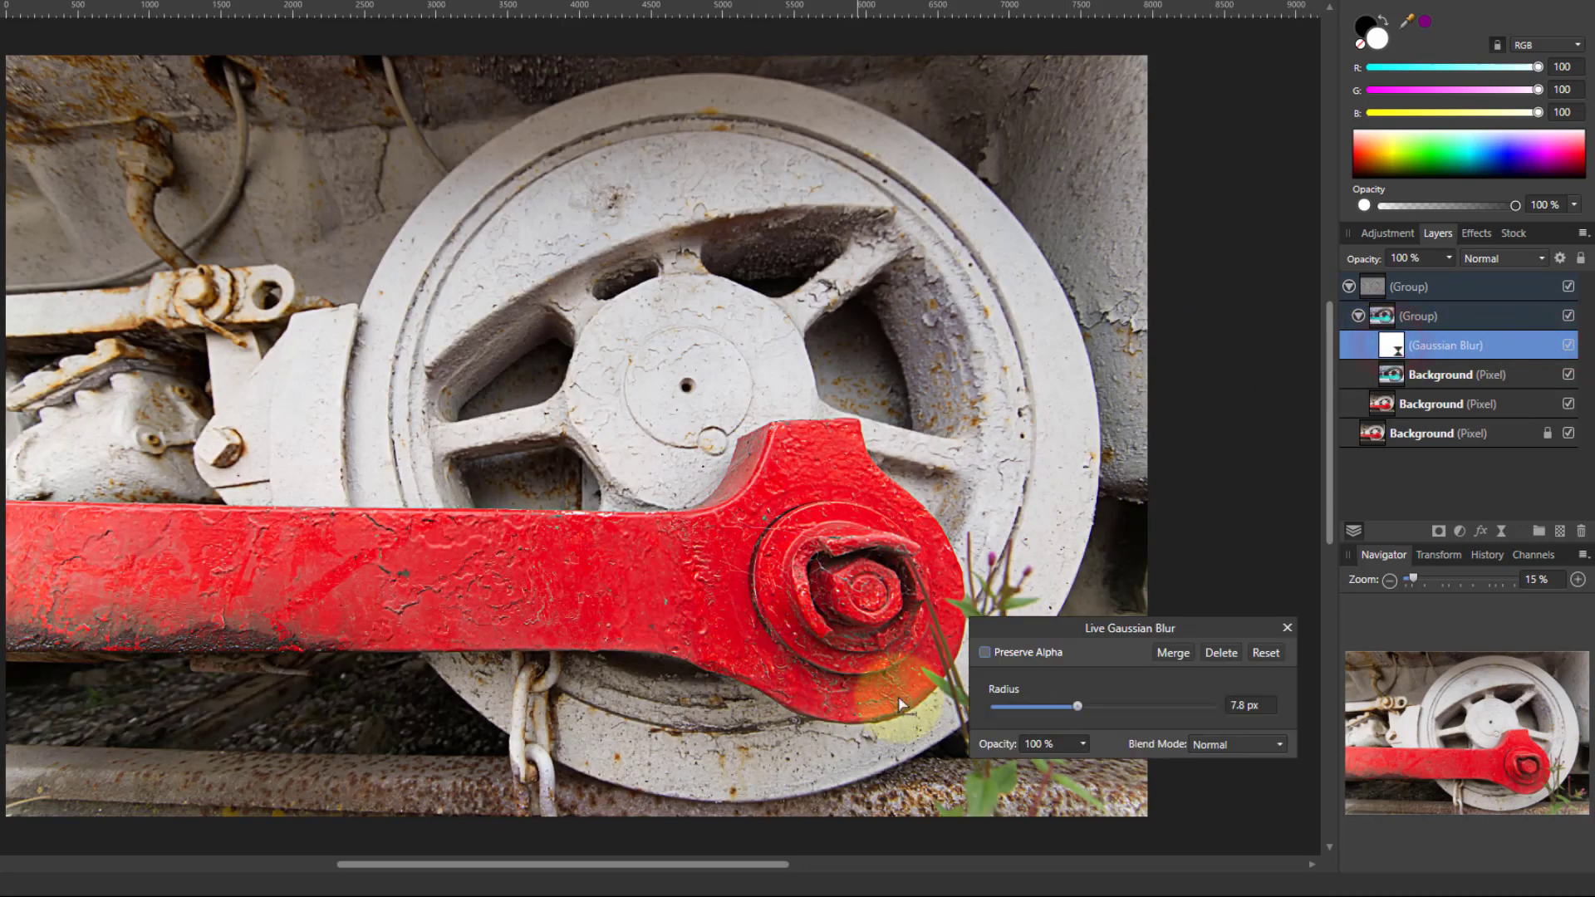
left_click_drag(1077, 707, 1134, 706)
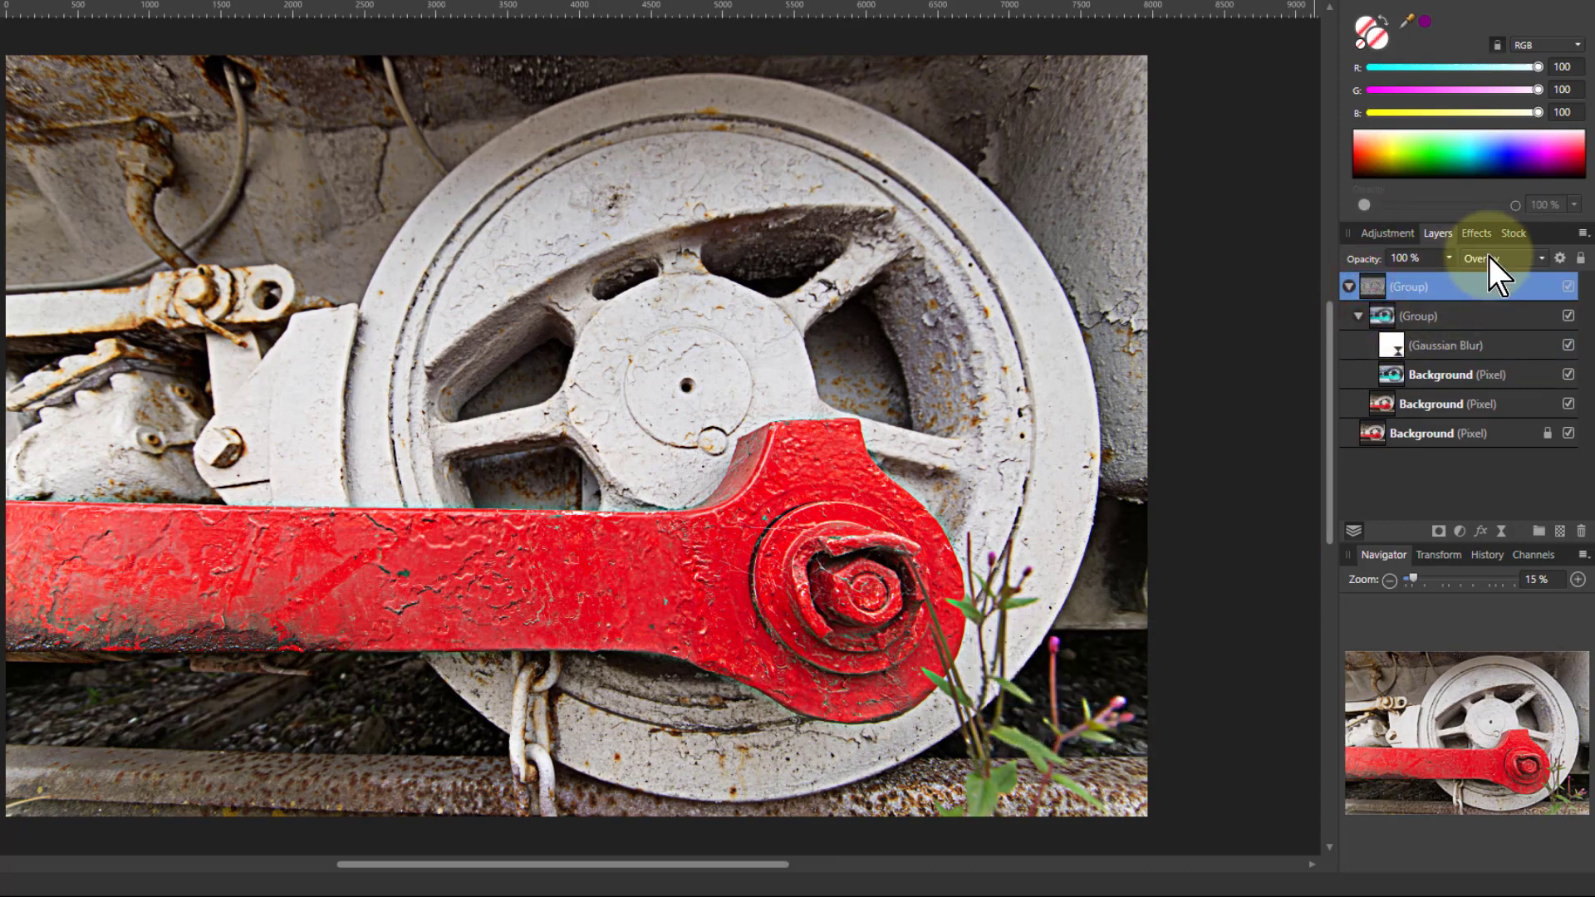
left_click(1500, 258)
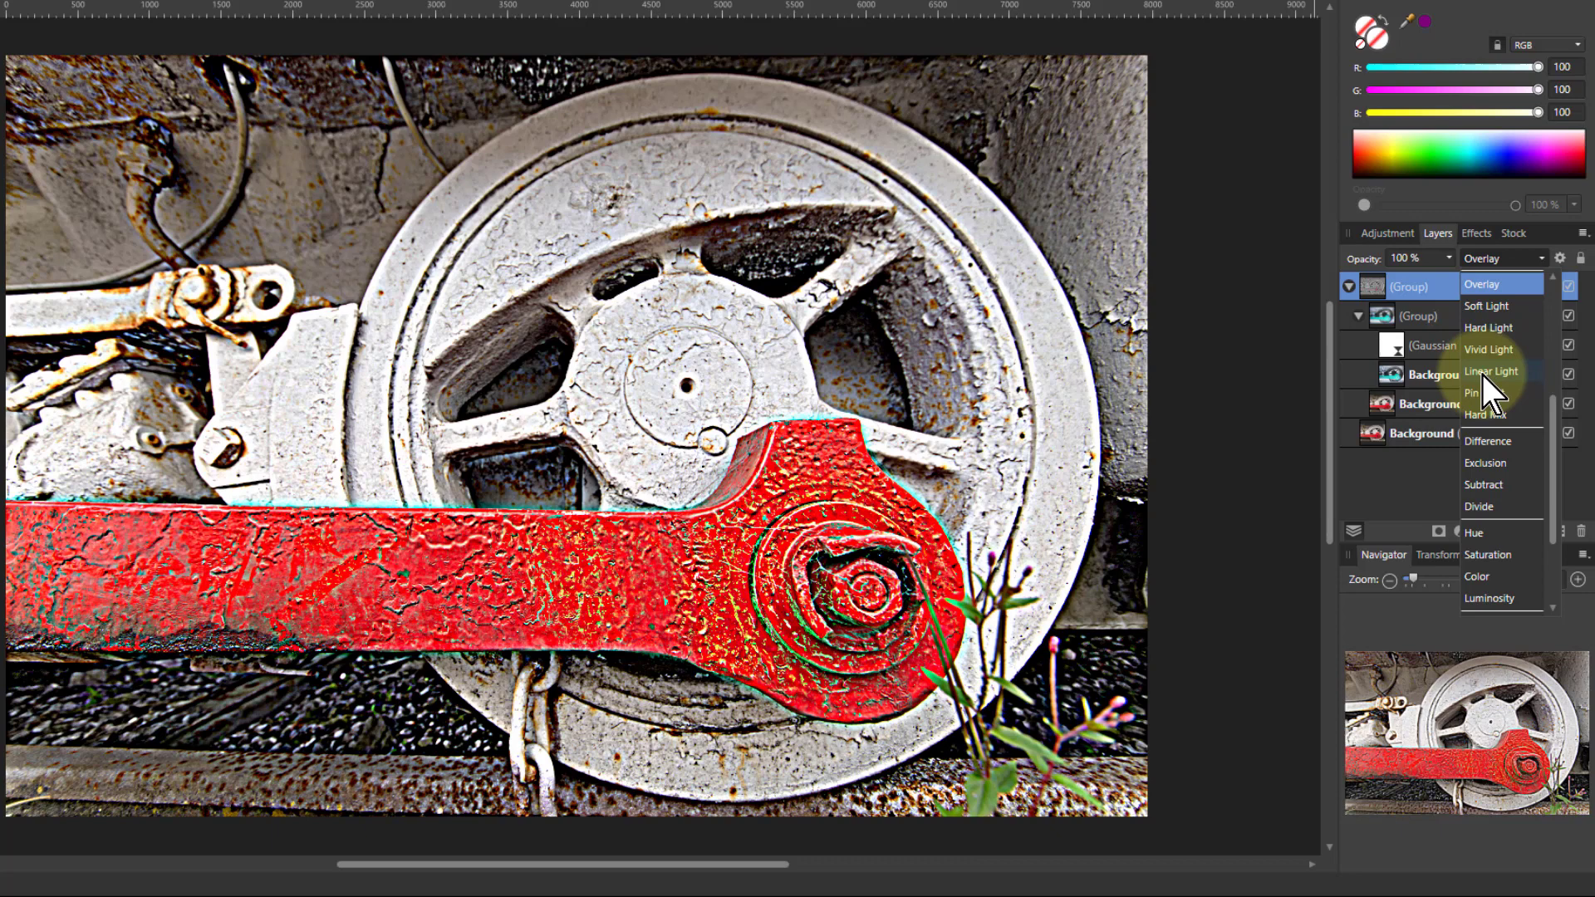
Step: Set the outer group to Linear Light and try a much larger, then smaller, blur radius
left_click(1491, 371)
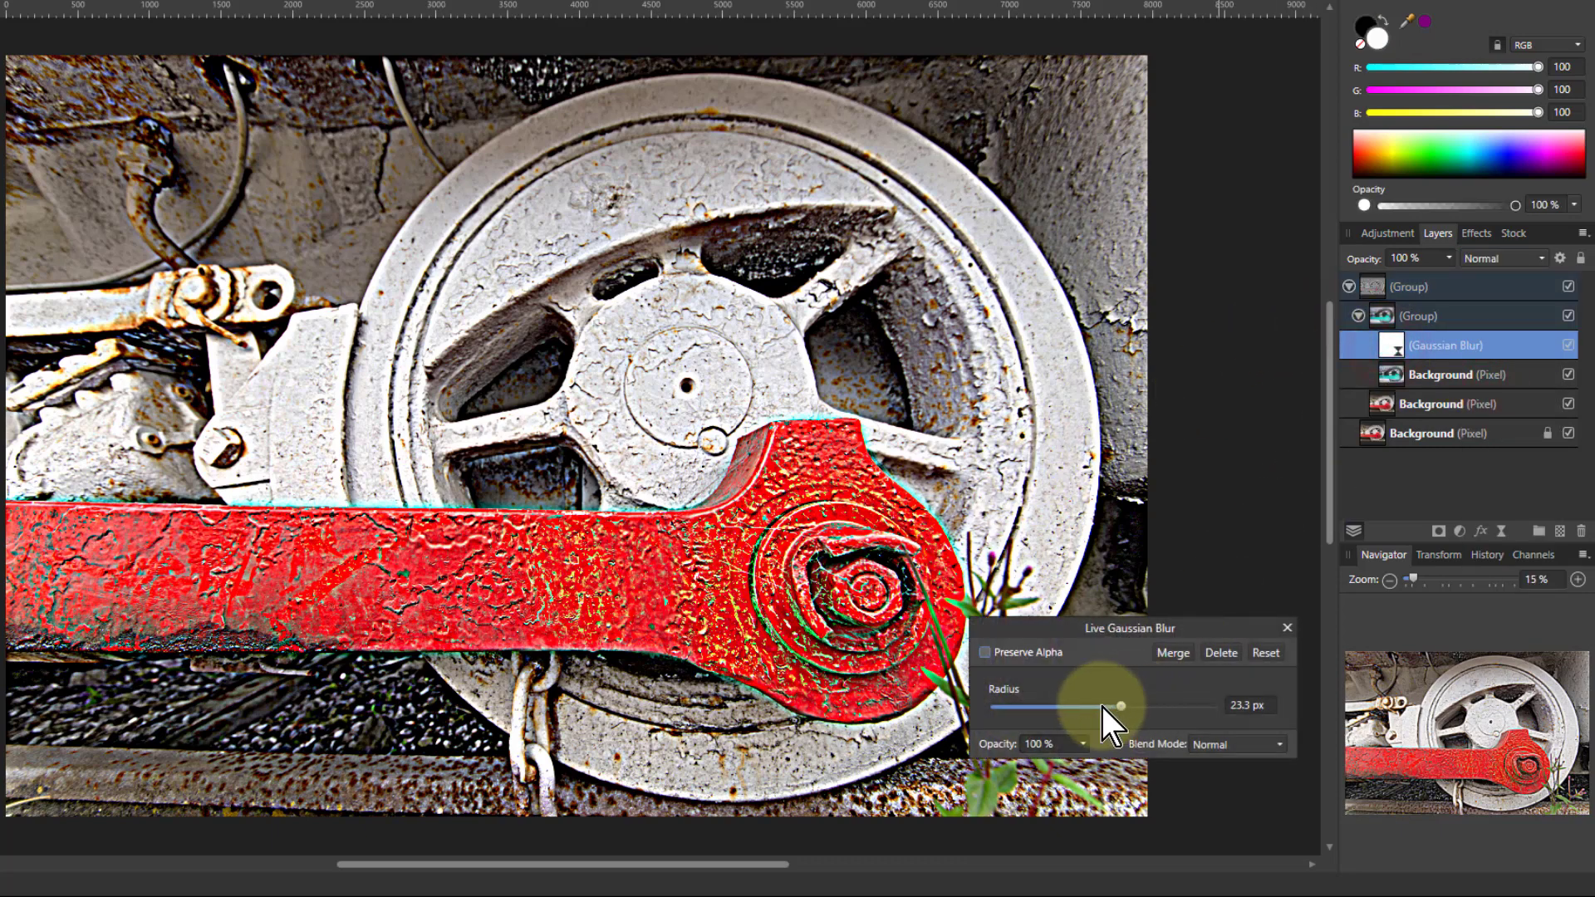
left_click_drag(1119, 706, 1074, 706)
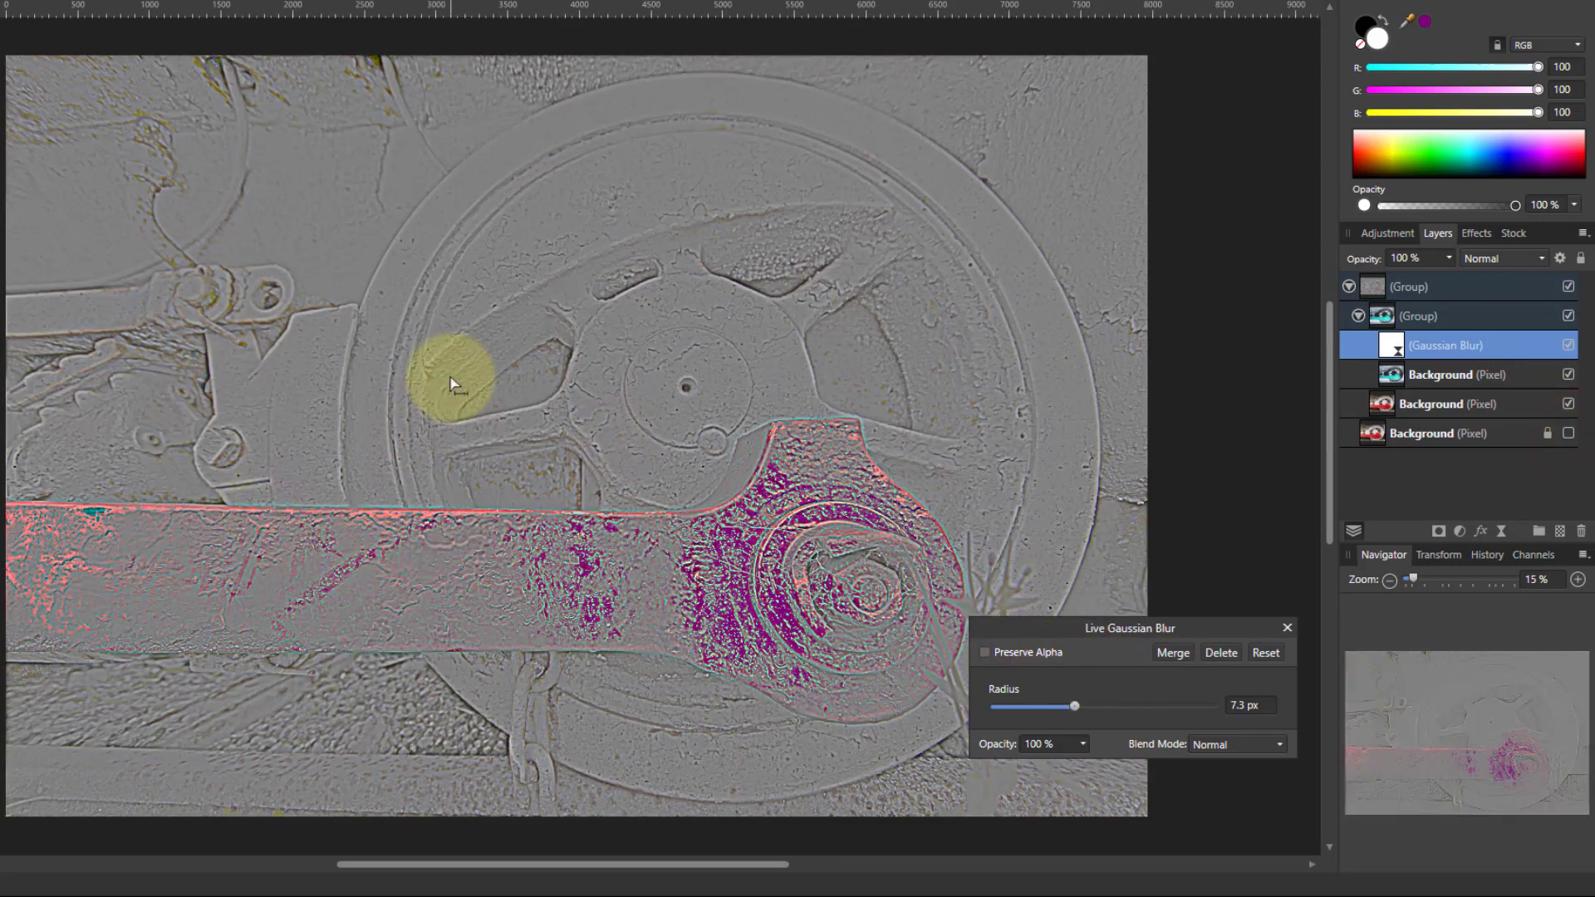
left_click_drag(452, 381, 657, 417)
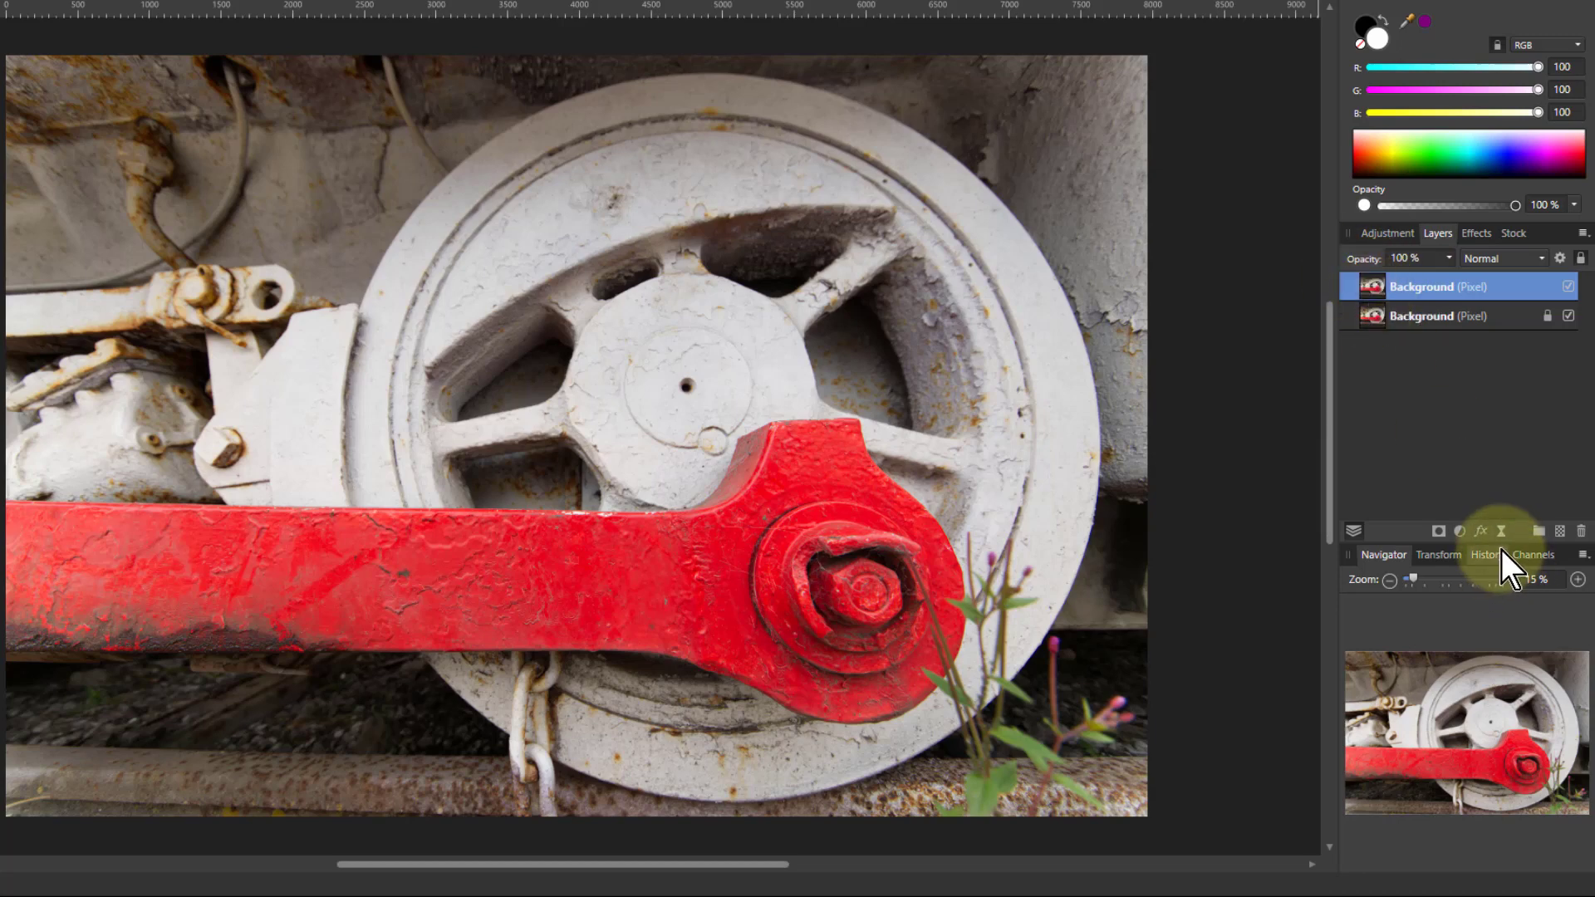
mouse_move(1503, 530)
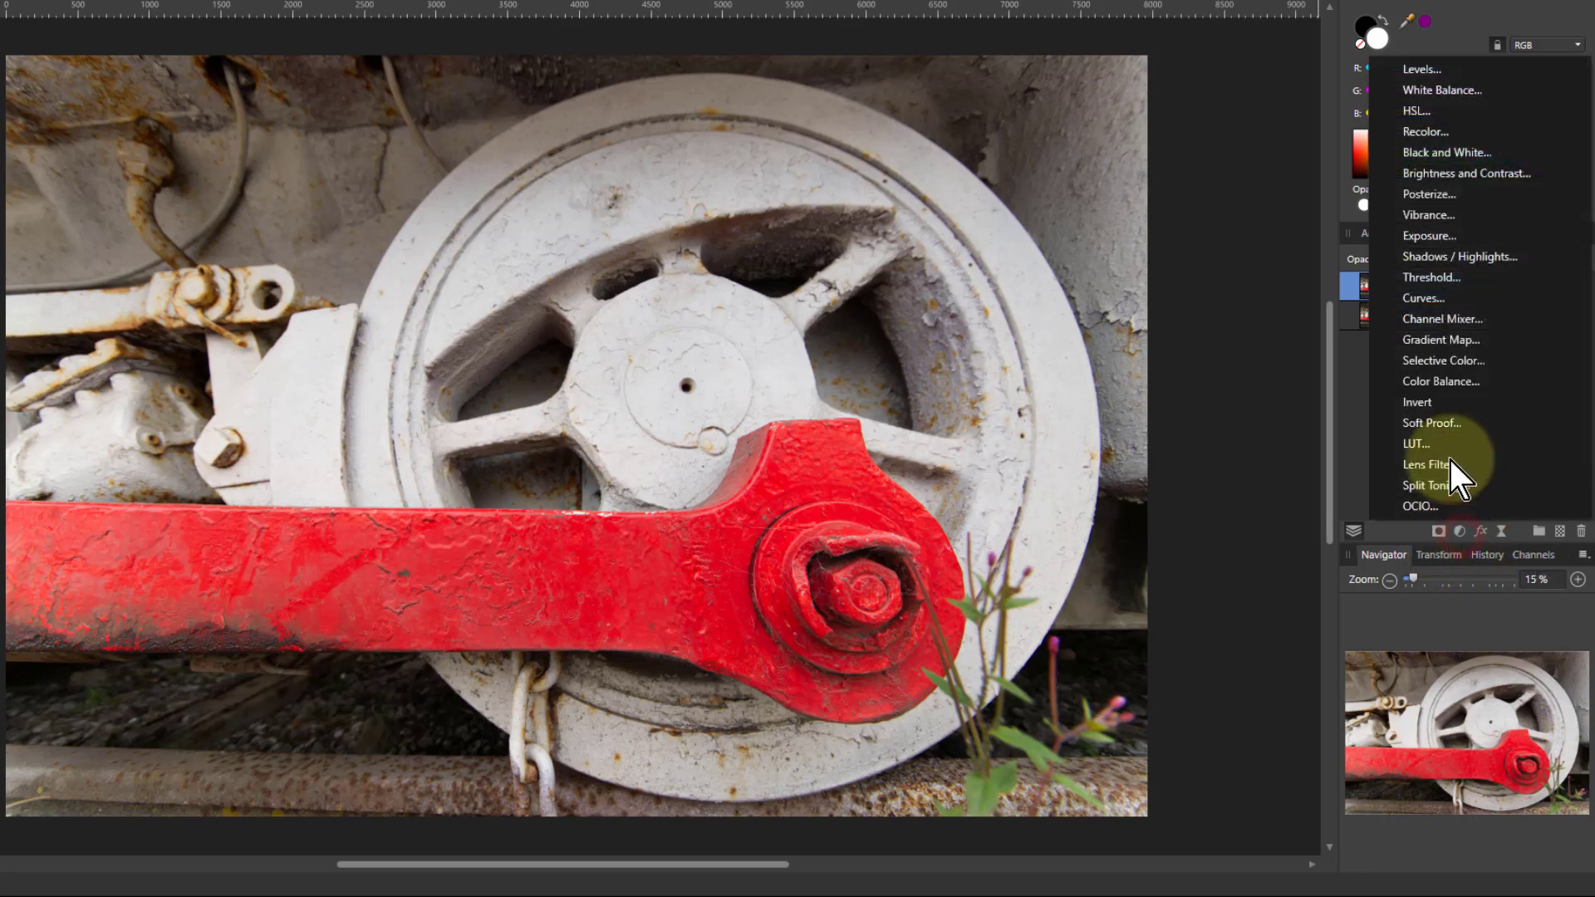
Step: Add an Invert adjustment and expand the new group holding it with the duplicate Background
left_click(1416, 400)
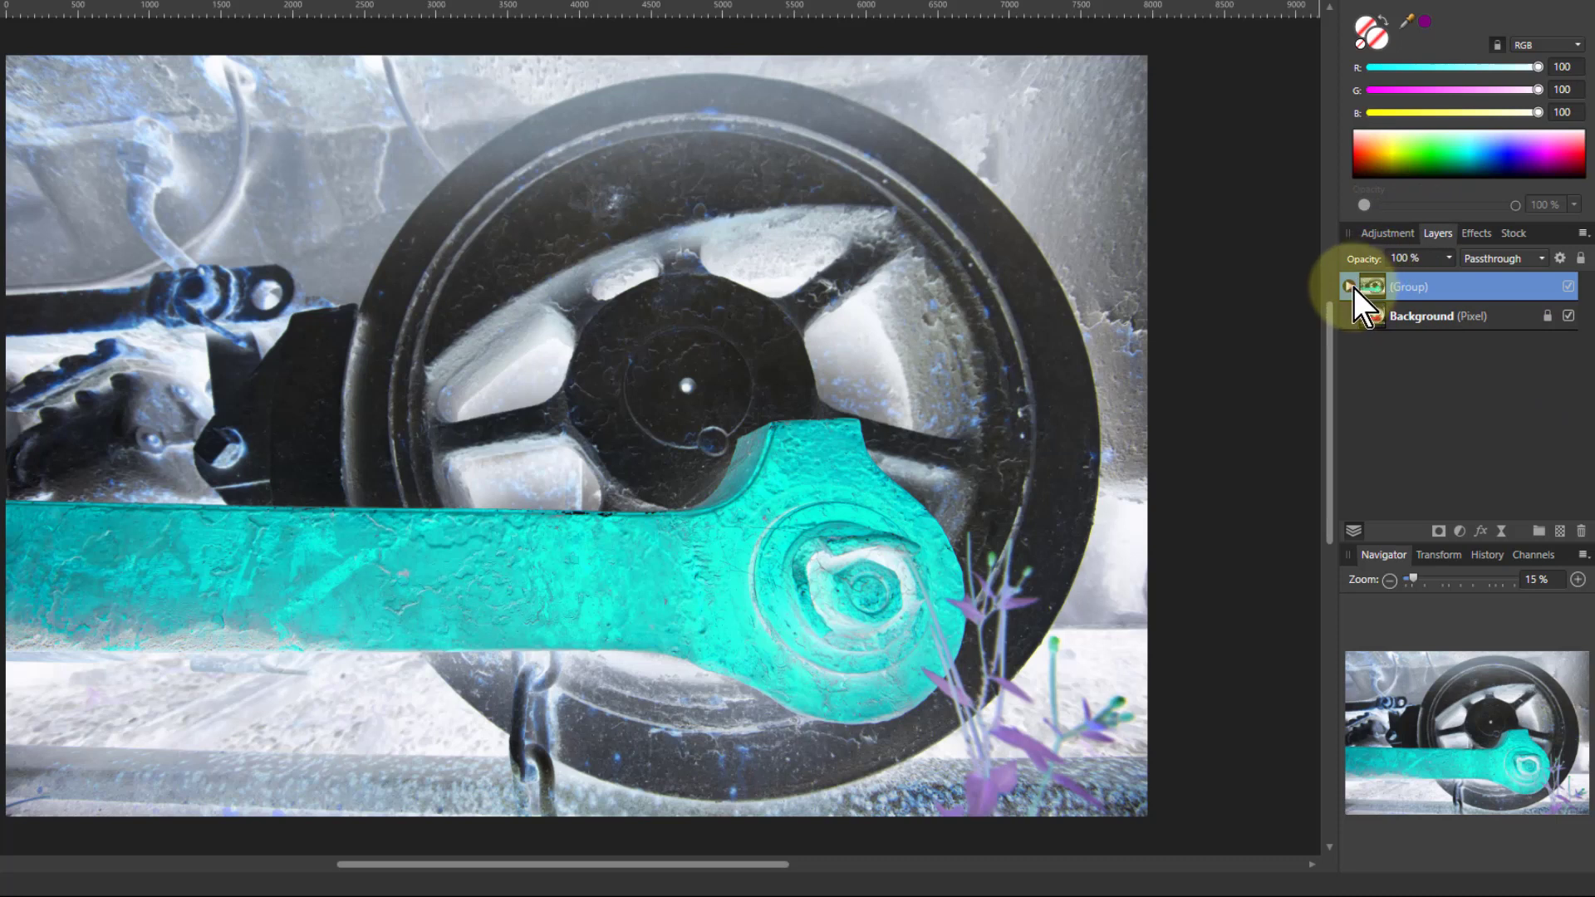
left_click(1351, 286)
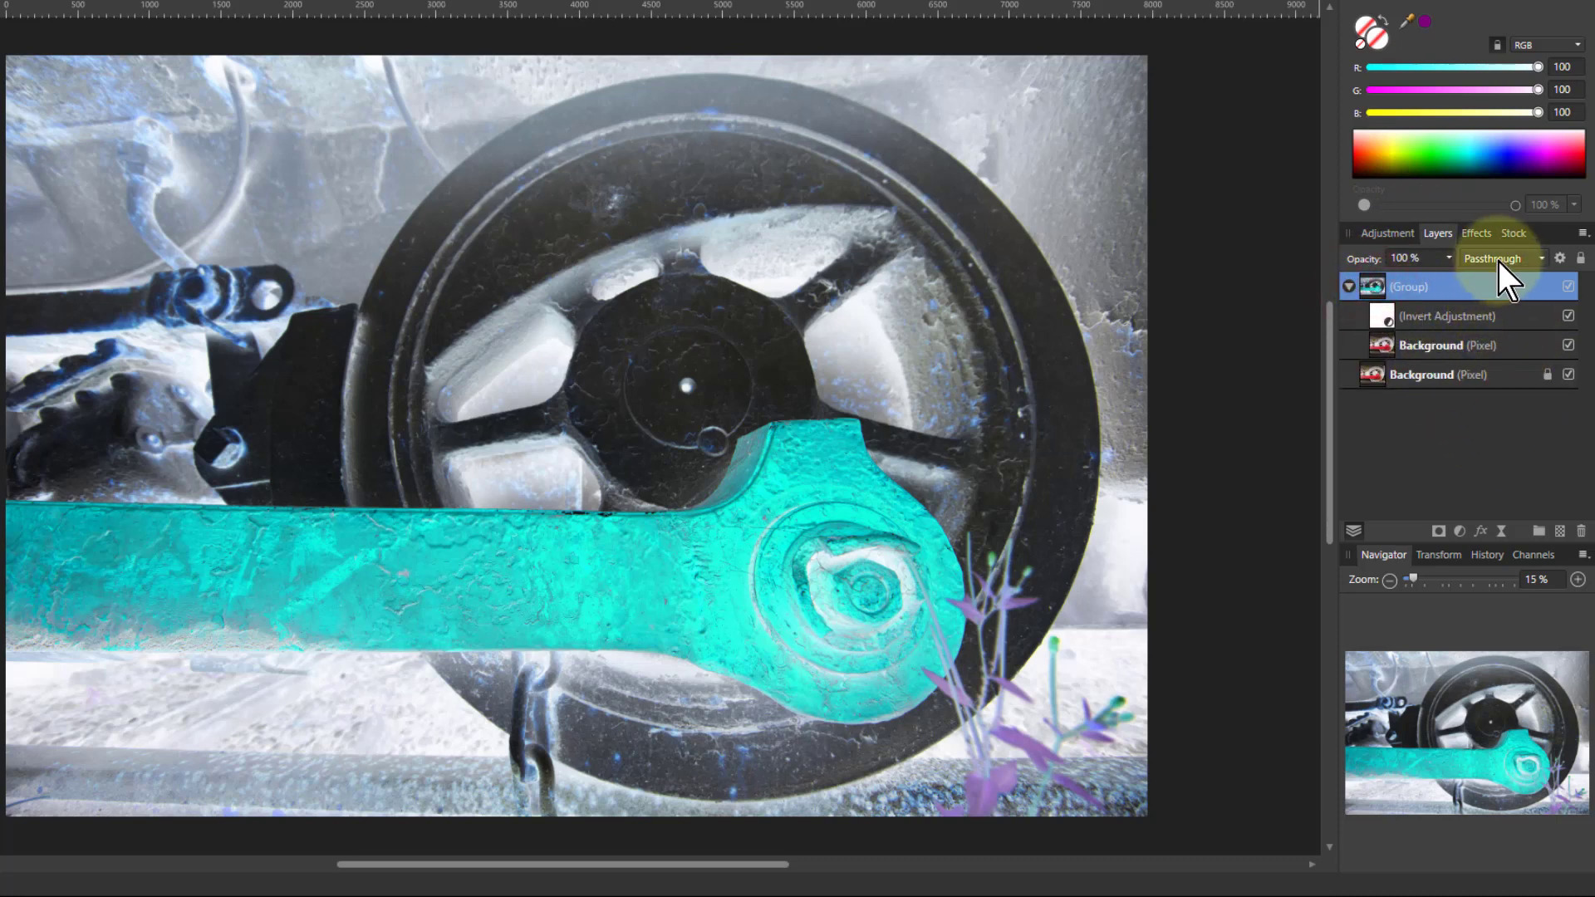
Step: Set the inverted group to Vivid Light blending and select the duplicate Background inside it
left_click(1496, 258)
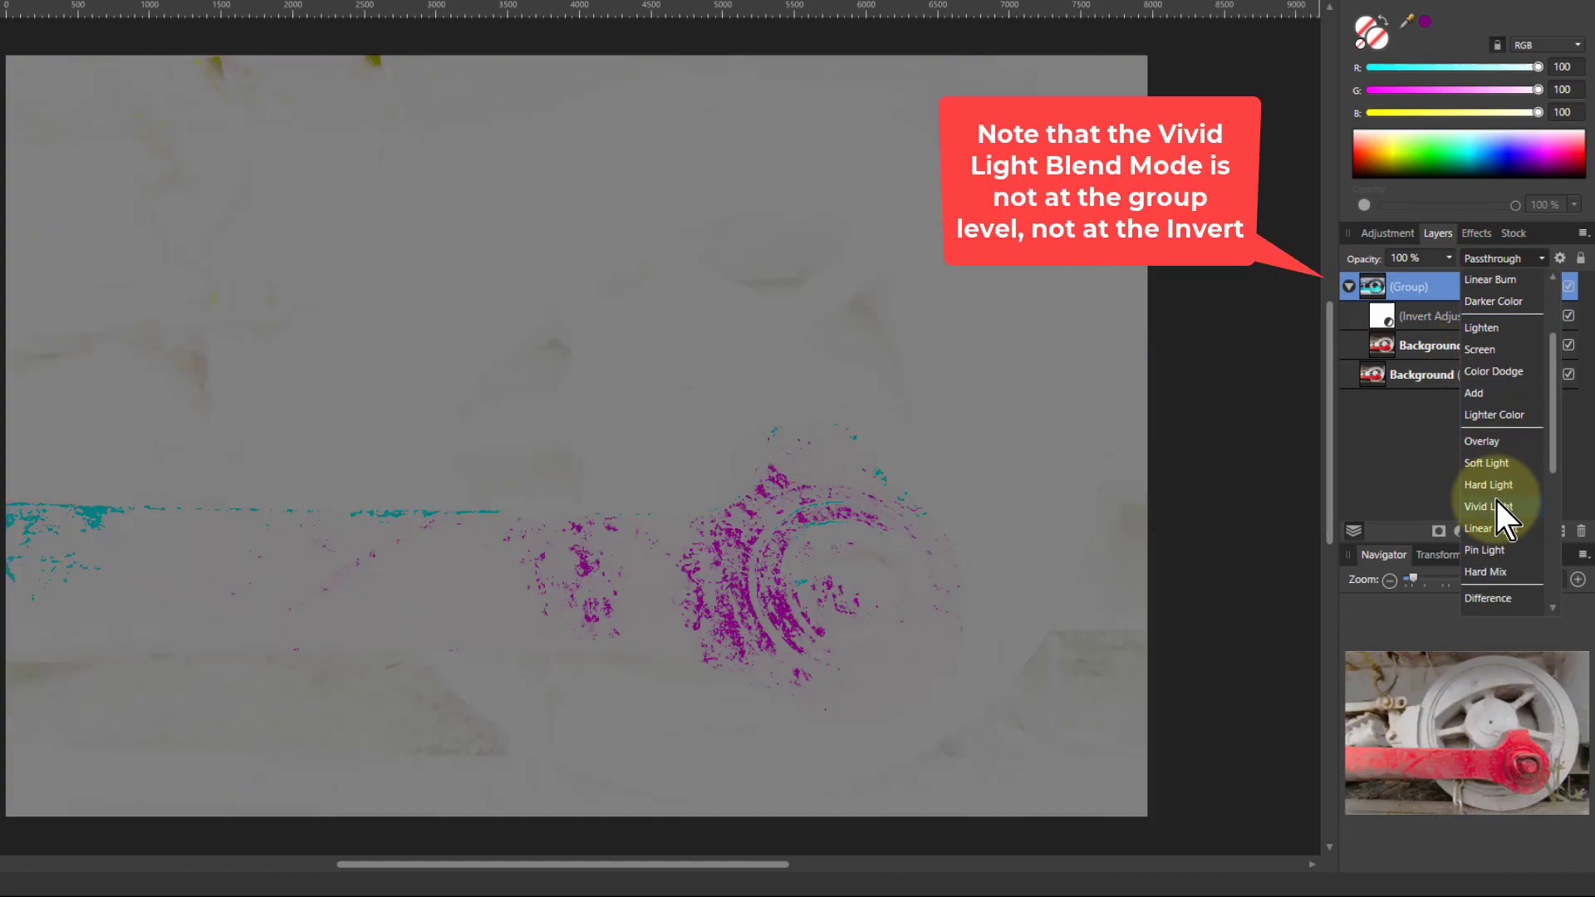
left_click(1488, 506)
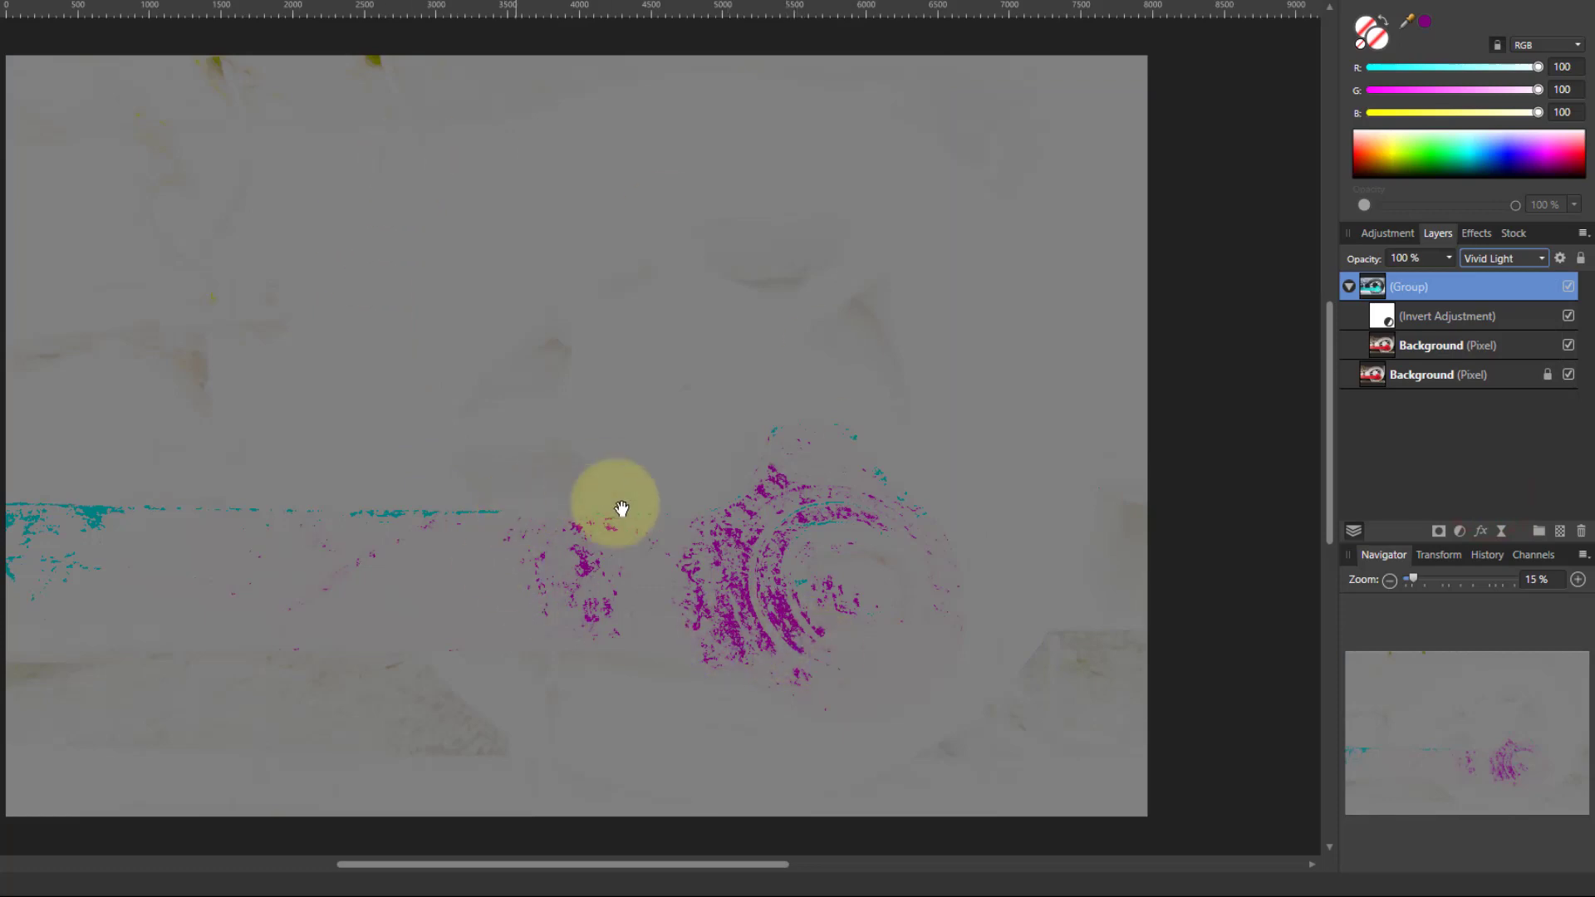
left_click_drag(620, 509, 768, 606)
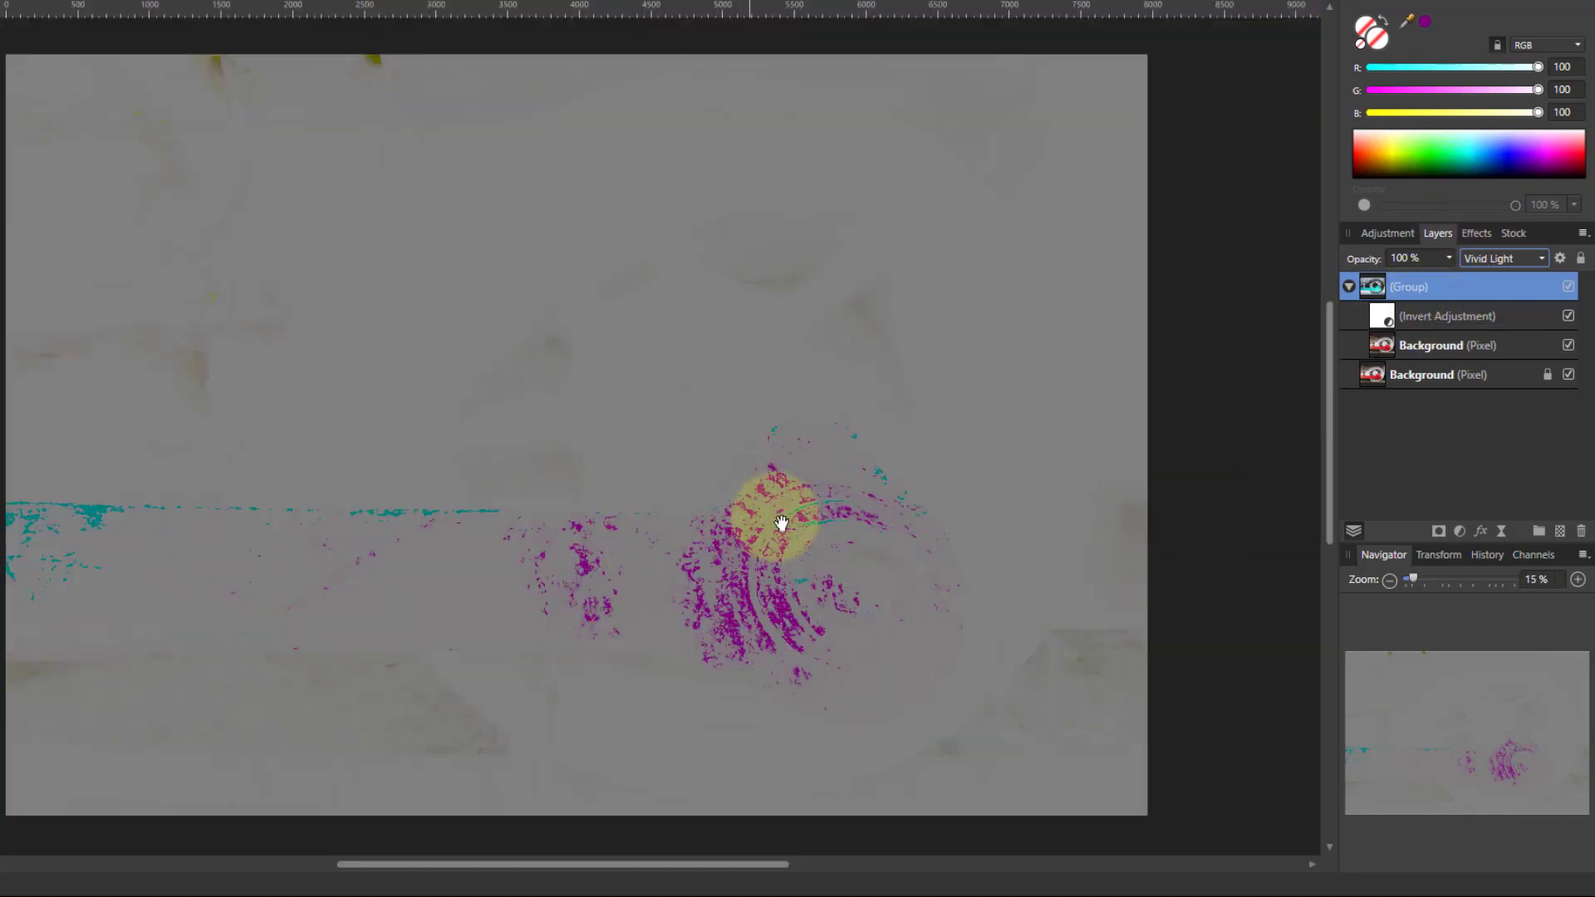
left_click_drag(779, 524, 860, 495)
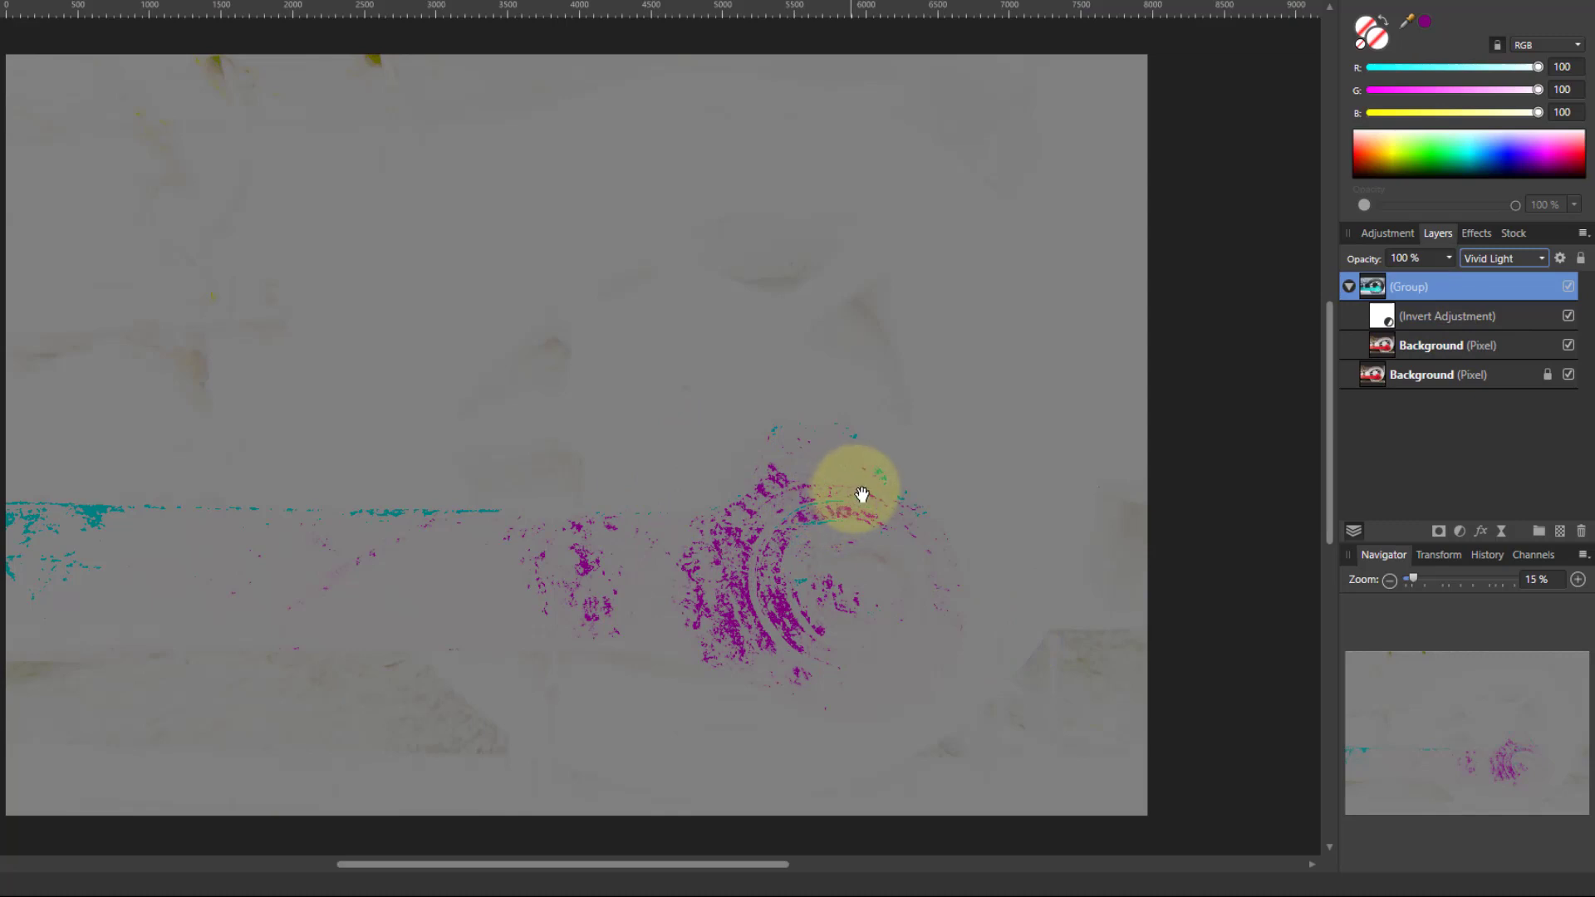
mouse_move(1328, 417)
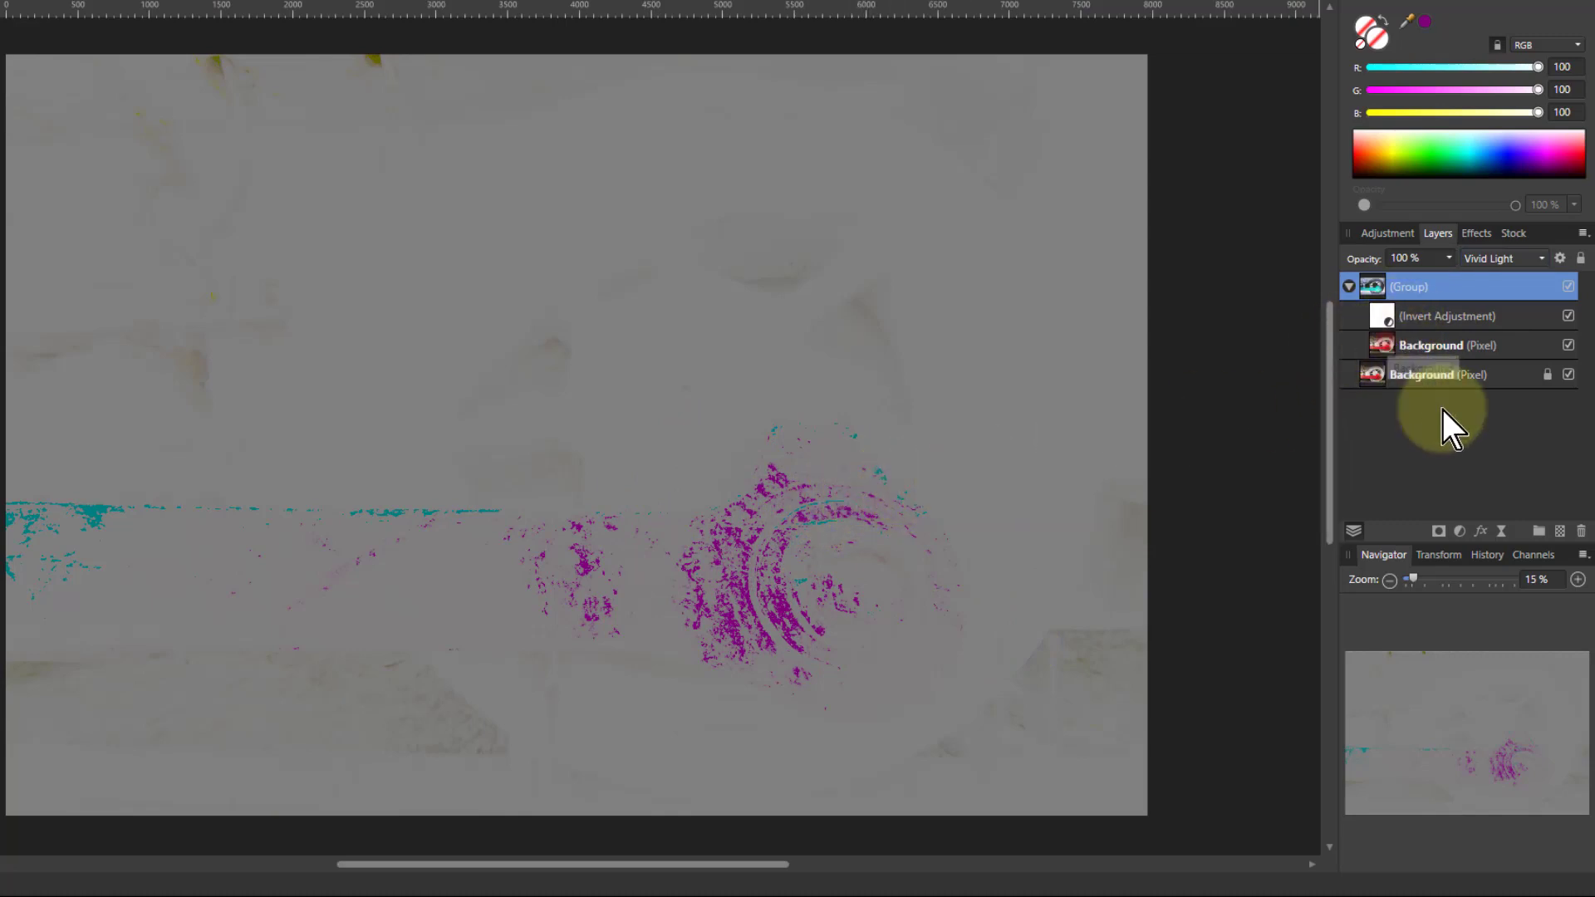
left_click(1431, 345)
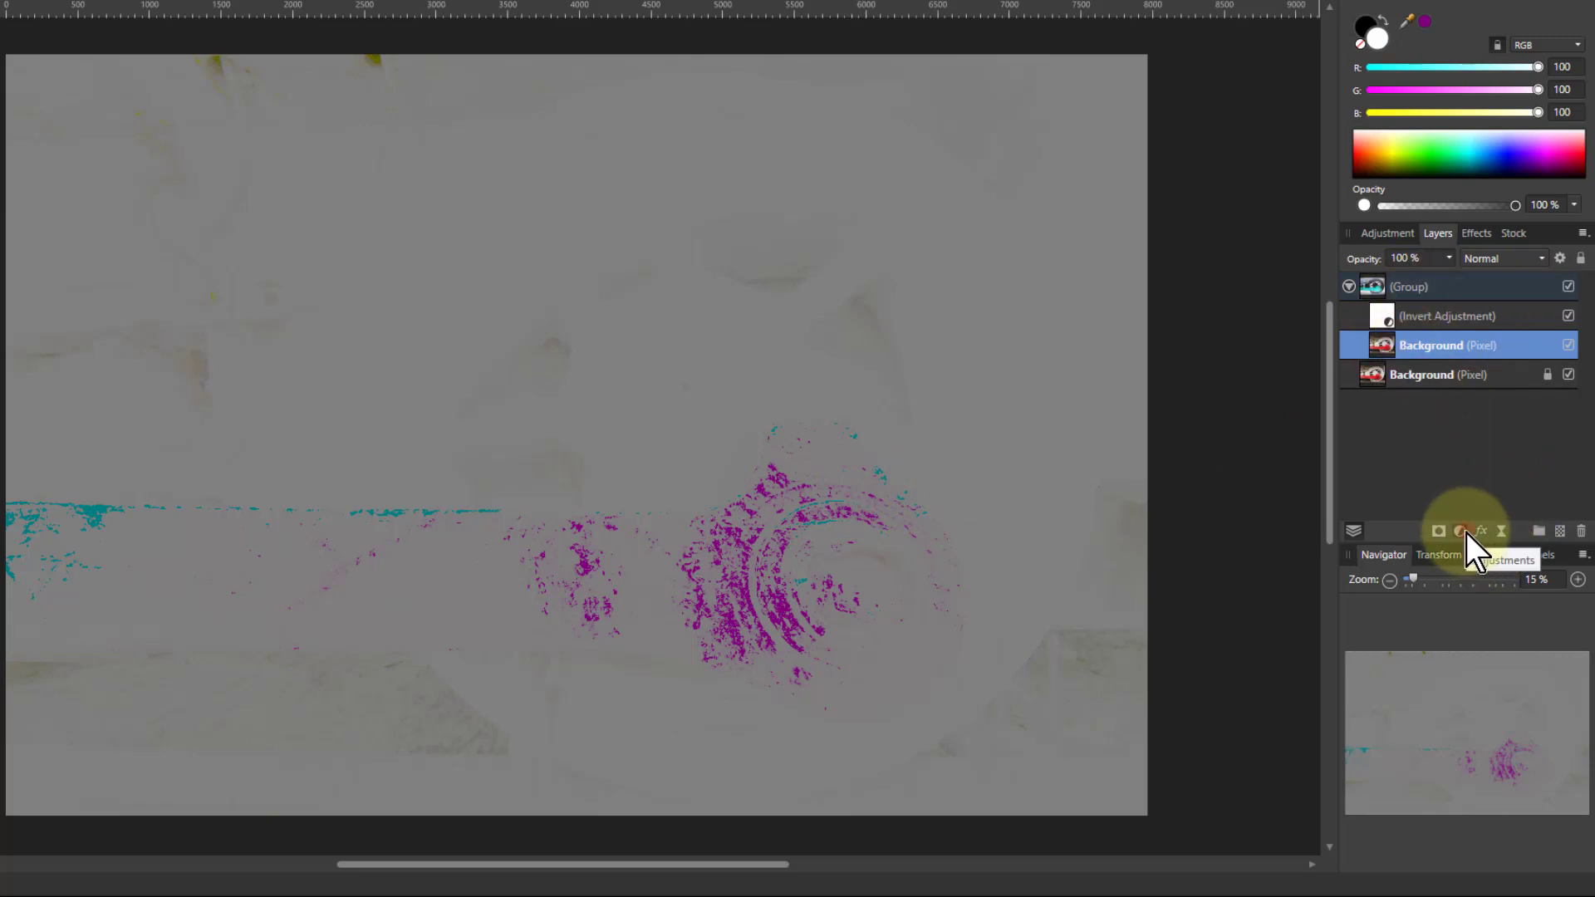
Step: Add a Levels adjustment in the group and raise its output black level to about 1%
left_click(1459, 530)
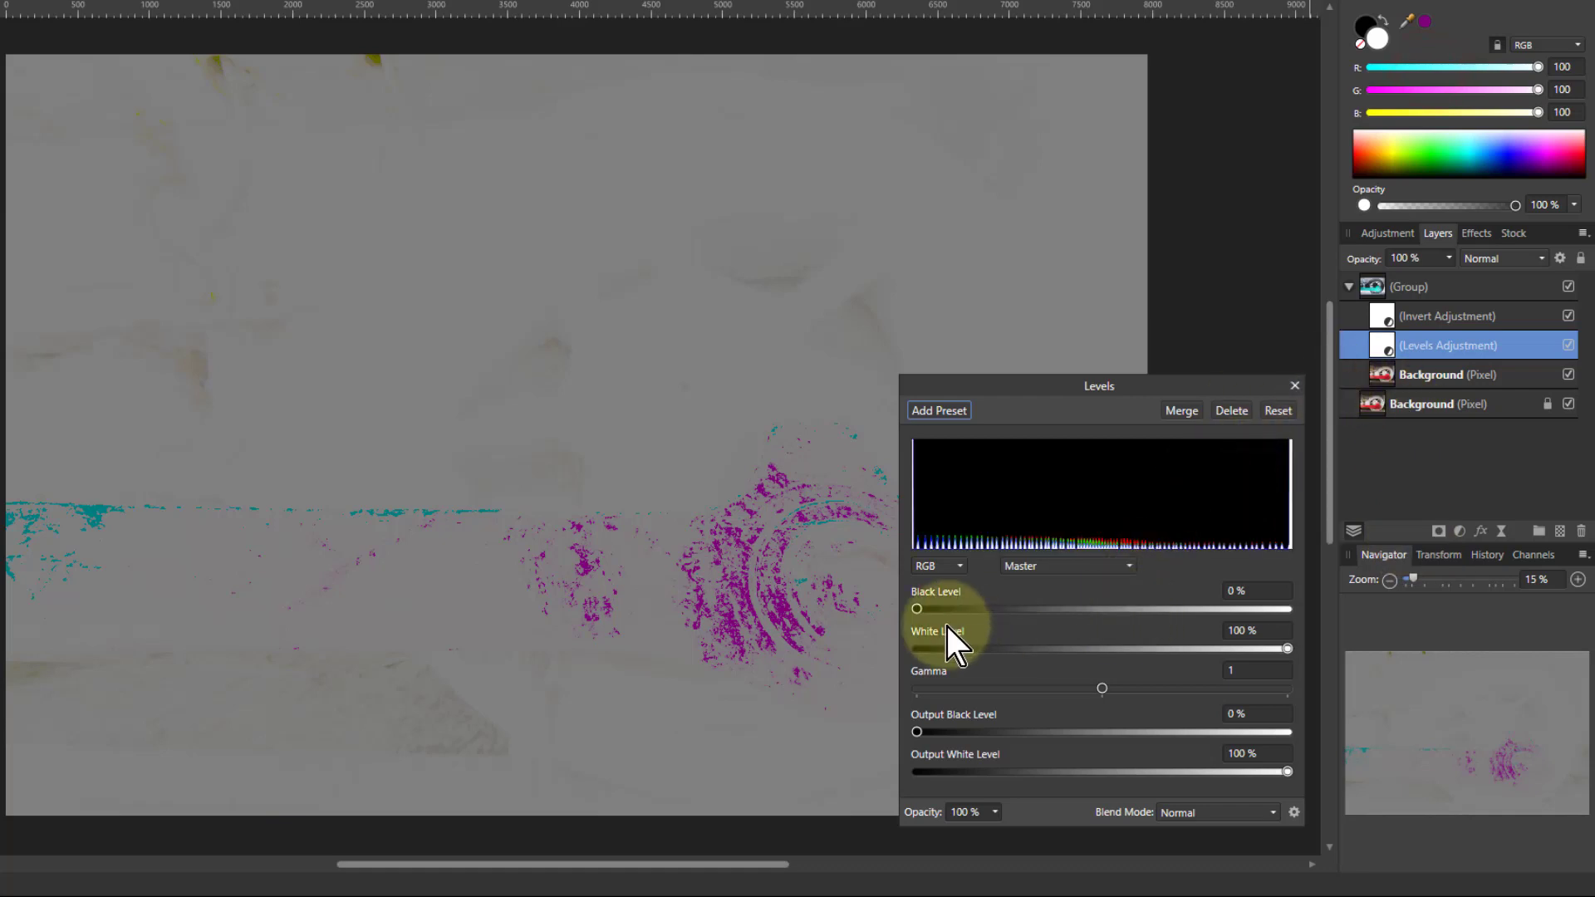
mouse_move(951, 738)
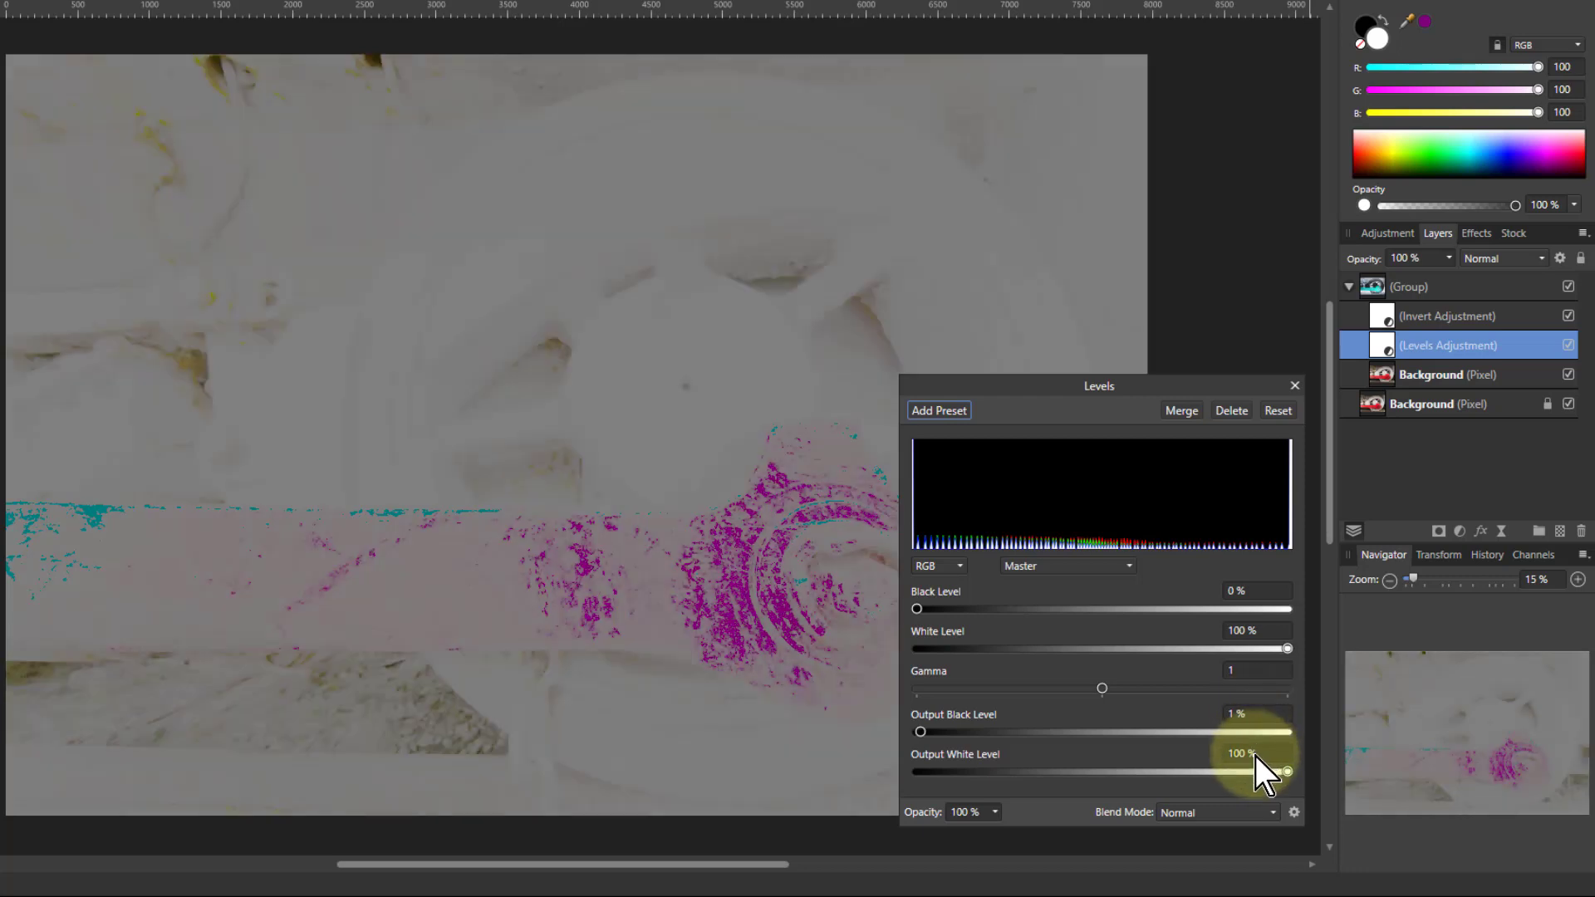
left_click_drag(1288, 771, 1284, 771)
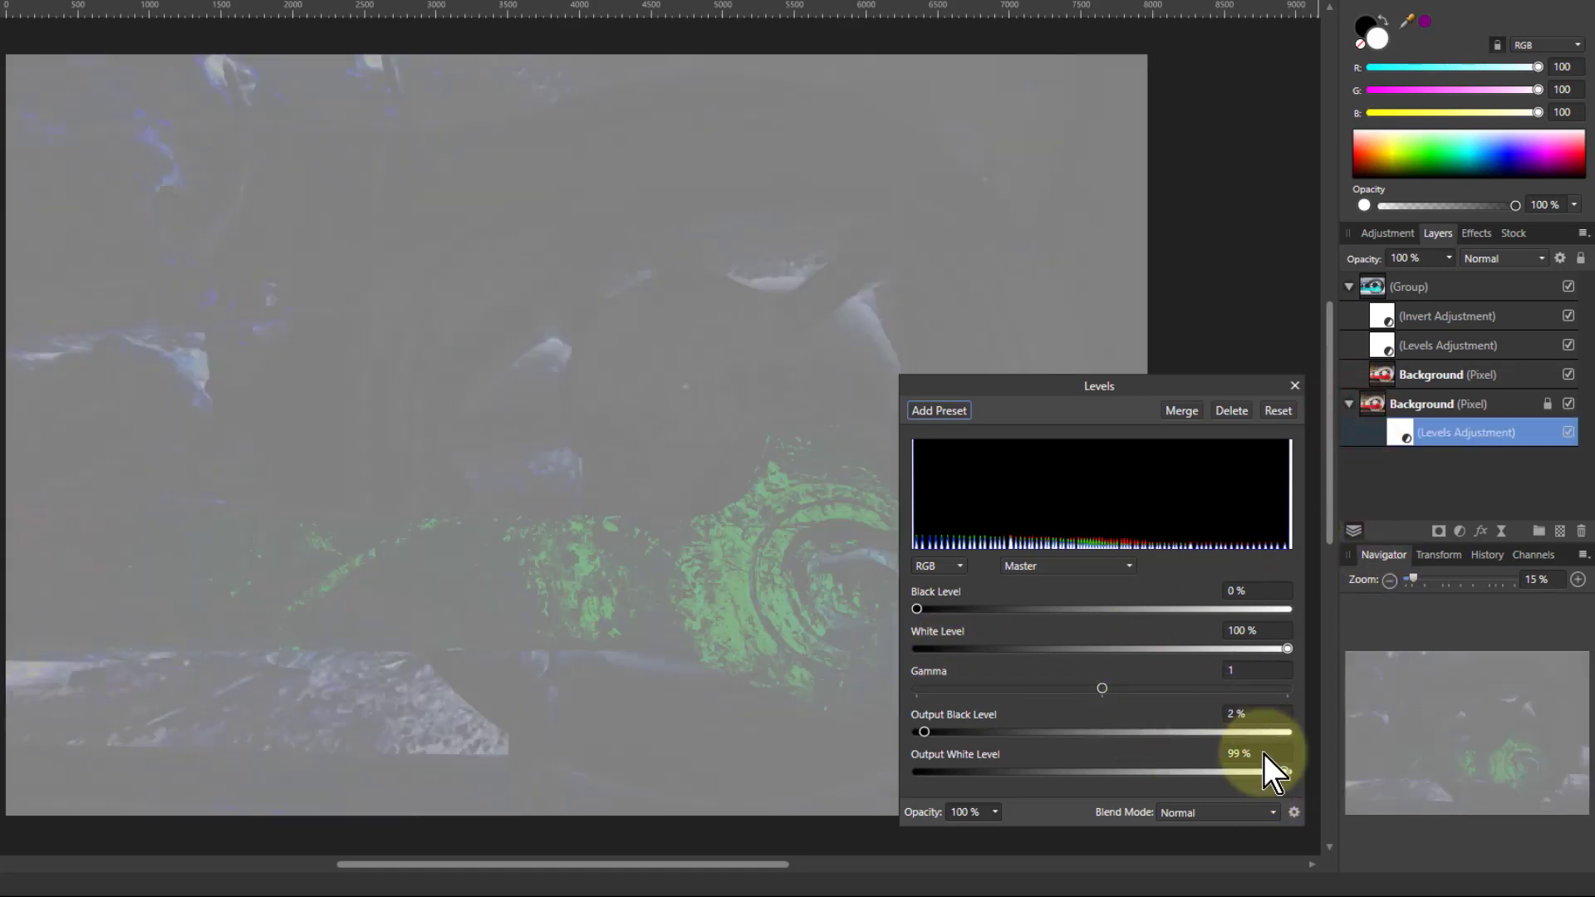
Step: Narrow both Levels outputs to about 5% black and 95% white, flattening the image to mid-grey
left_click_drag(1284, 771, 1279, 771)
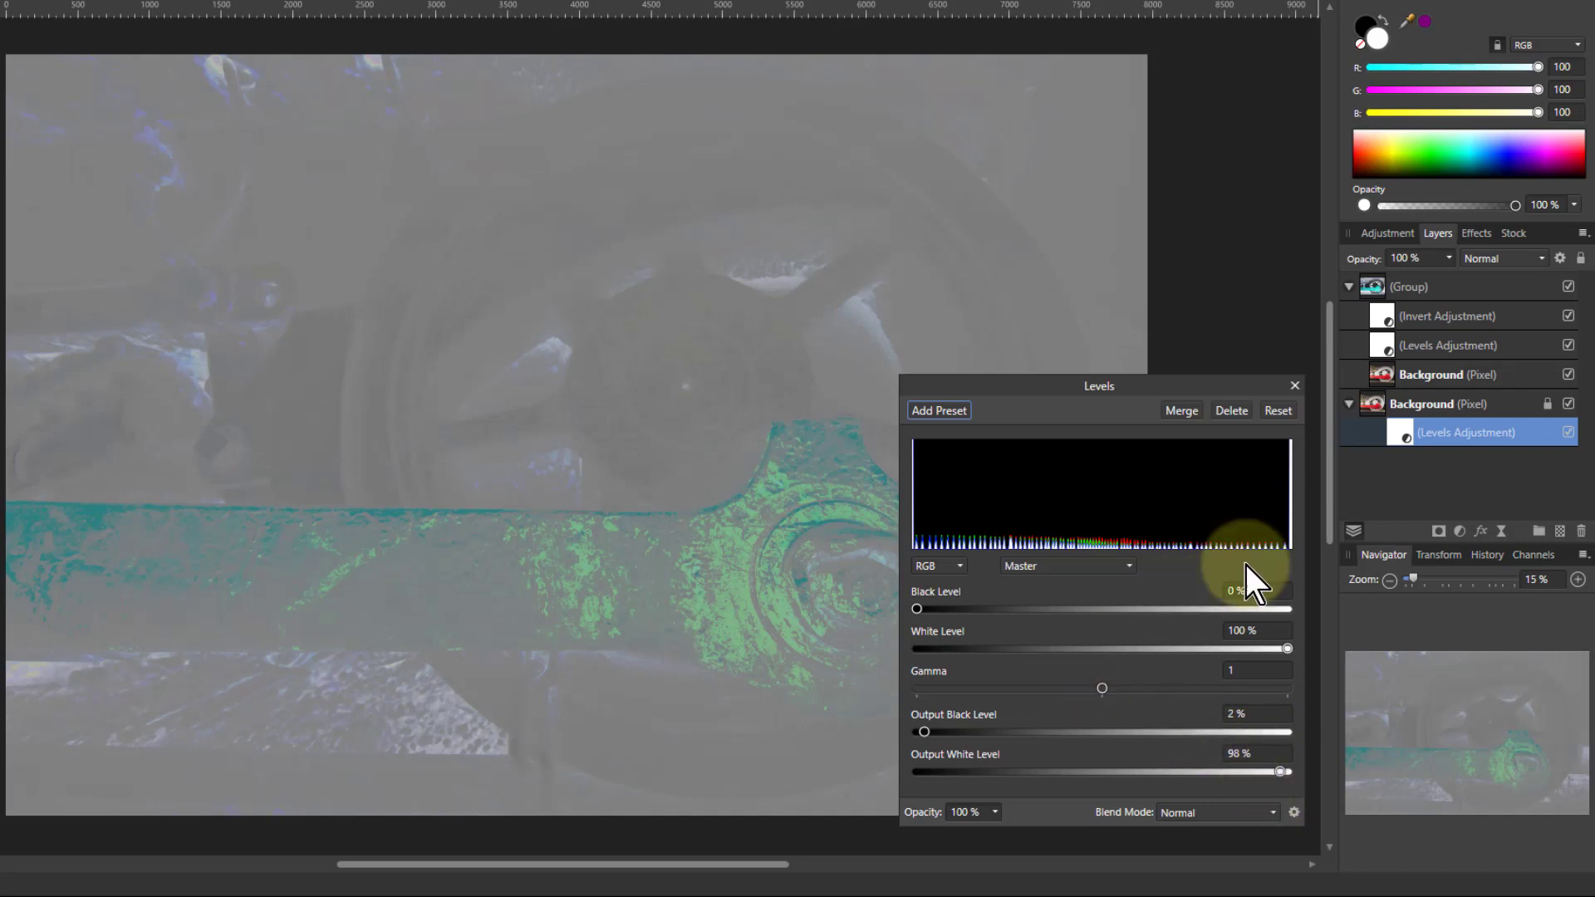
left_click(1447, 345)
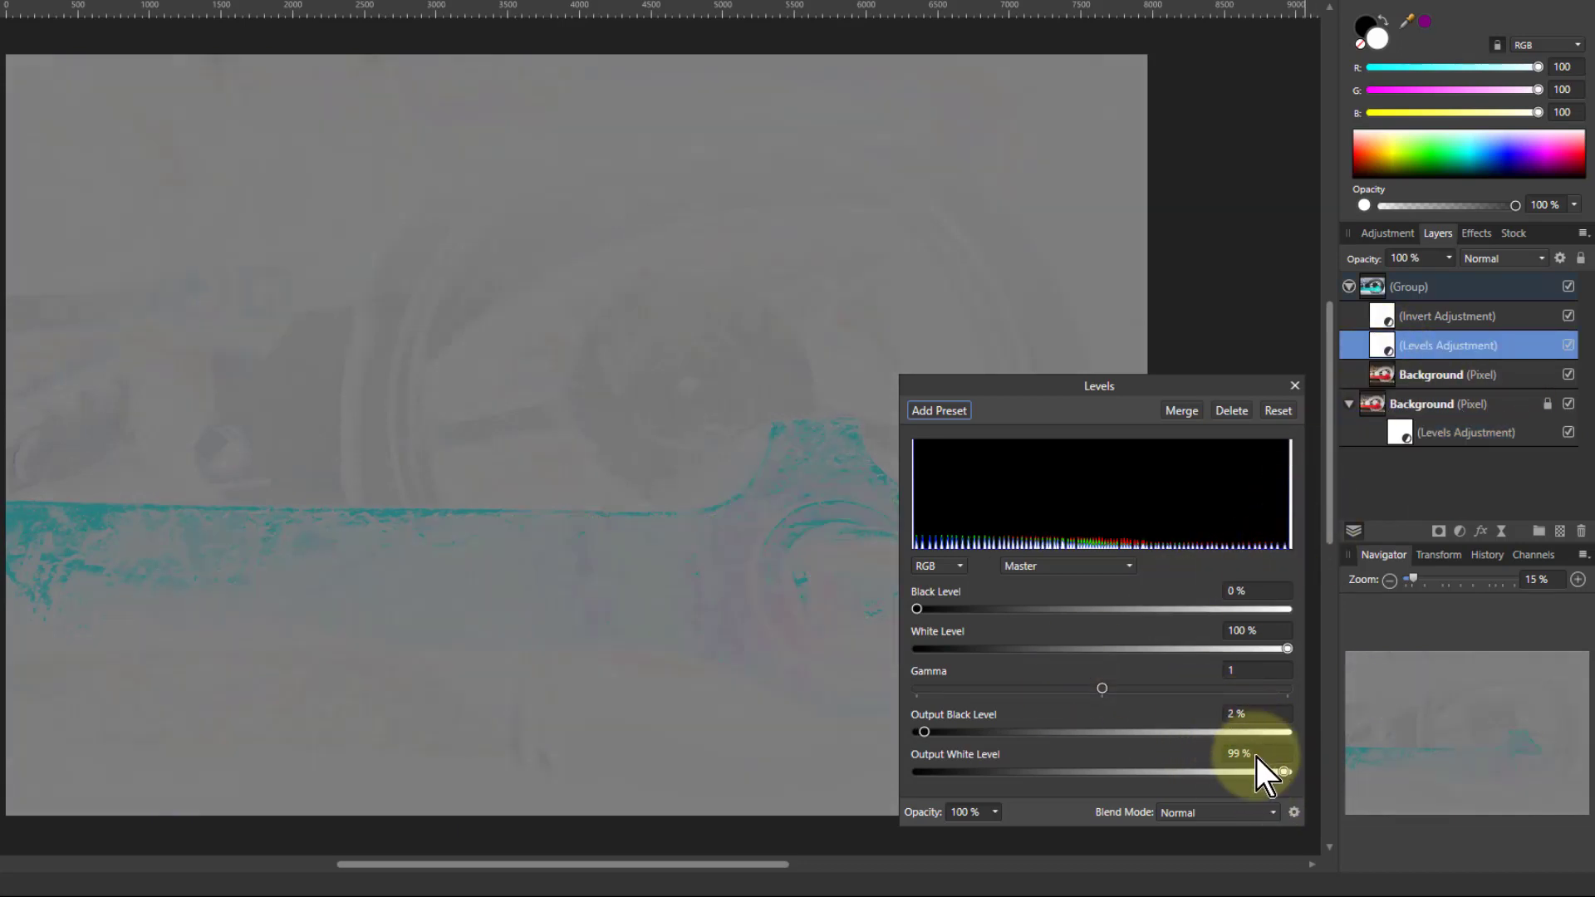
left_click_drag(1287, 771, 1280, 771)
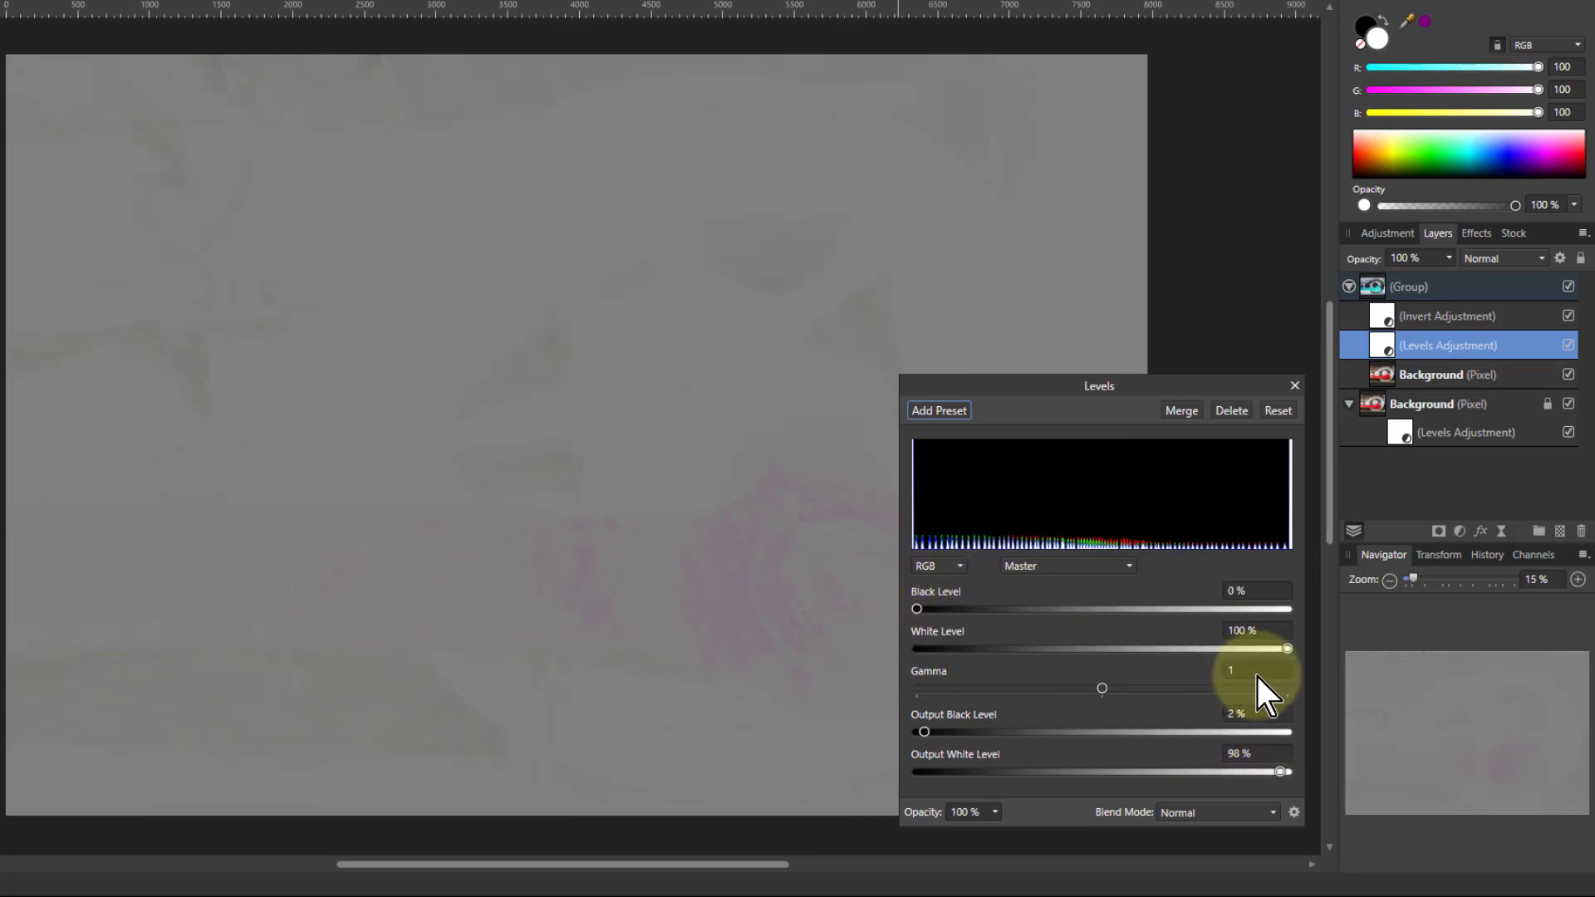
left_click_drag(924, 731, 933, 731)
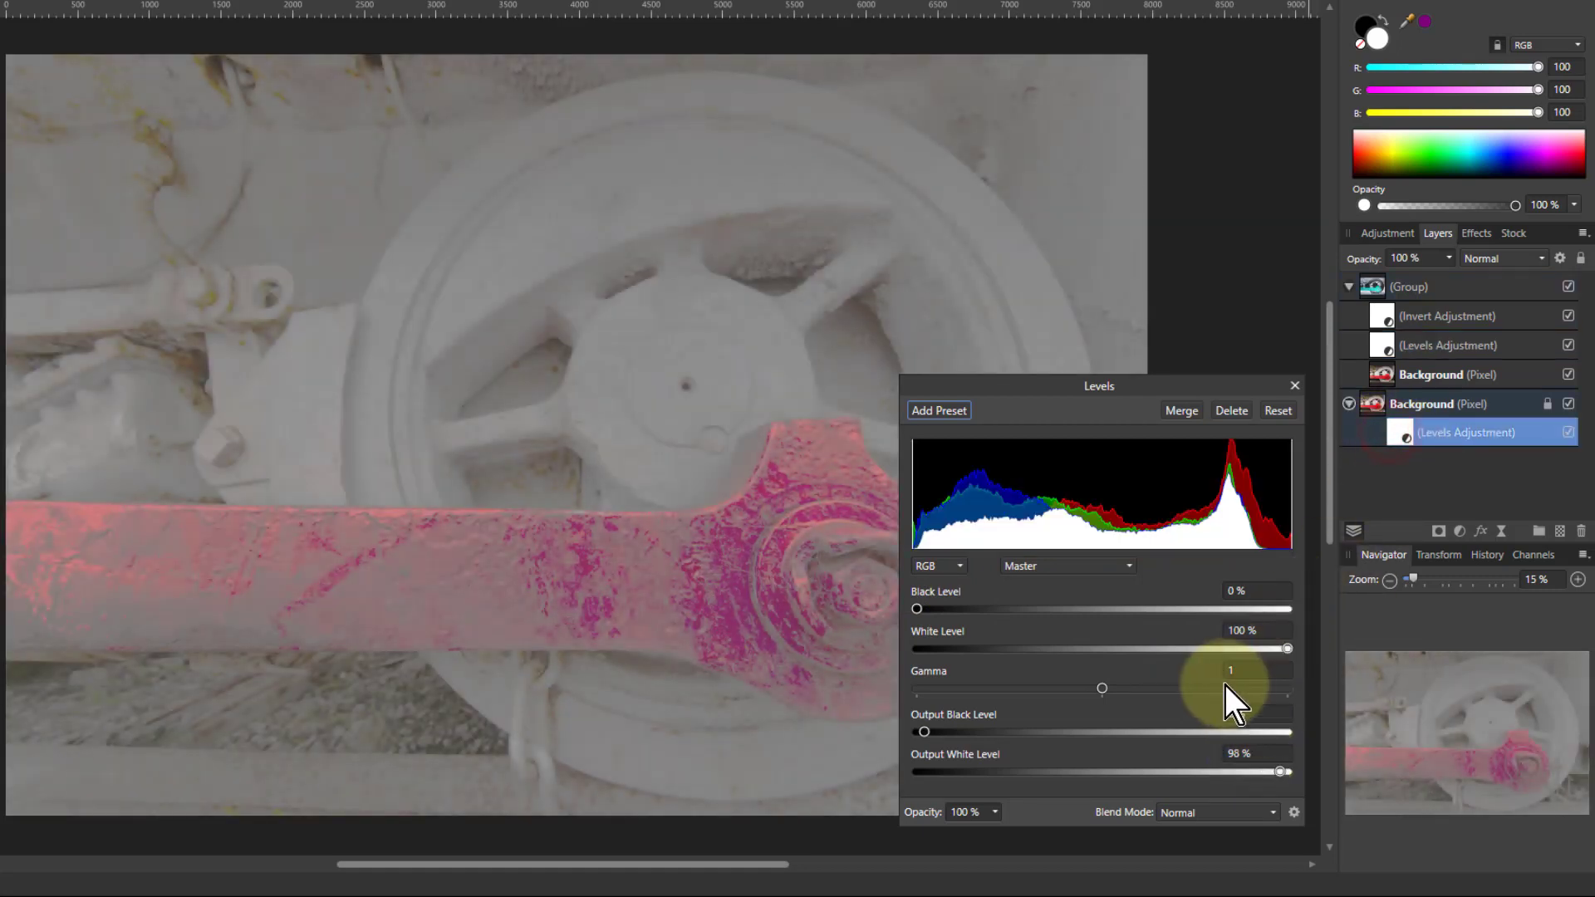
left_click_drag(925, 731, 937, 731)
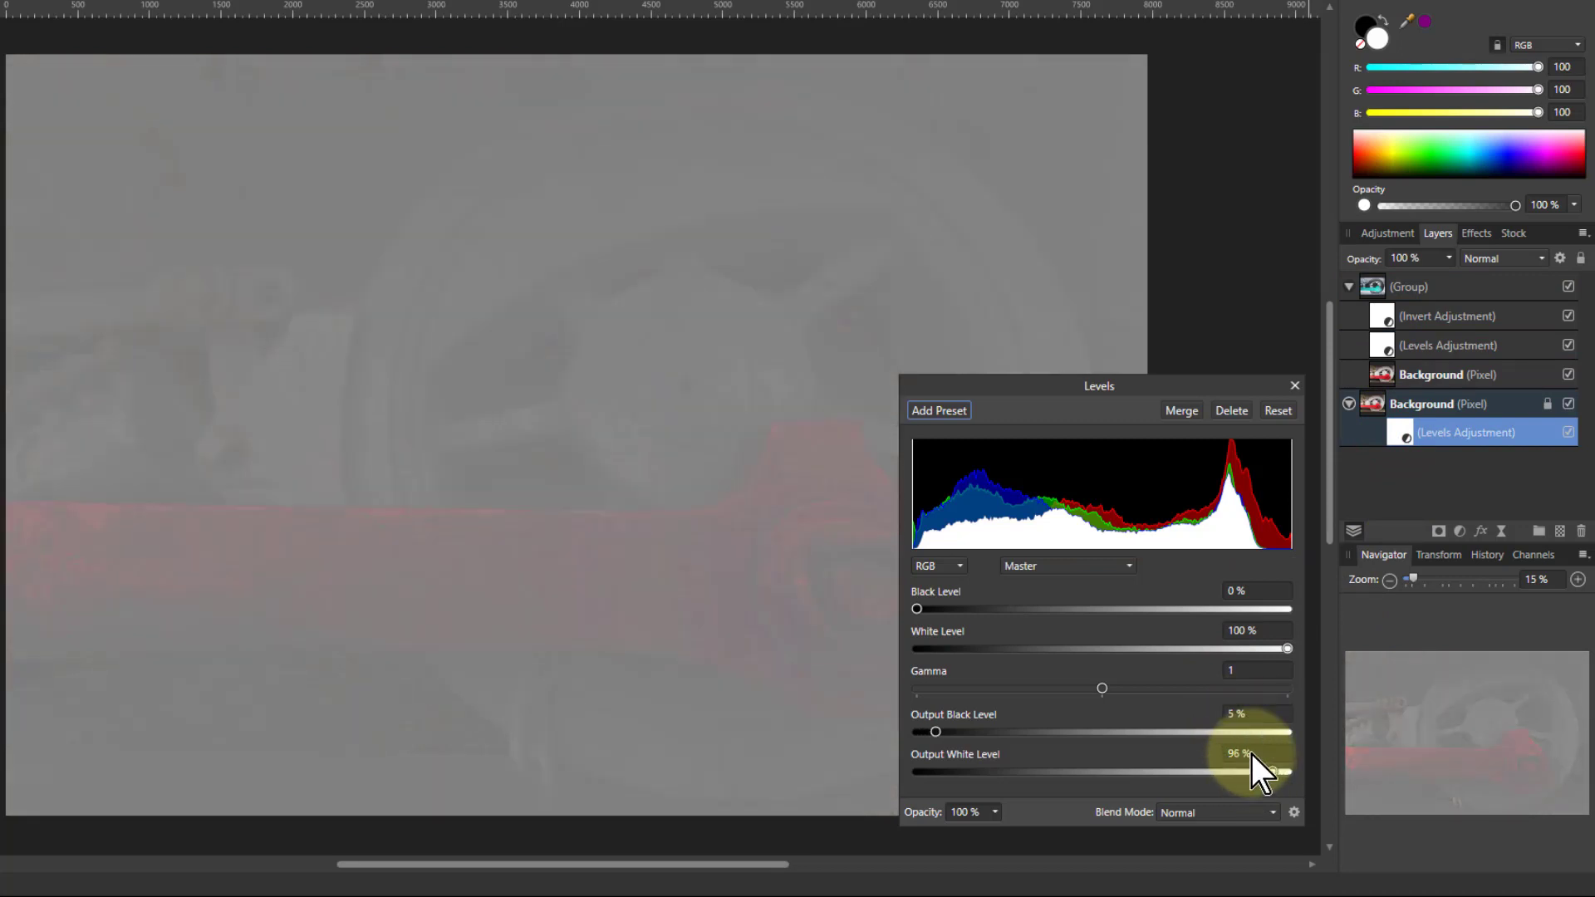
left_click_drag(1287, 771, 1269, 771)
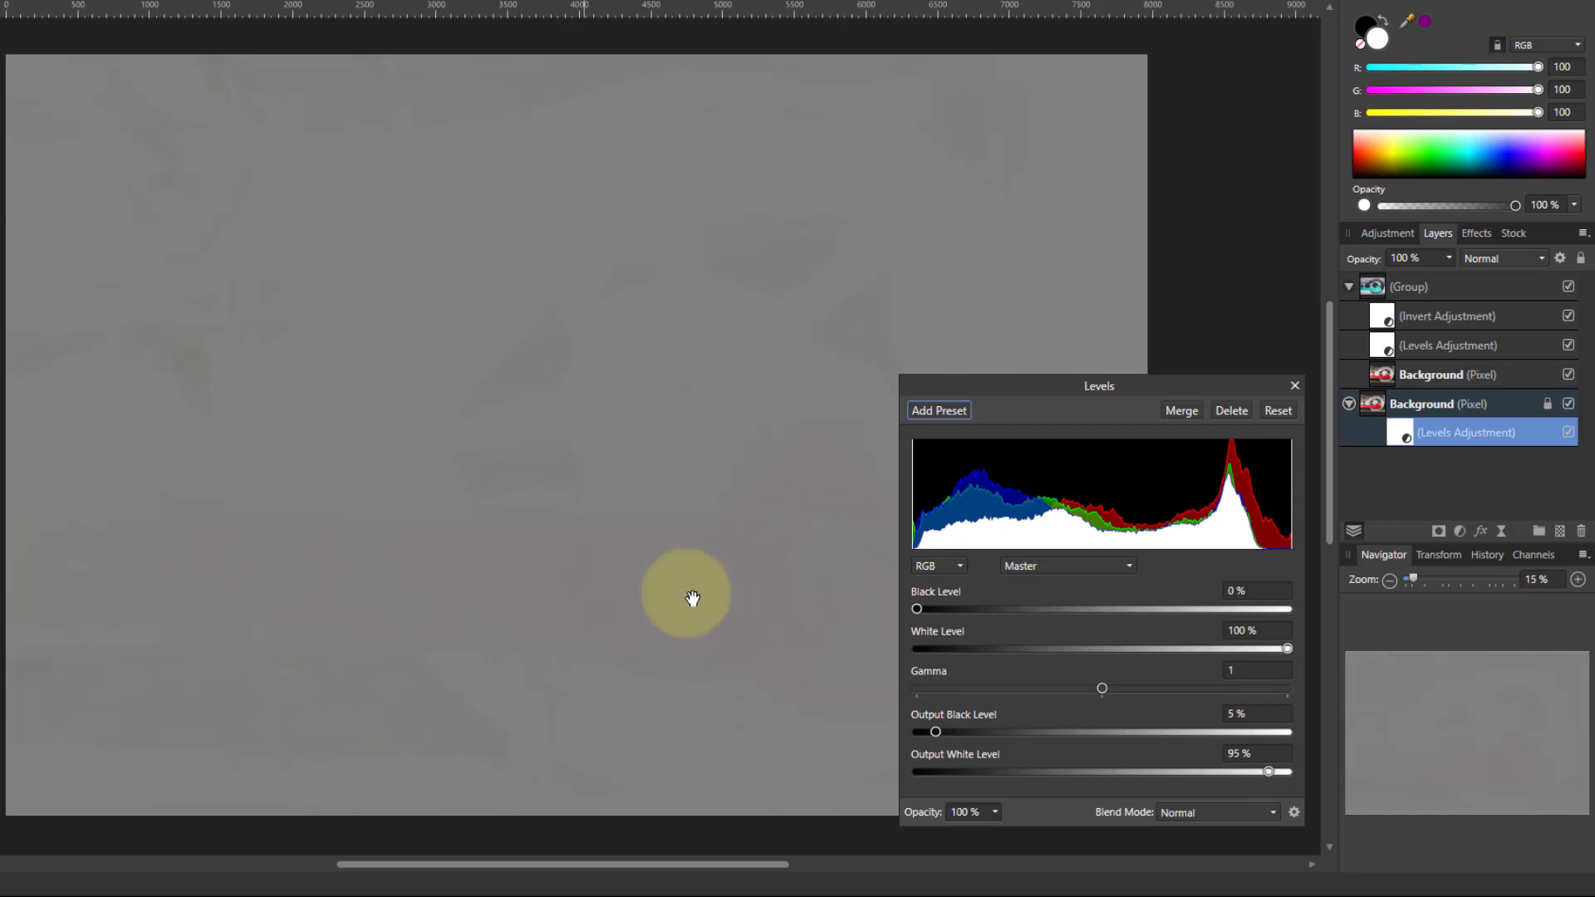
mouse_move(699, 592)
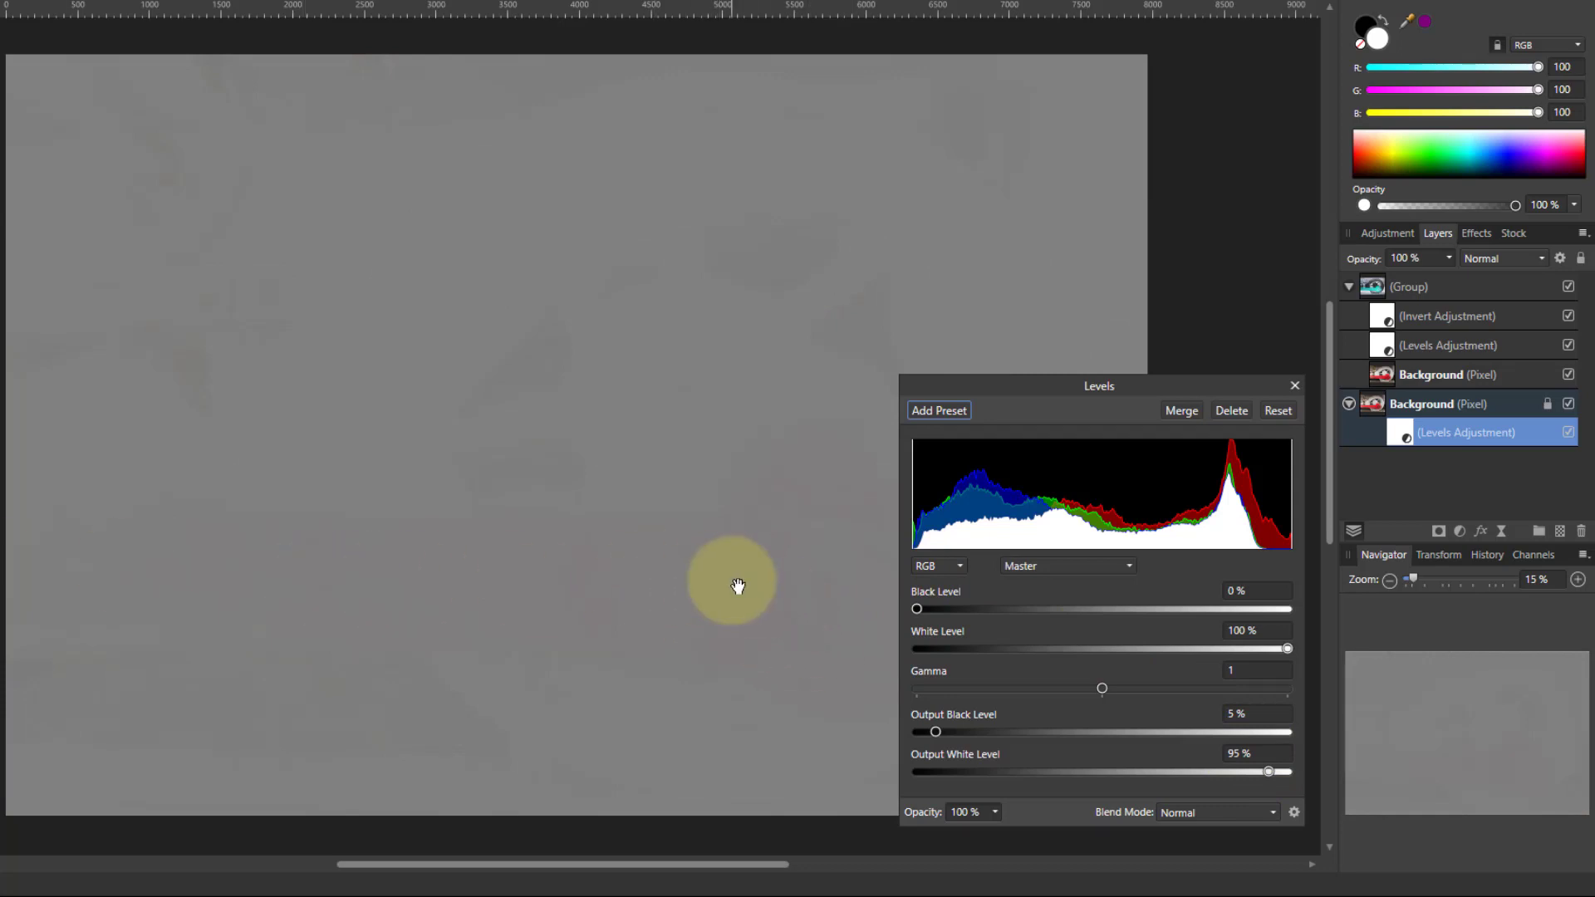
mouse_move(1266, 422)
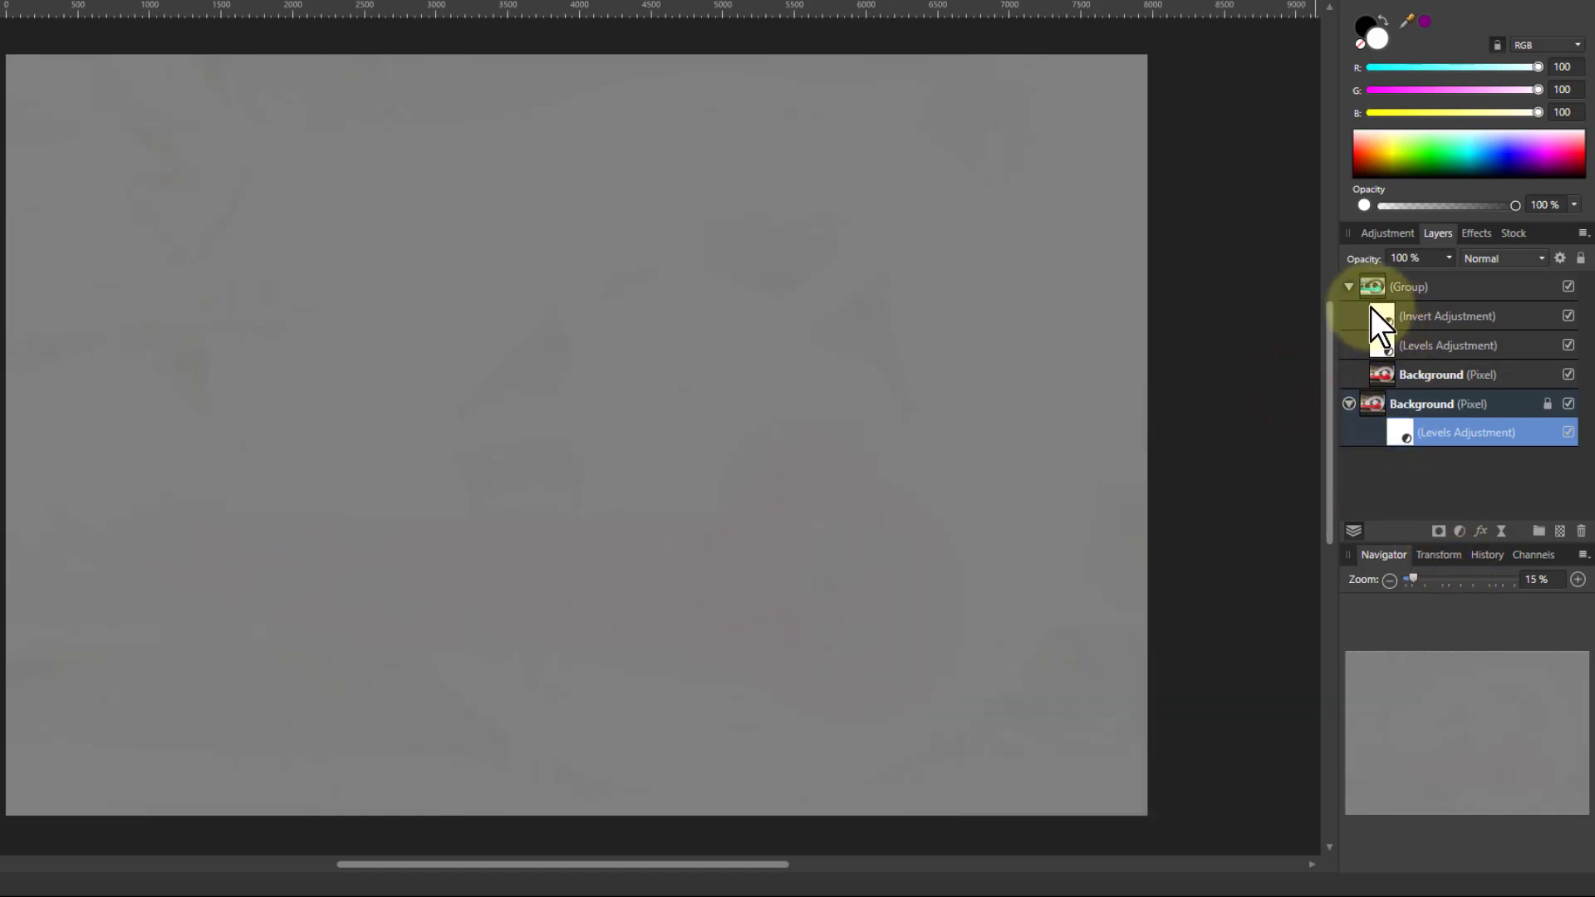
mouse_move(1383, 335)
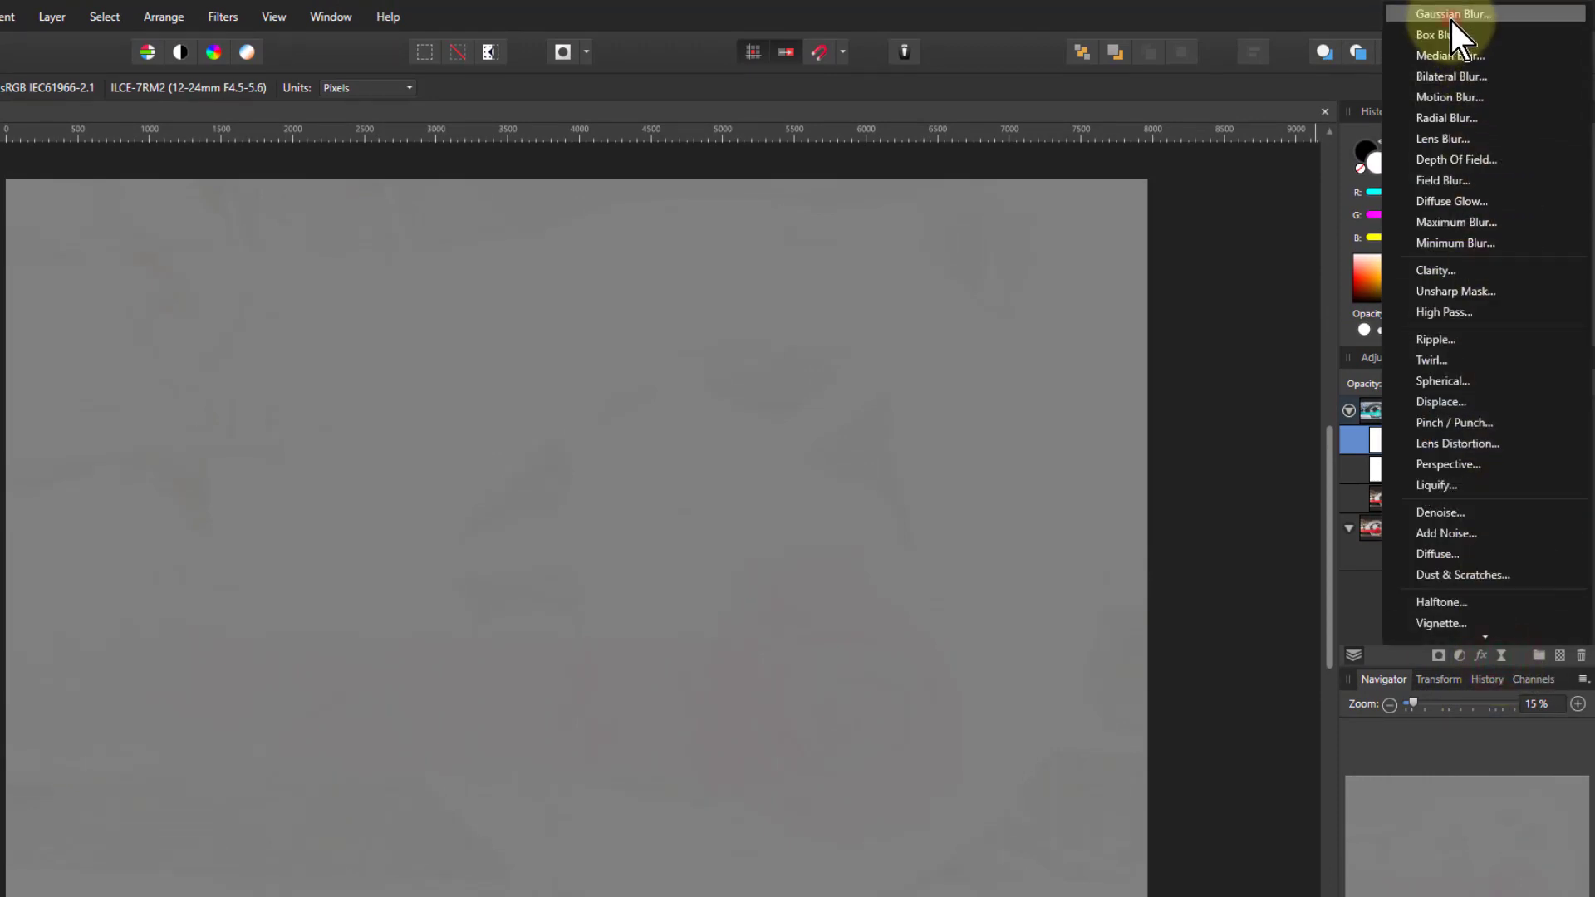
Step: Raise the live Gaussian Blur radius to about 6.5 px, revealing the grey edge map
left_click(1453, 13)
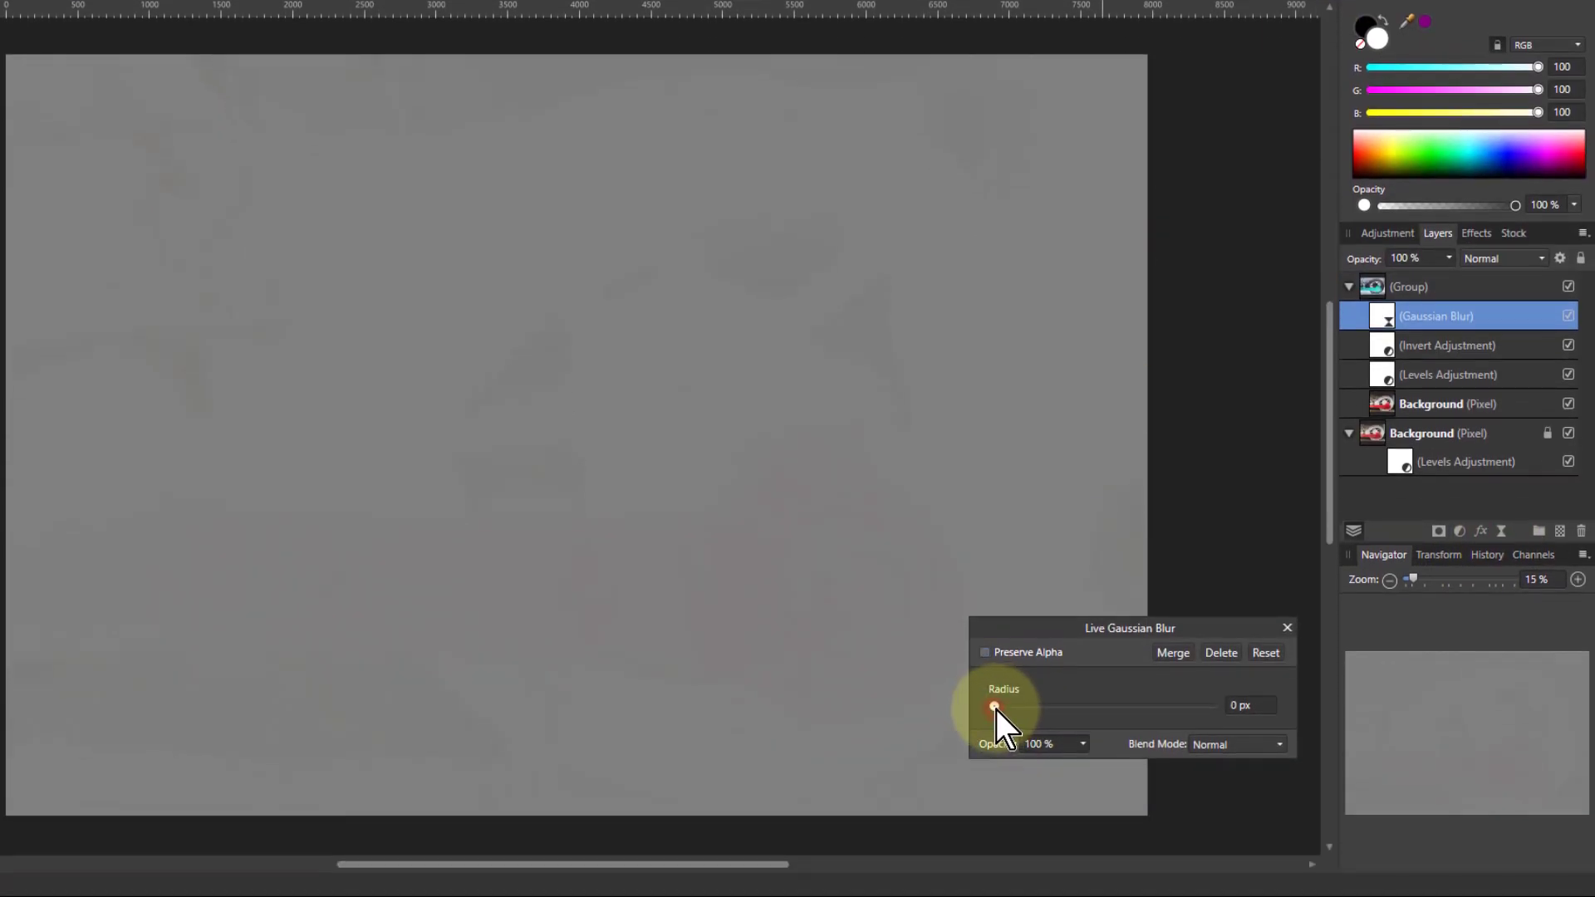
left_click_drag(994, 706, 1028, 706)
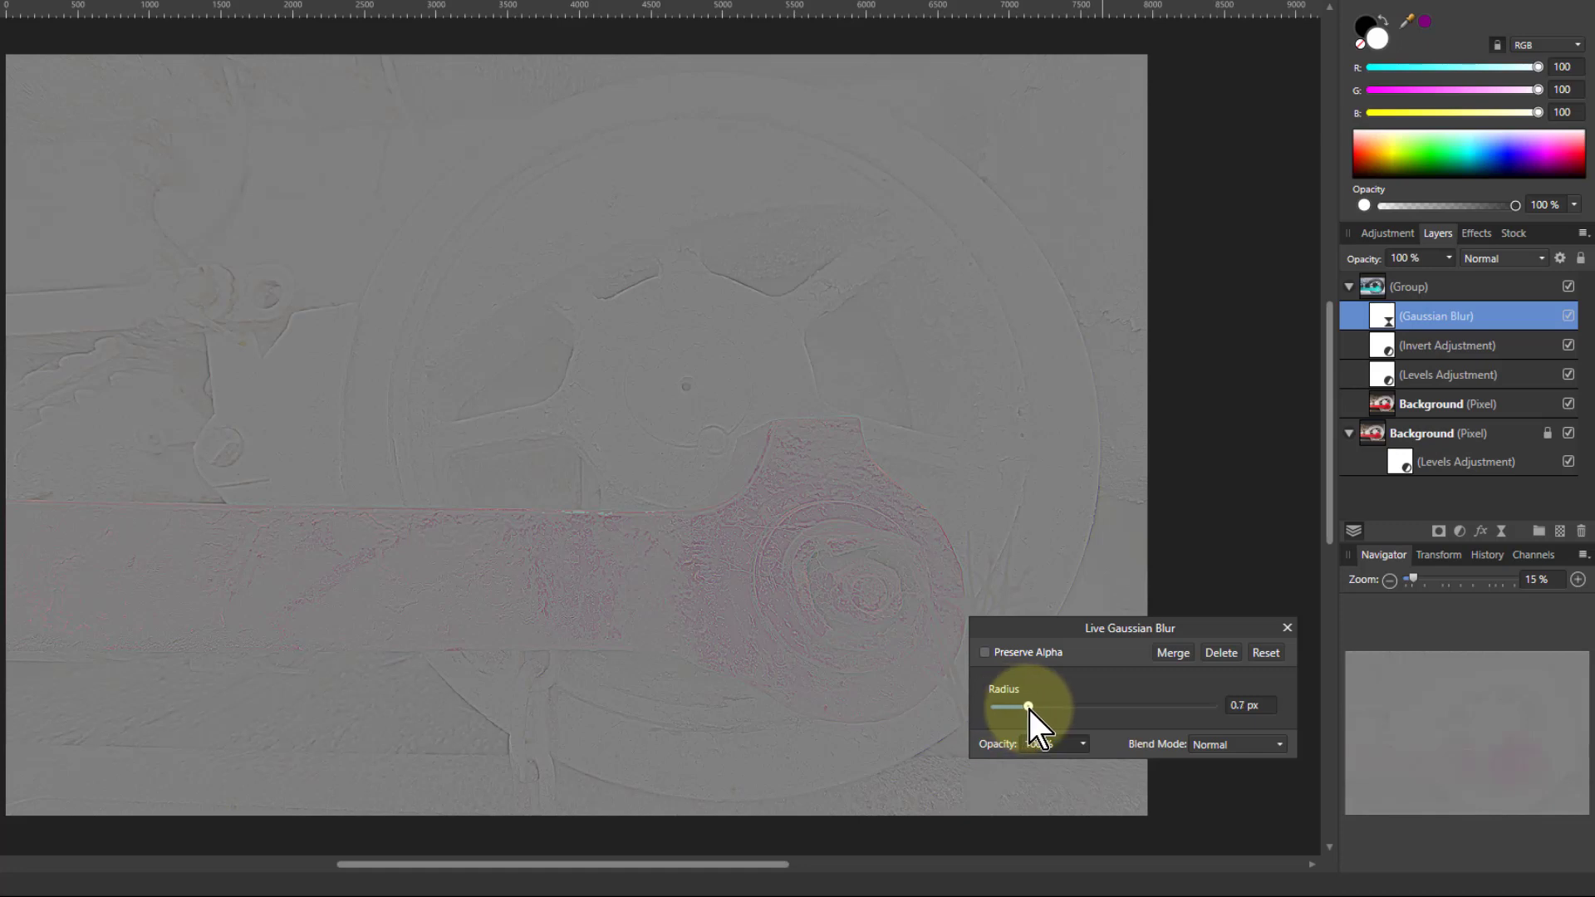
left_click_drag(1028, 707, 1052, 707)
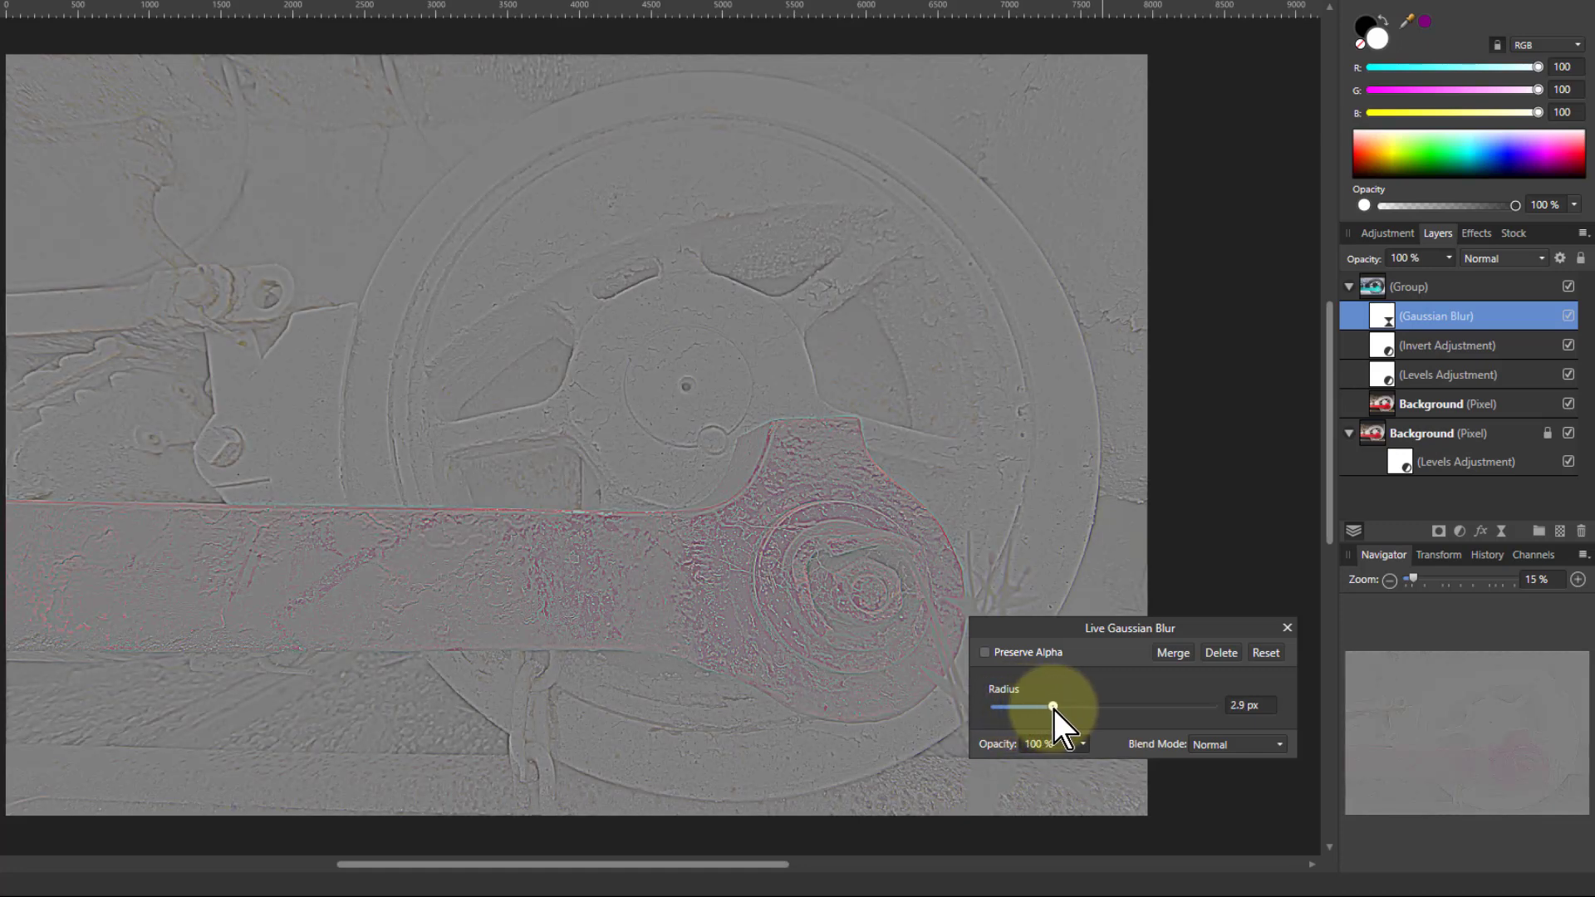
left_click_drag(1053, 707, 1070, 707)
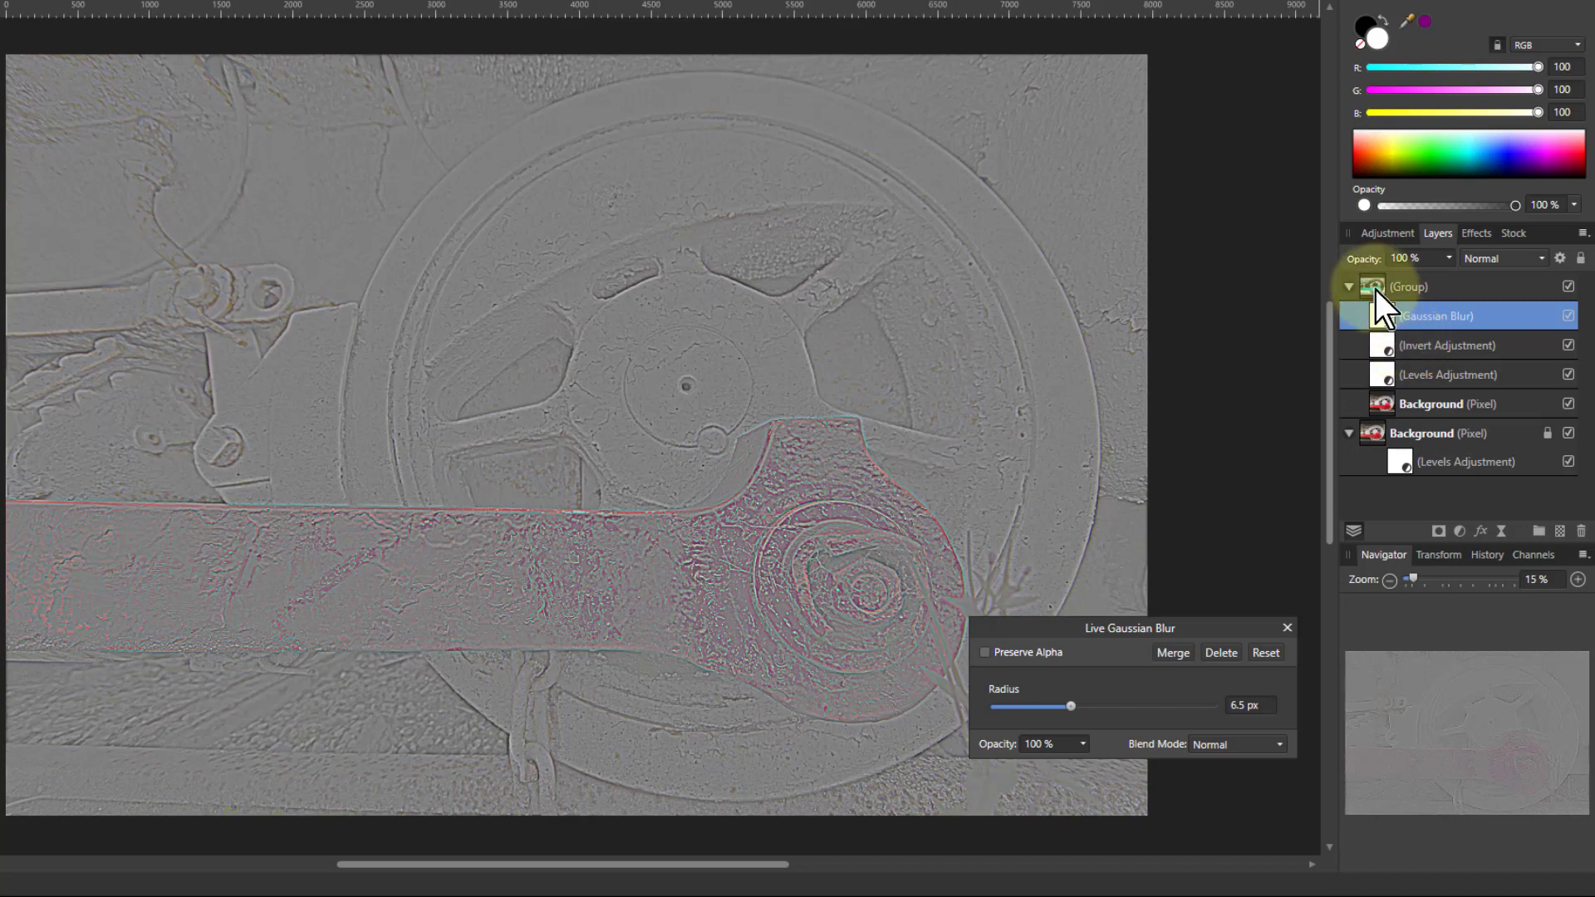
Step: Add a Levels adjustment above the high-pass group and switch its colour model from RGB to Gray
left_click(1409, 286)
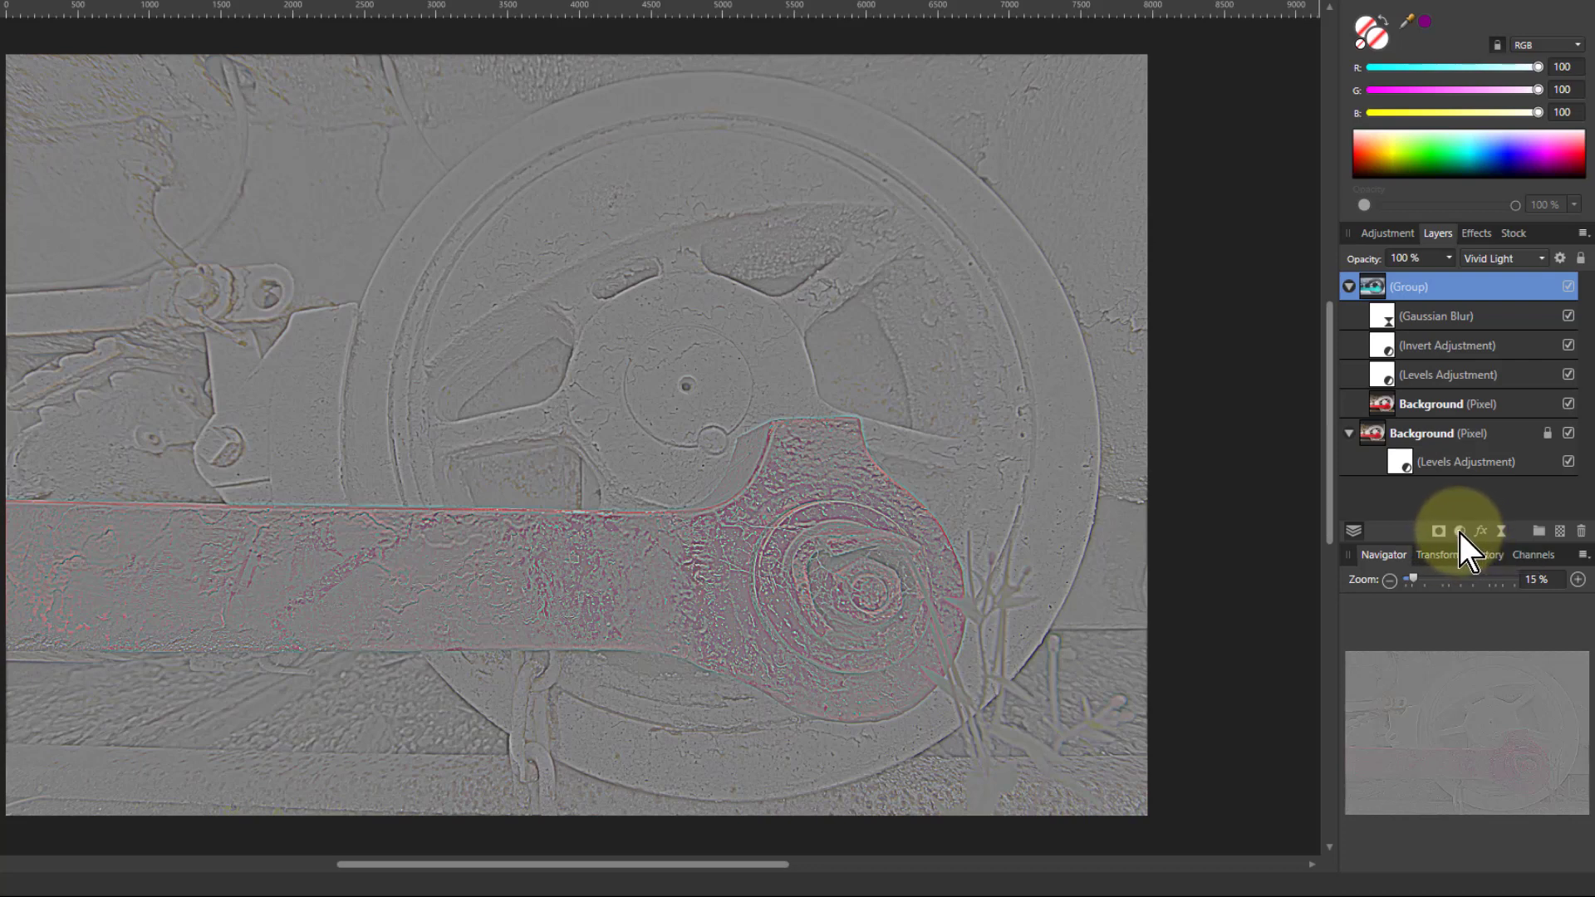
left_click(1459, 530)
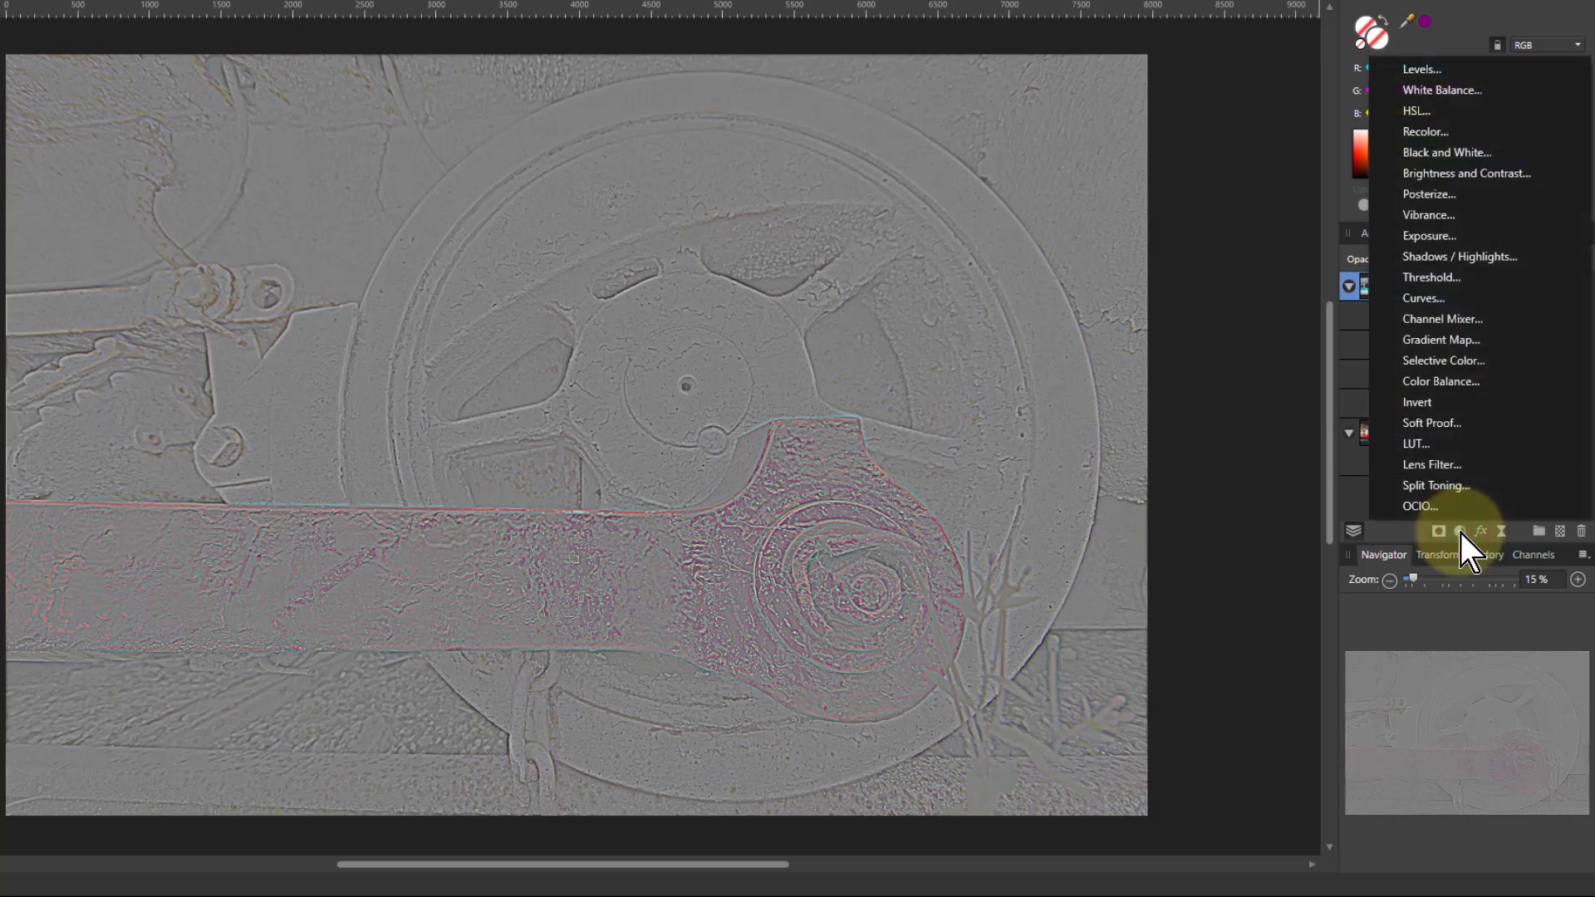
mouse_move(1424, 69)
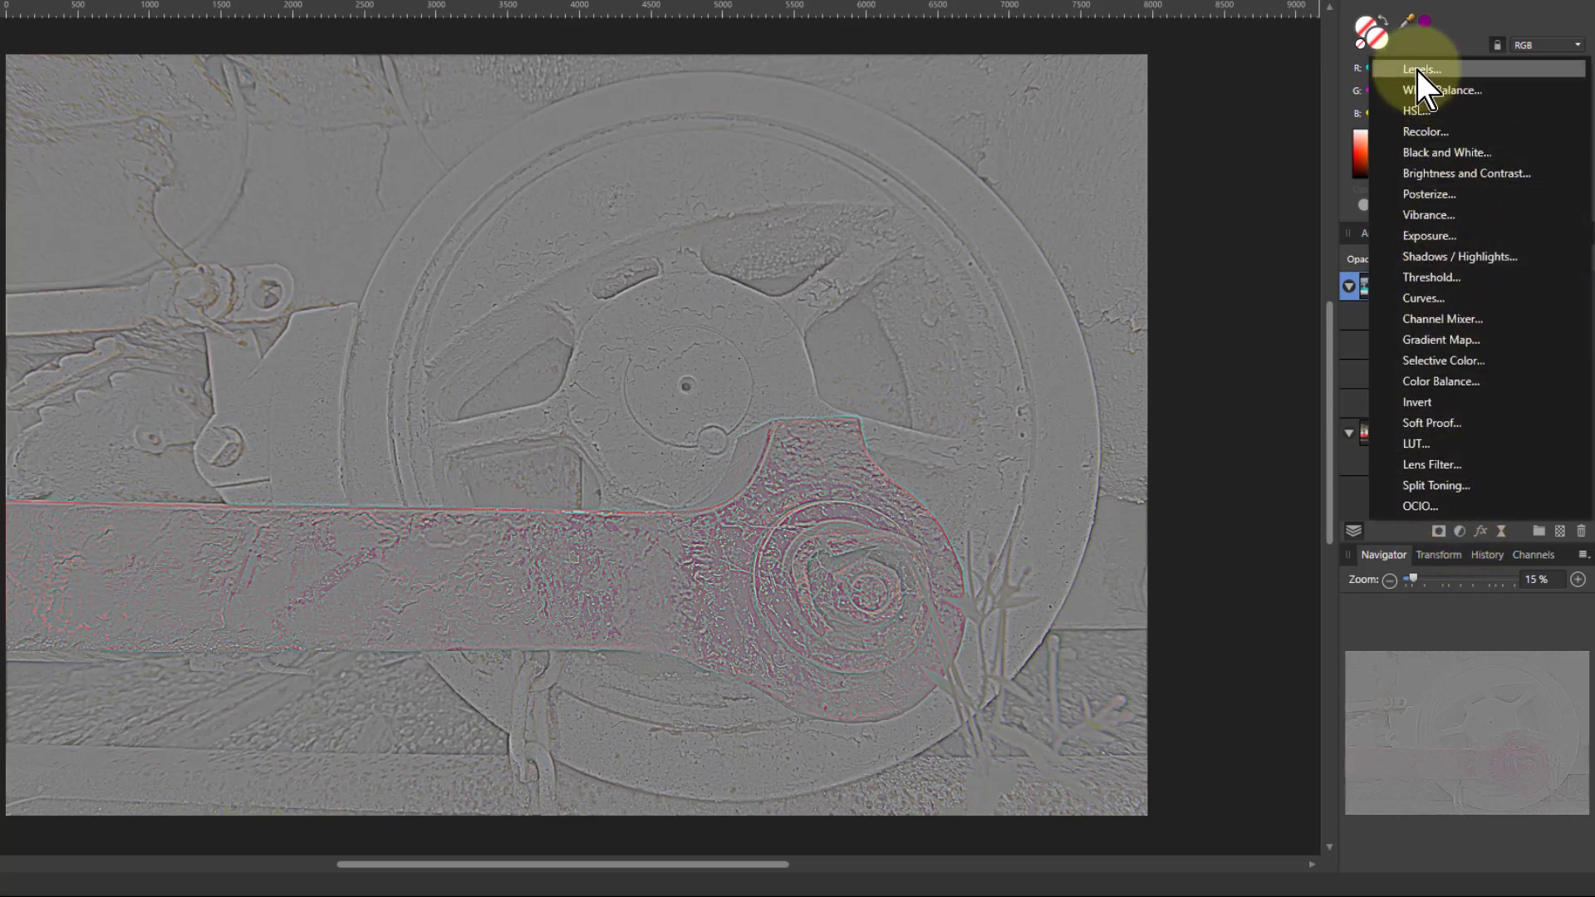
left_click(1419, 69)
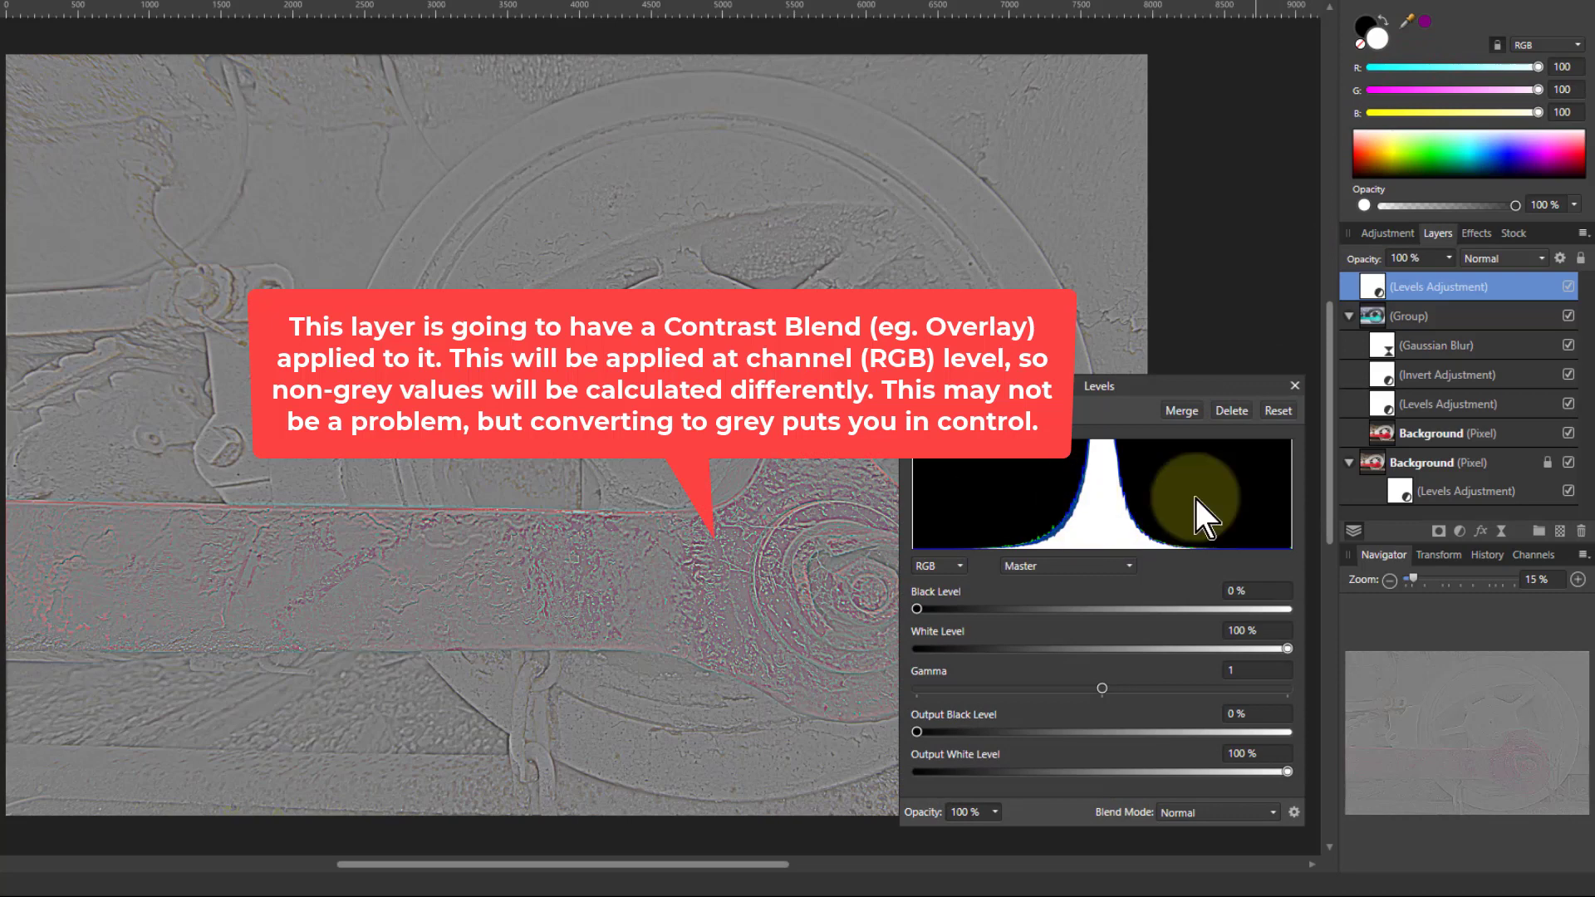
mouse_move(957, 646)
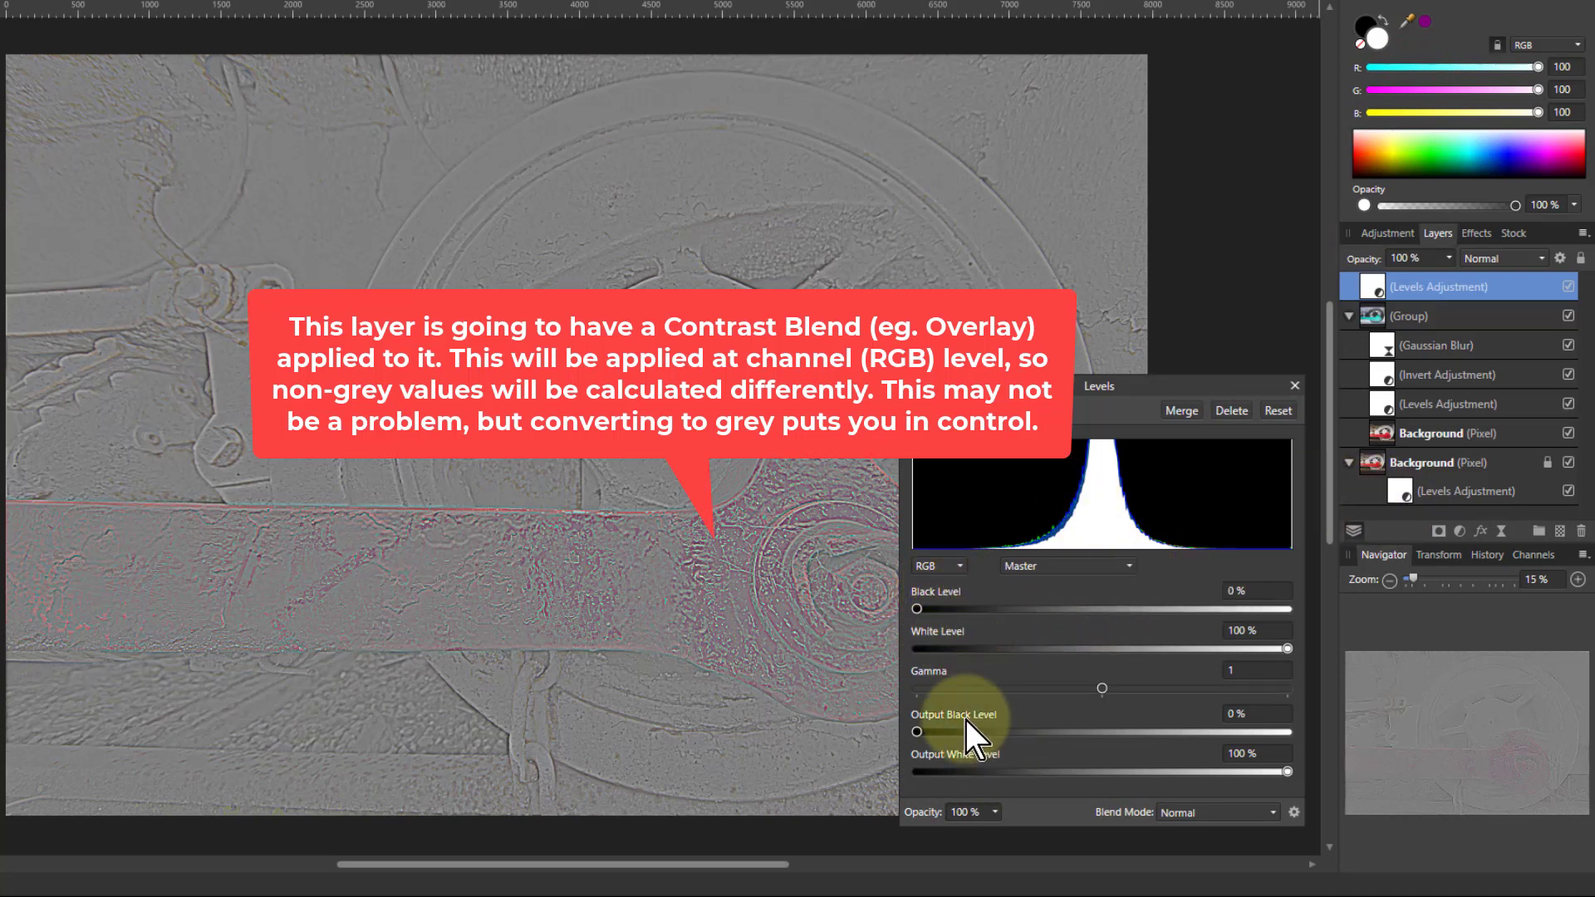
left_click(936, 566)
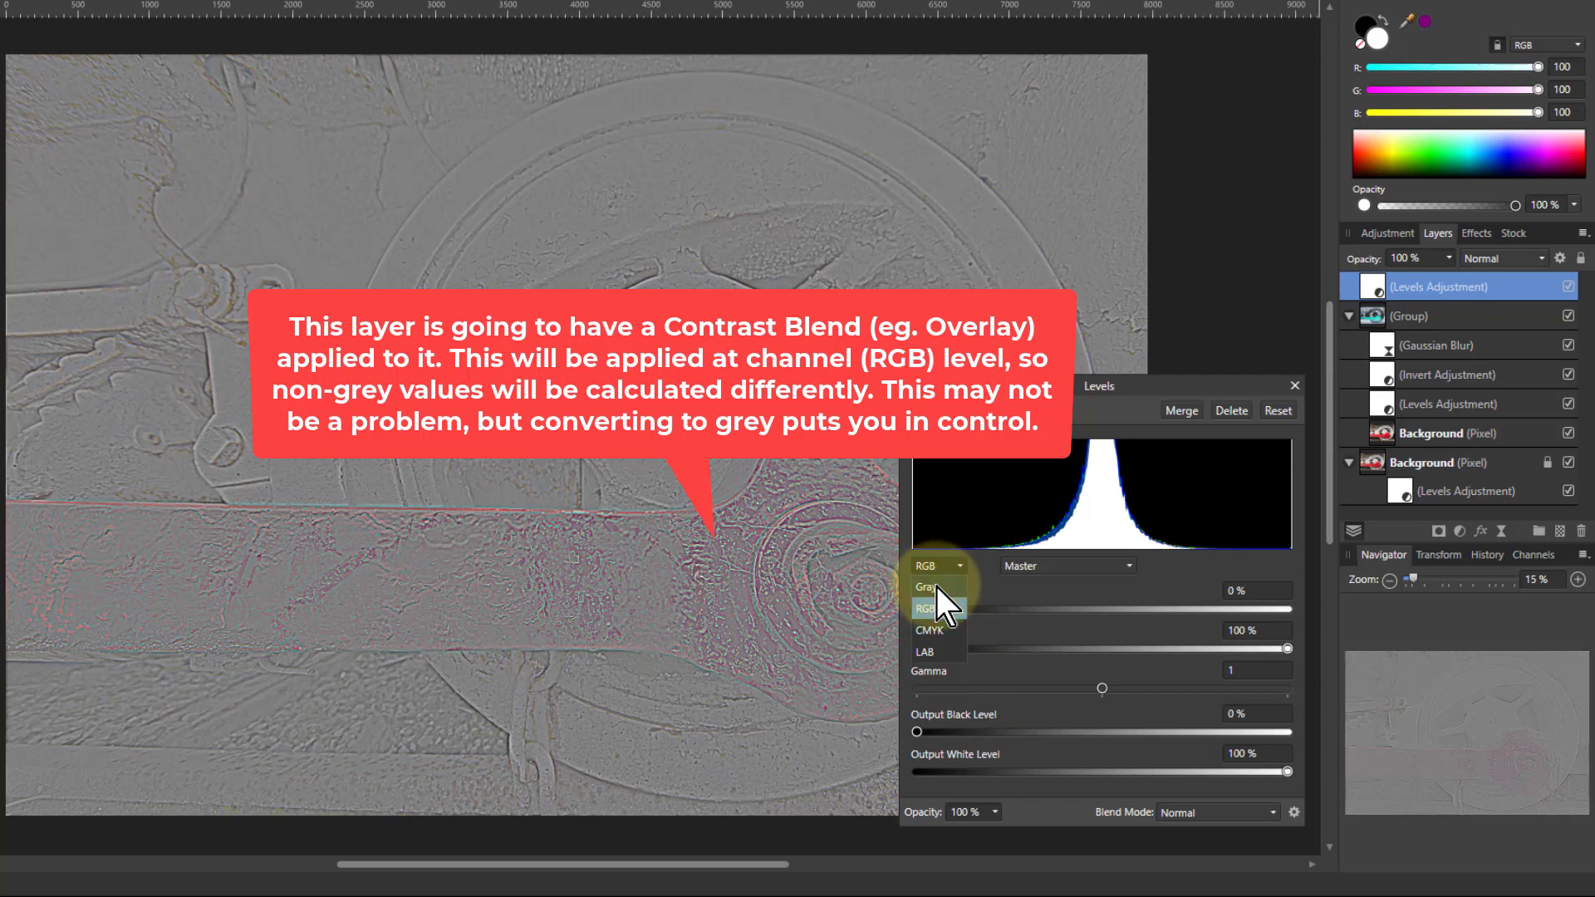
left_click(925, 587)
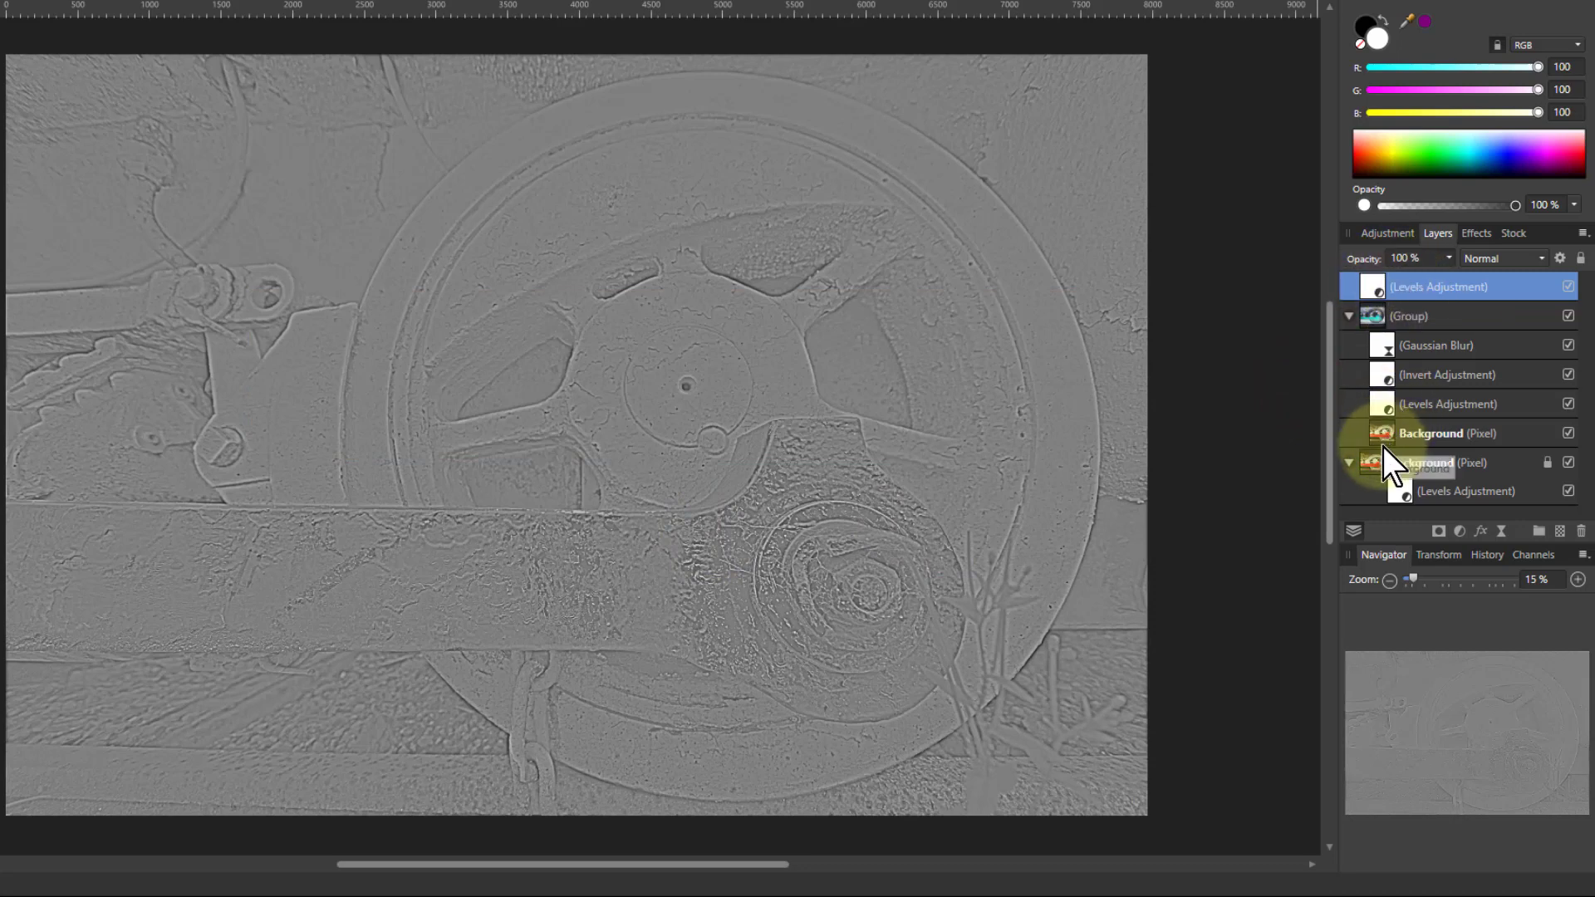
Step: Group the grey Levels, high-pass group and Background copy together and expand the new group
left_click(1435, 463)
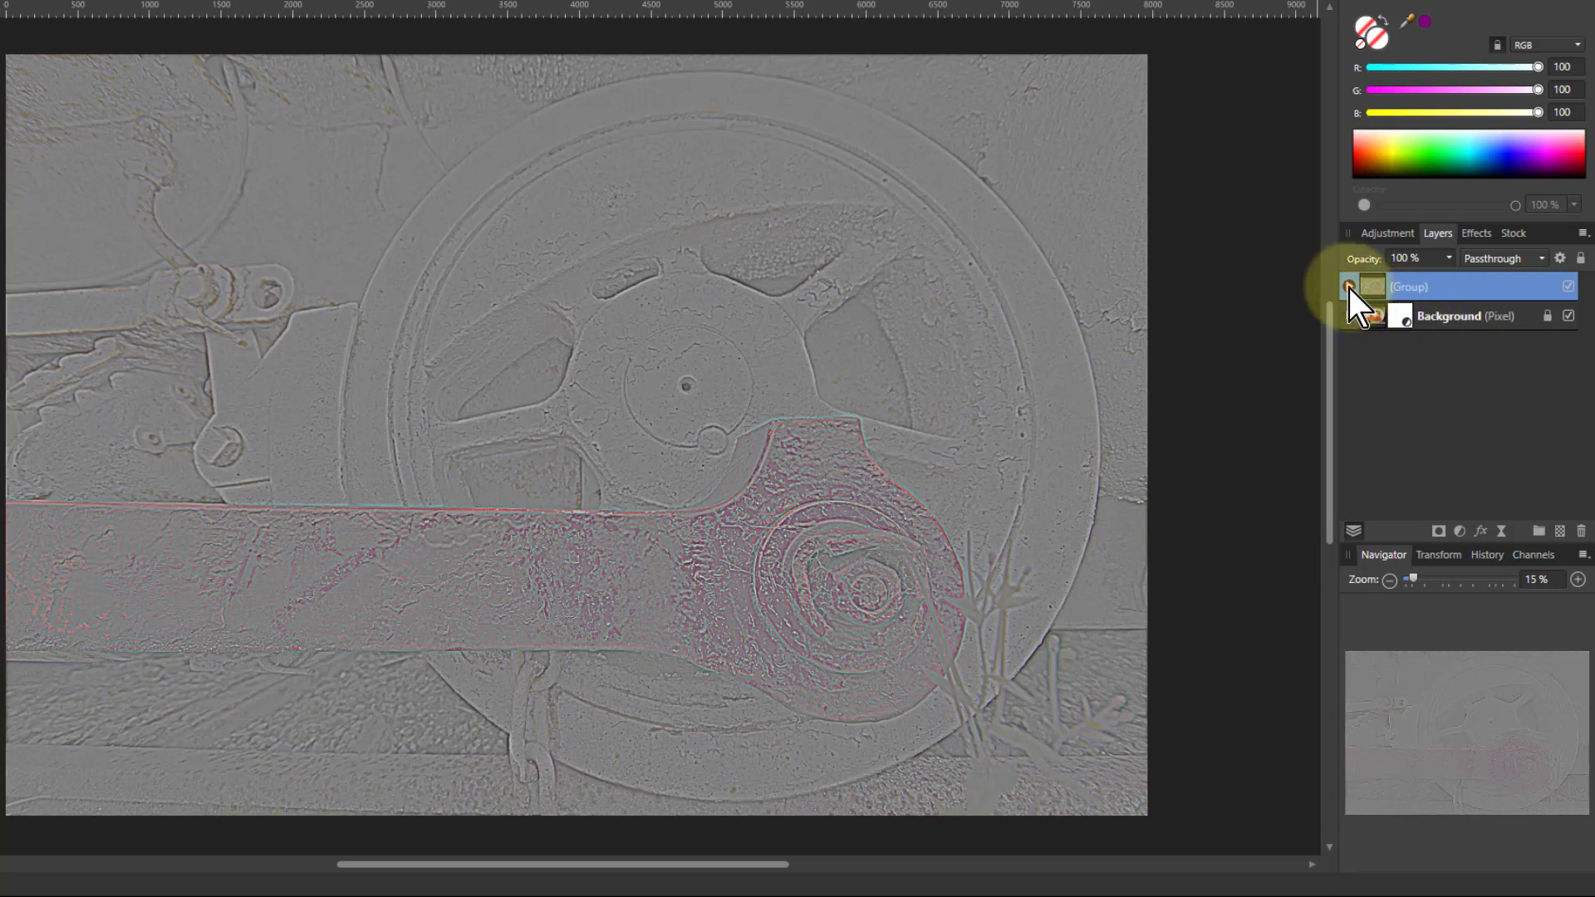
left_click(1359, 286)
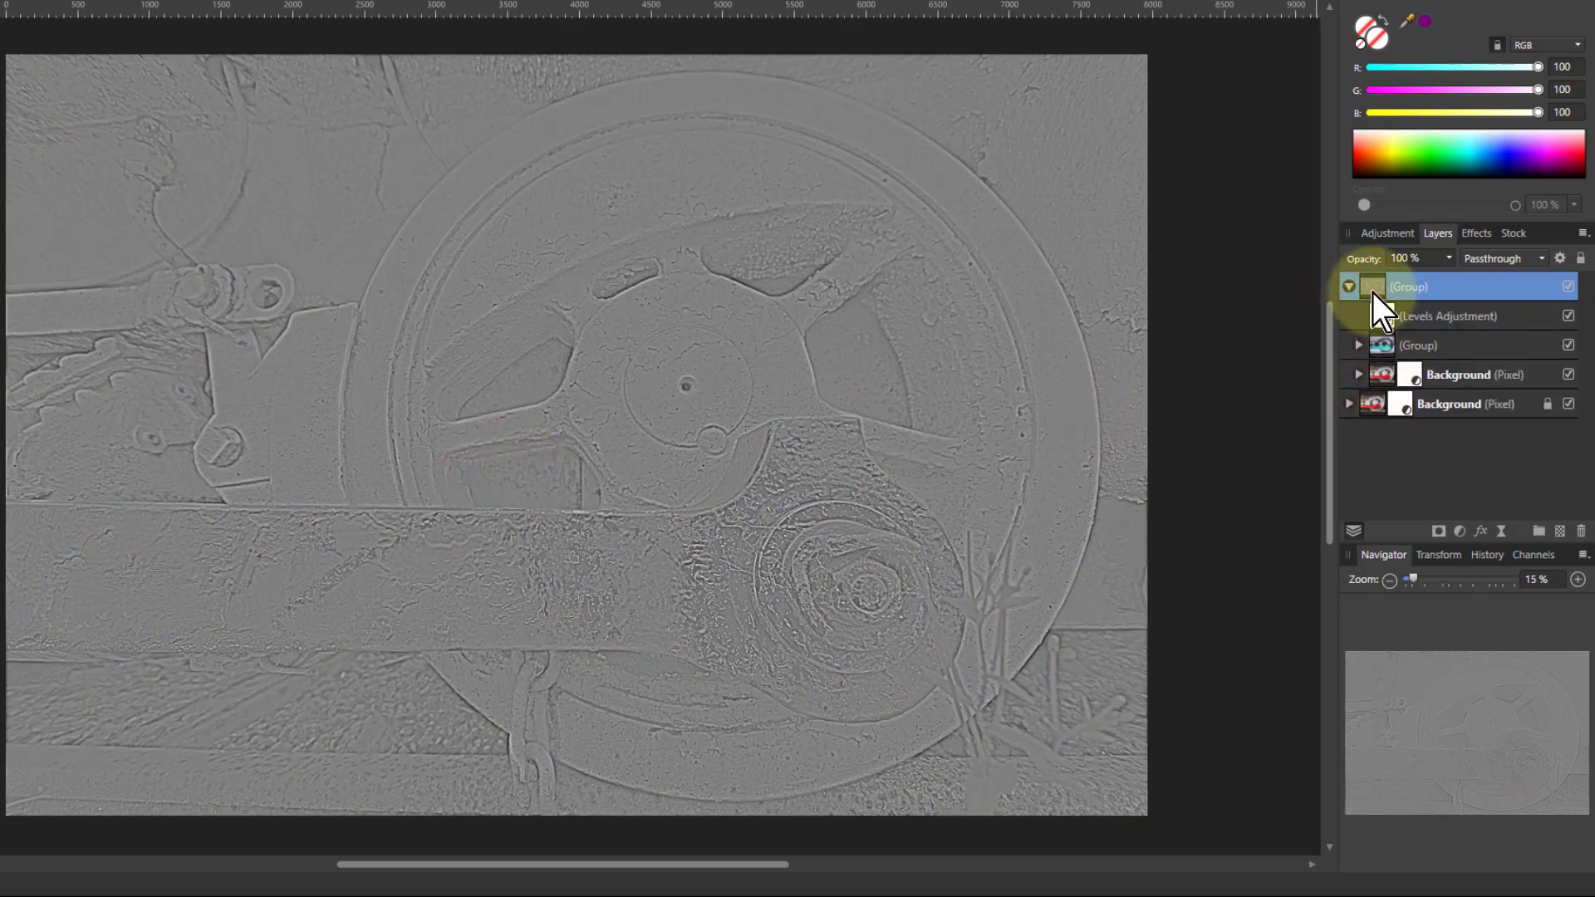
Step: Preview contrast blend modes on the new outer group and settle on Linear Light
left_click(1501, 257)
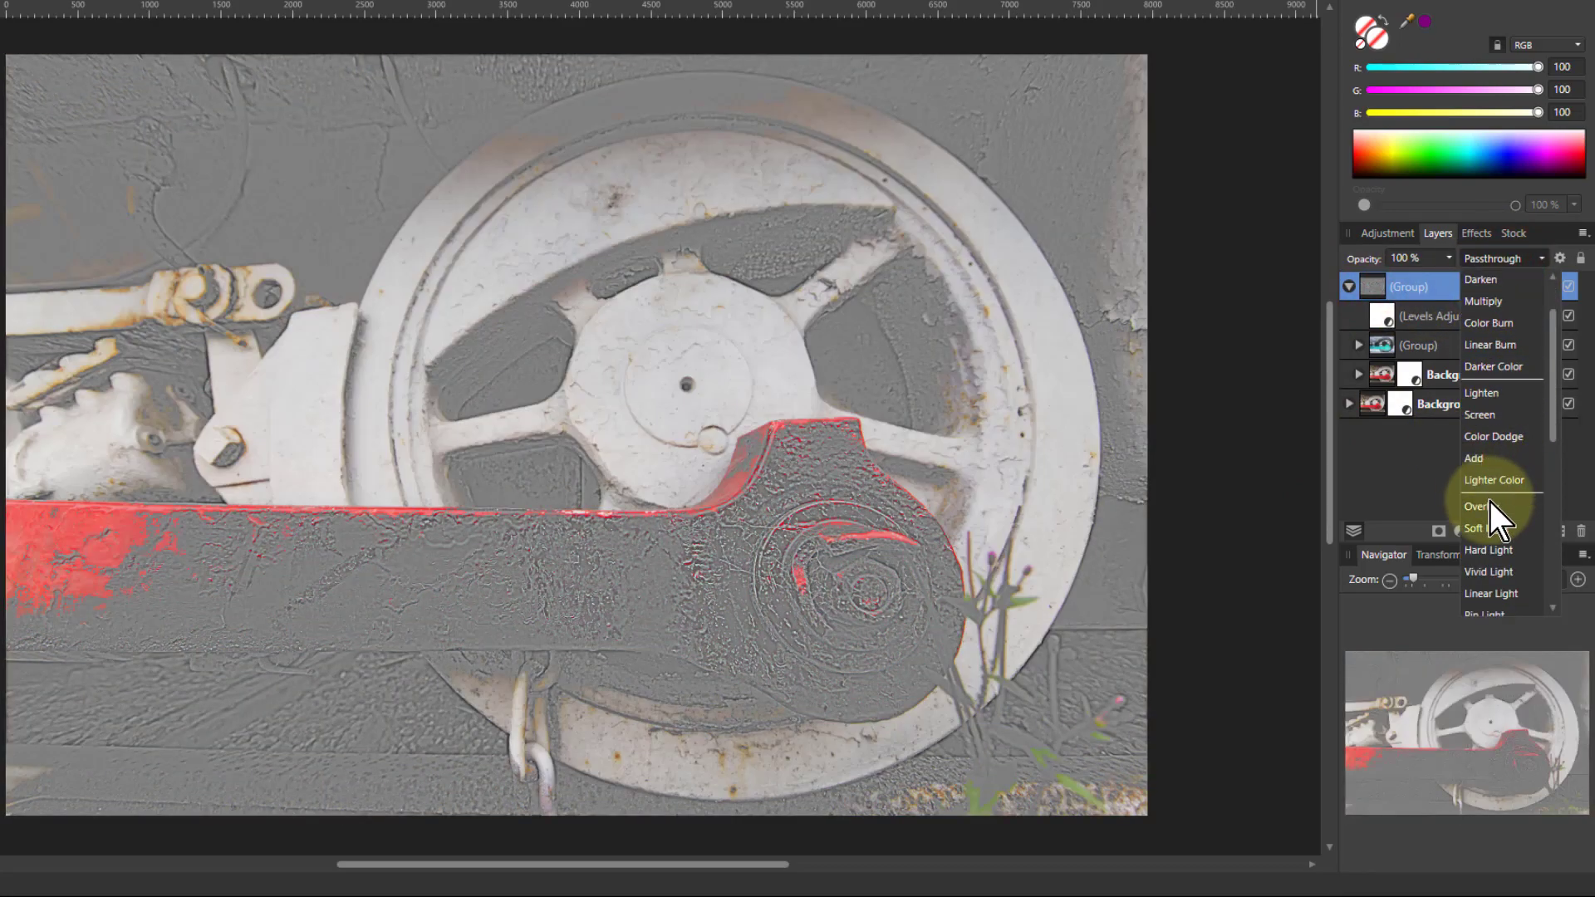
left_click(1482, 507)
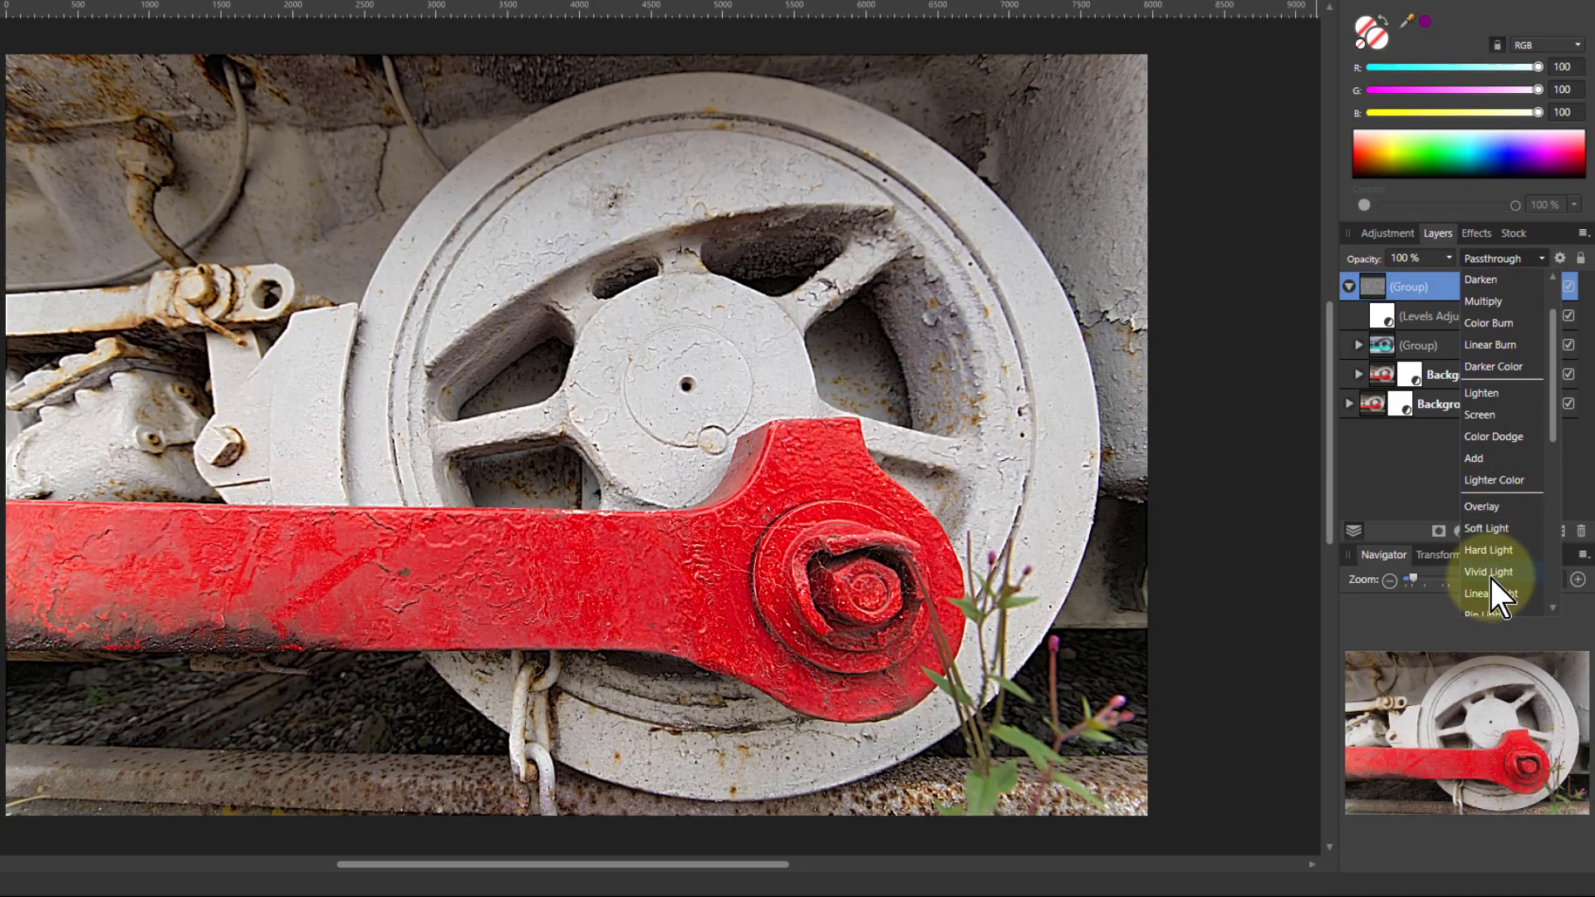
left_click(1490, 593)
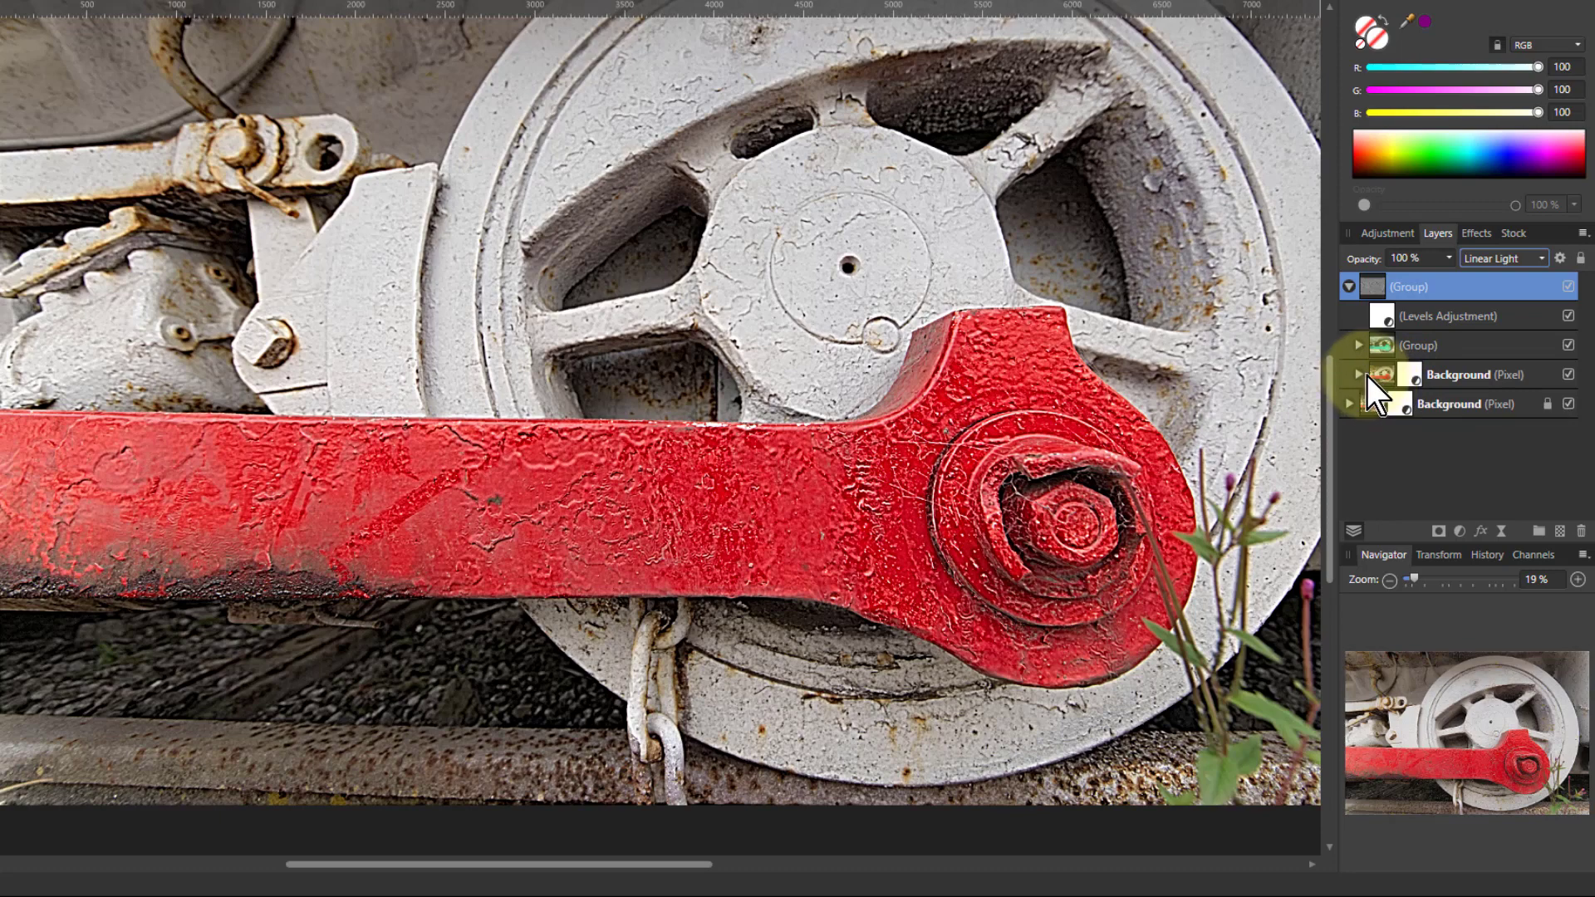
Step: Reopen the inner group's Gaussian Blur and trial large radii (about 13 px, much higher, then ~29 px)
left_click(1359, 344)
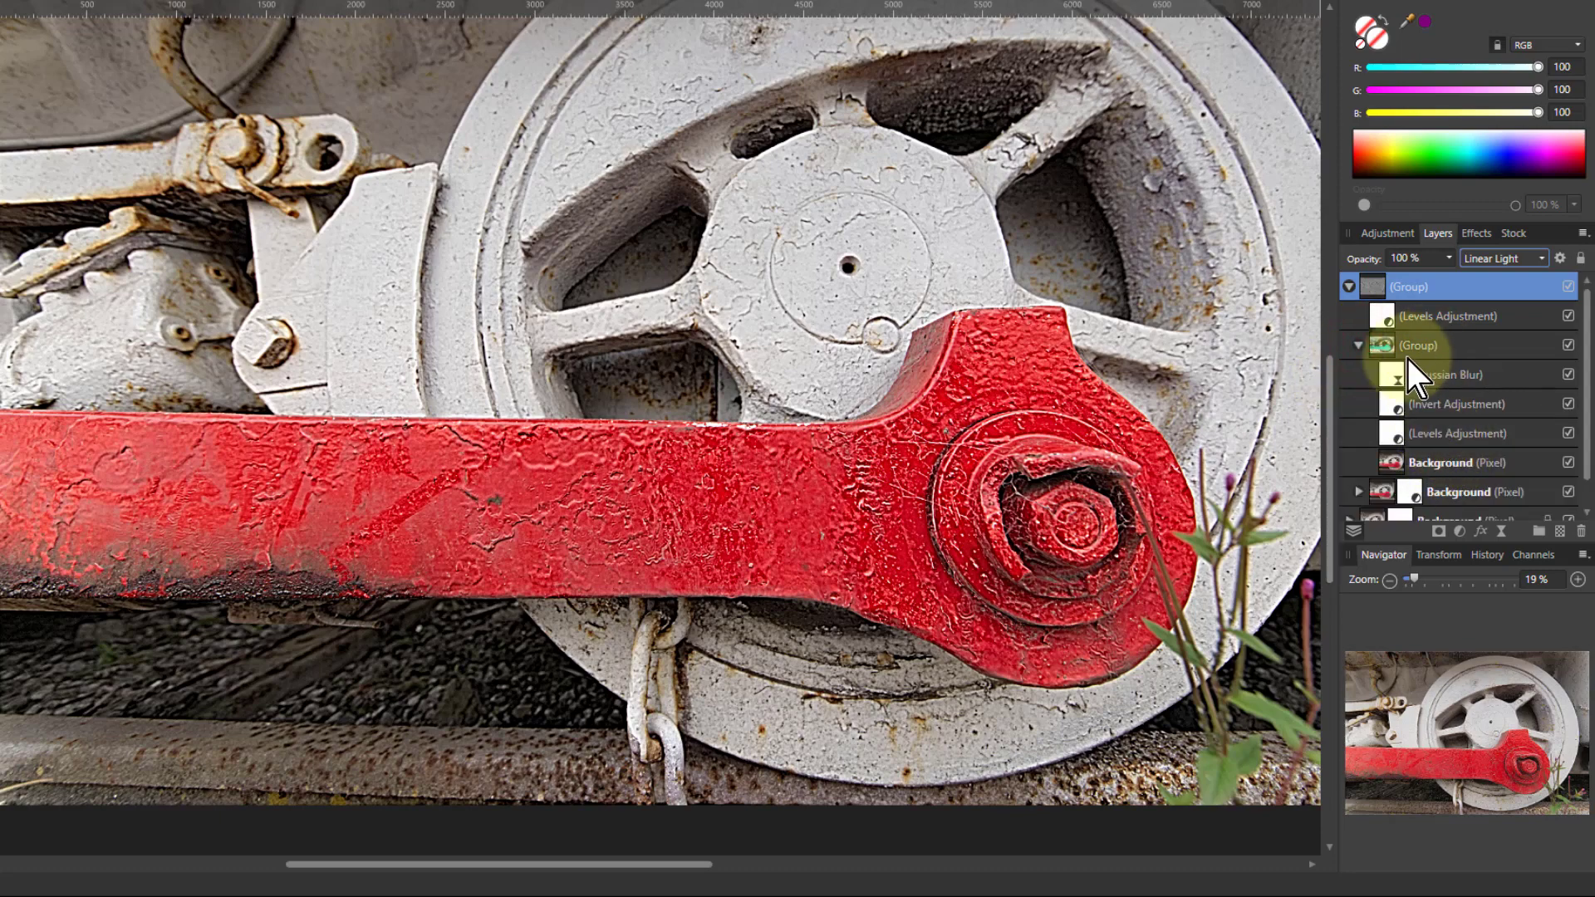
left_click(1445, 374)
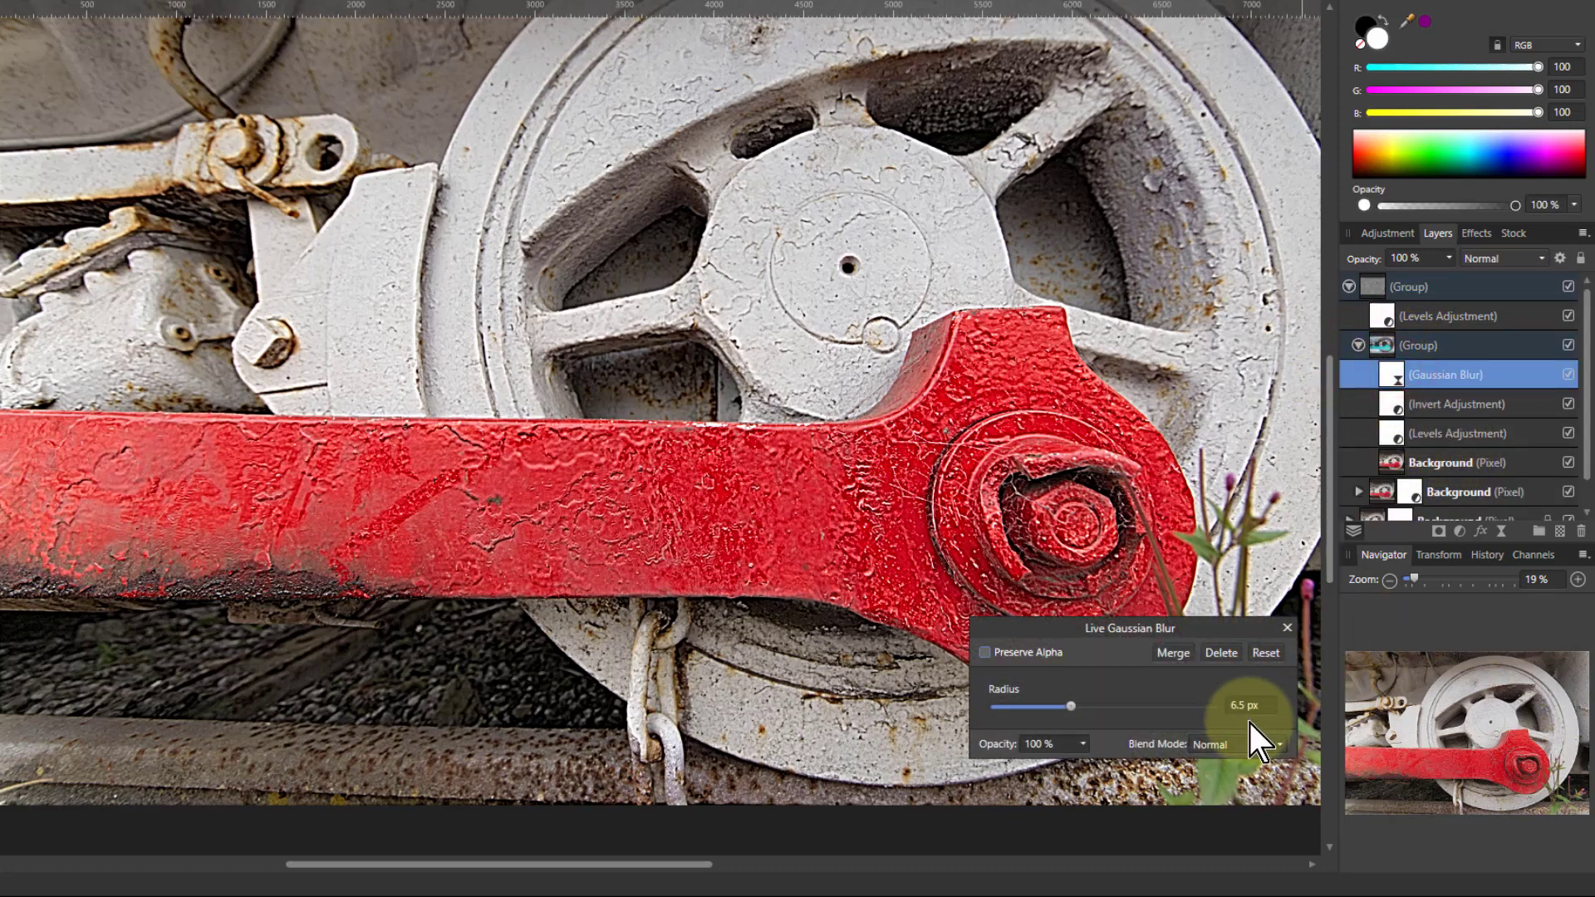
left_click_drag(1069, 706, 1095, 706)
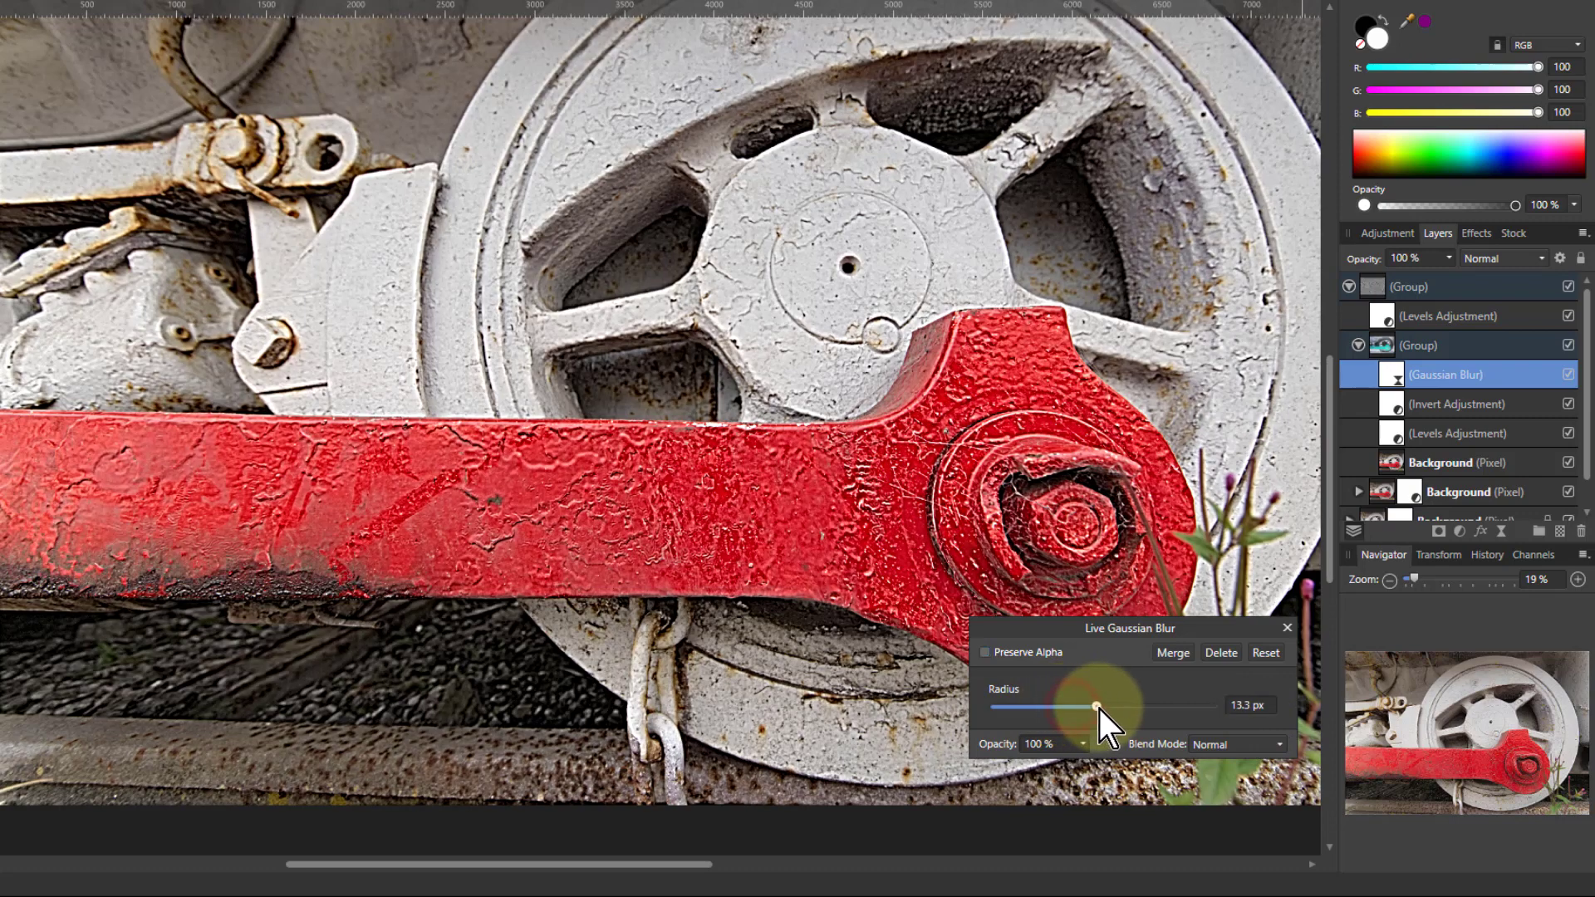
left_click_drag(1094, 706, 1170, 706)
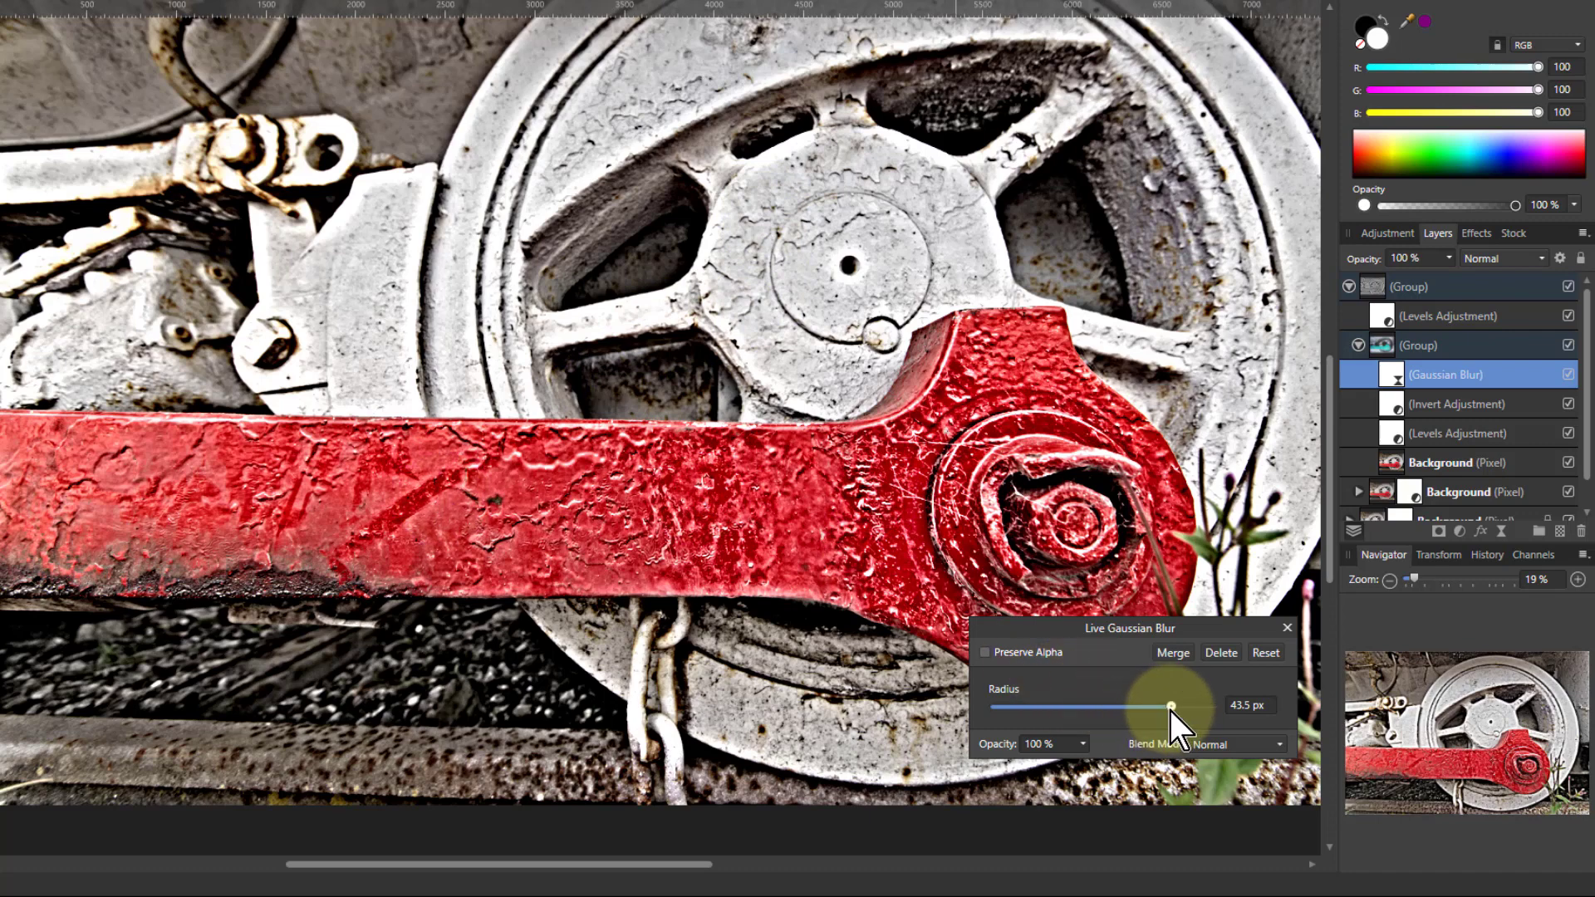
left_click_drag(1170, 706, 1137, 705)
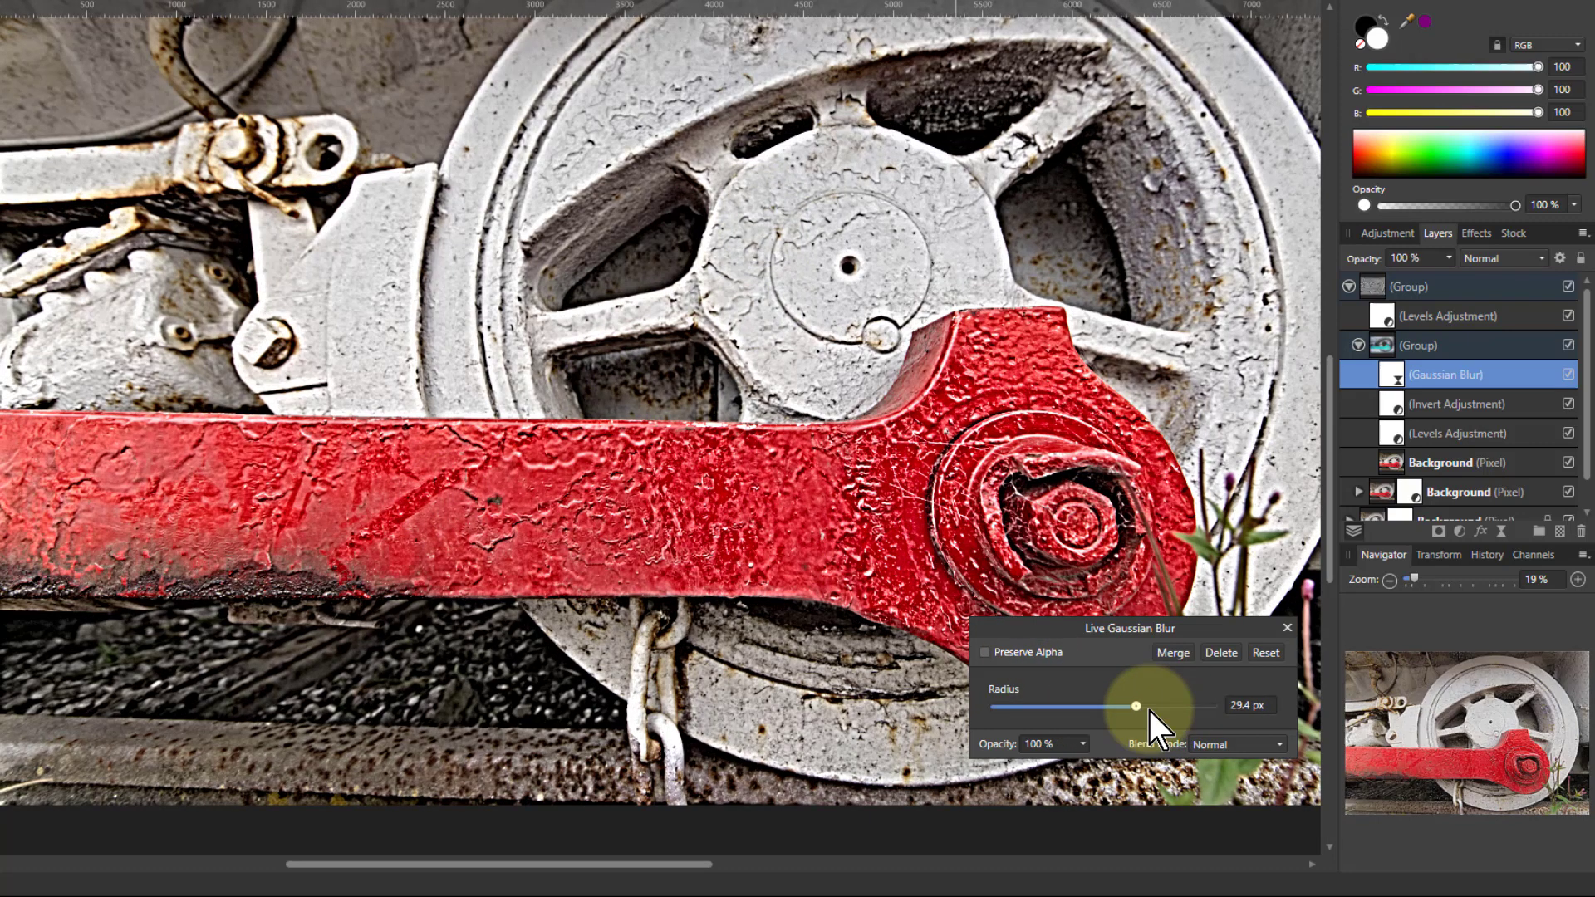
Step: Bring the high-pass blur radius back down and settle it at 8.4 px
left_click_drag(1136, 705, 1079, 705)
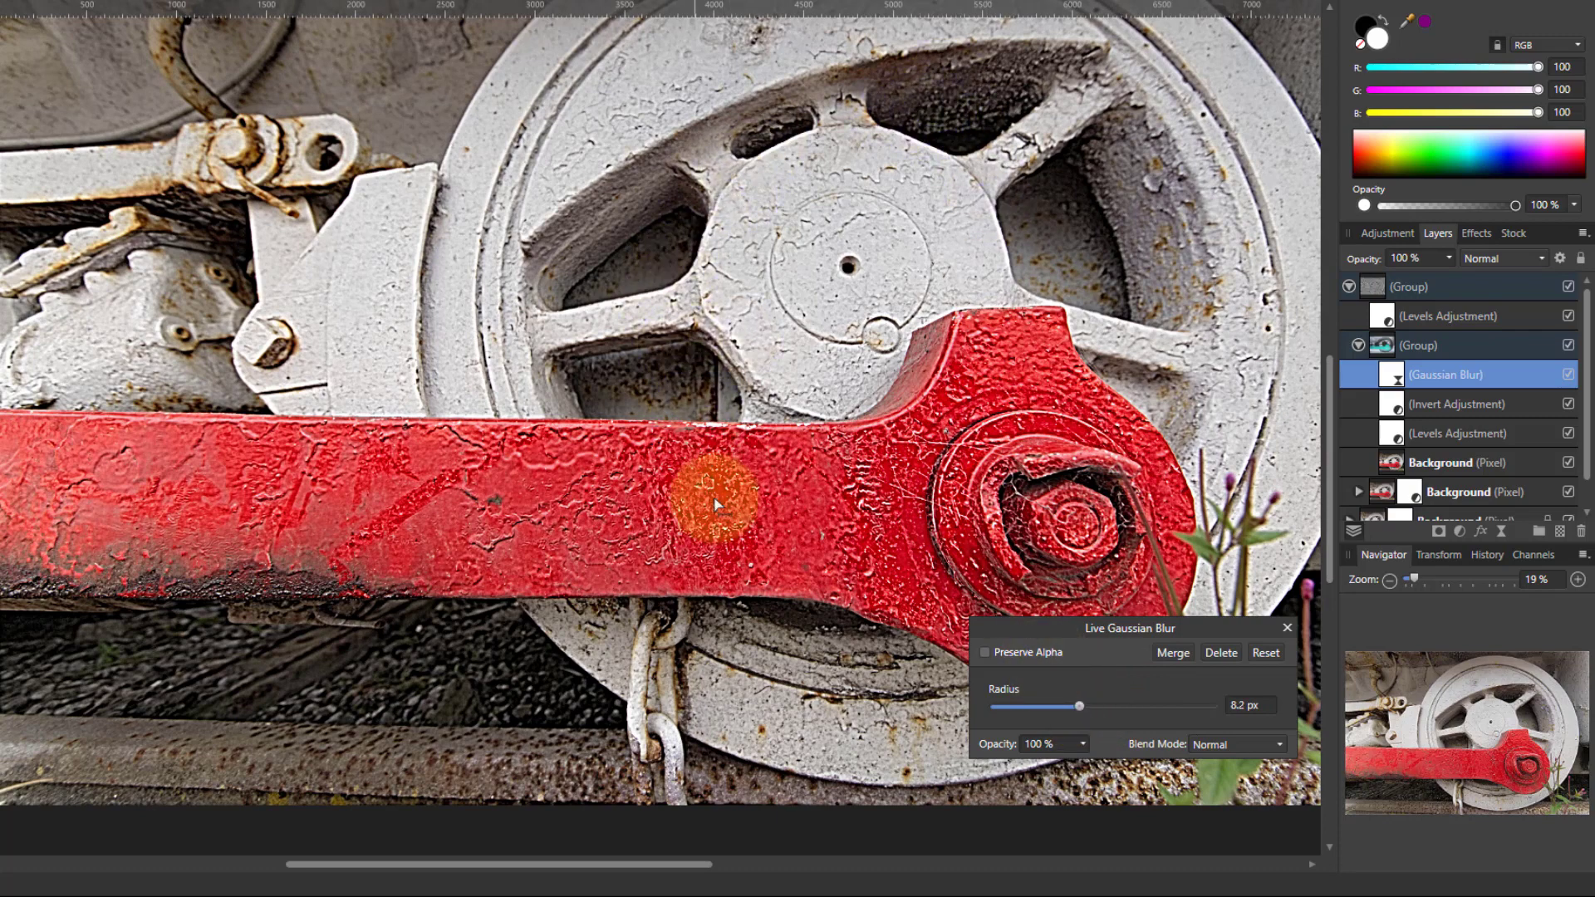
left_click_drag(712, 506, 901, 506)
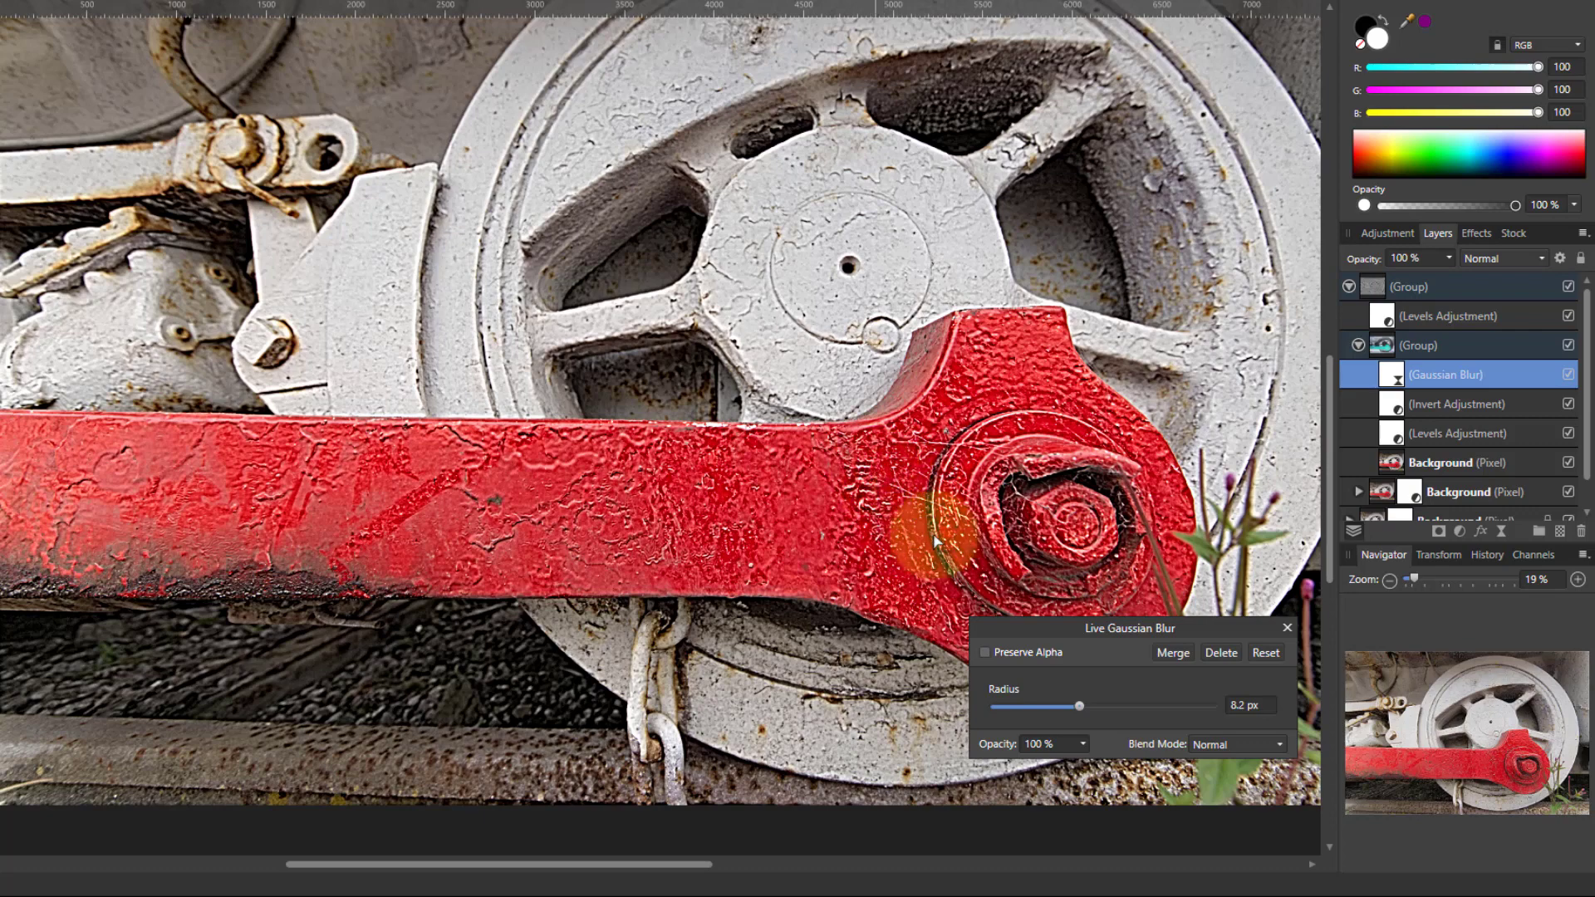
left_click_drag(1079, 706, 1080, 709)
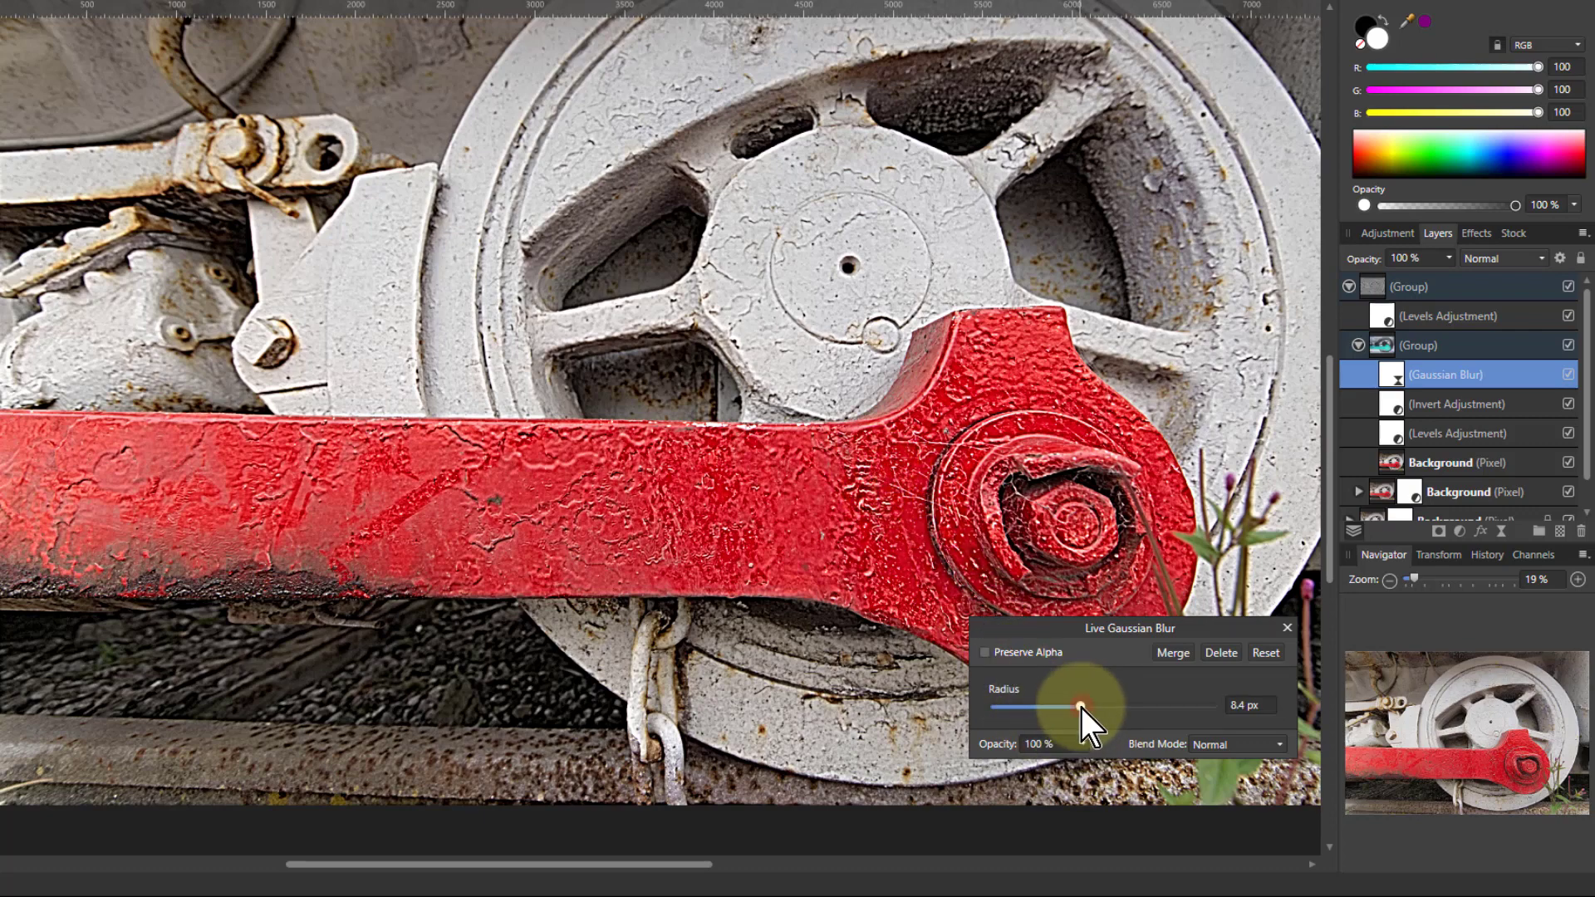
left_click_drag(1078, 707, 1051, 706)
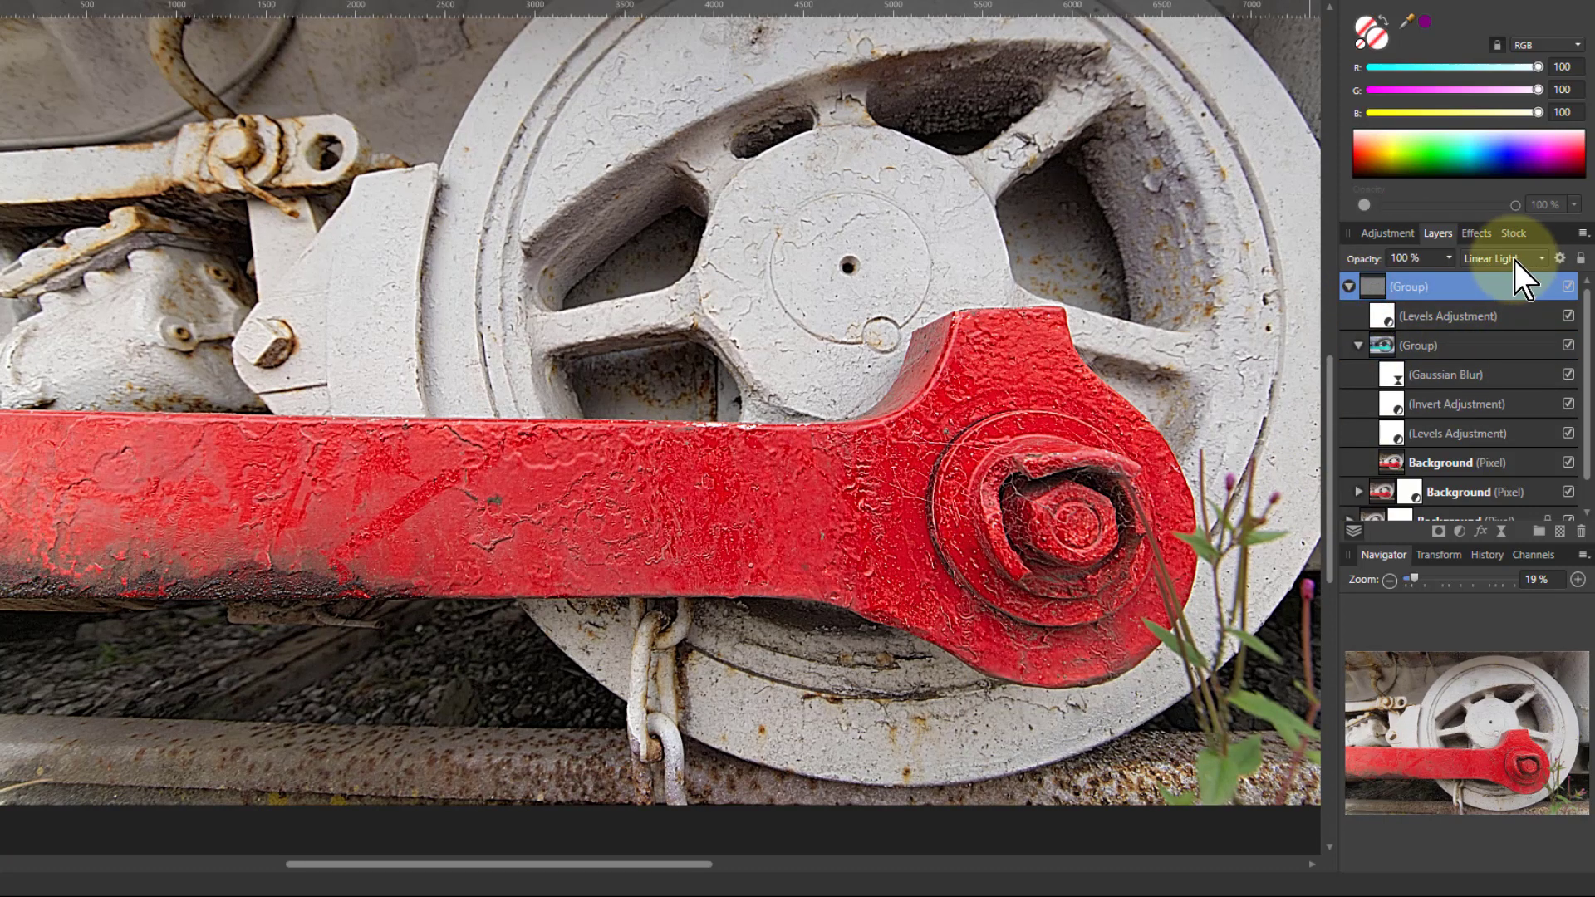
left_click(1513, 233)
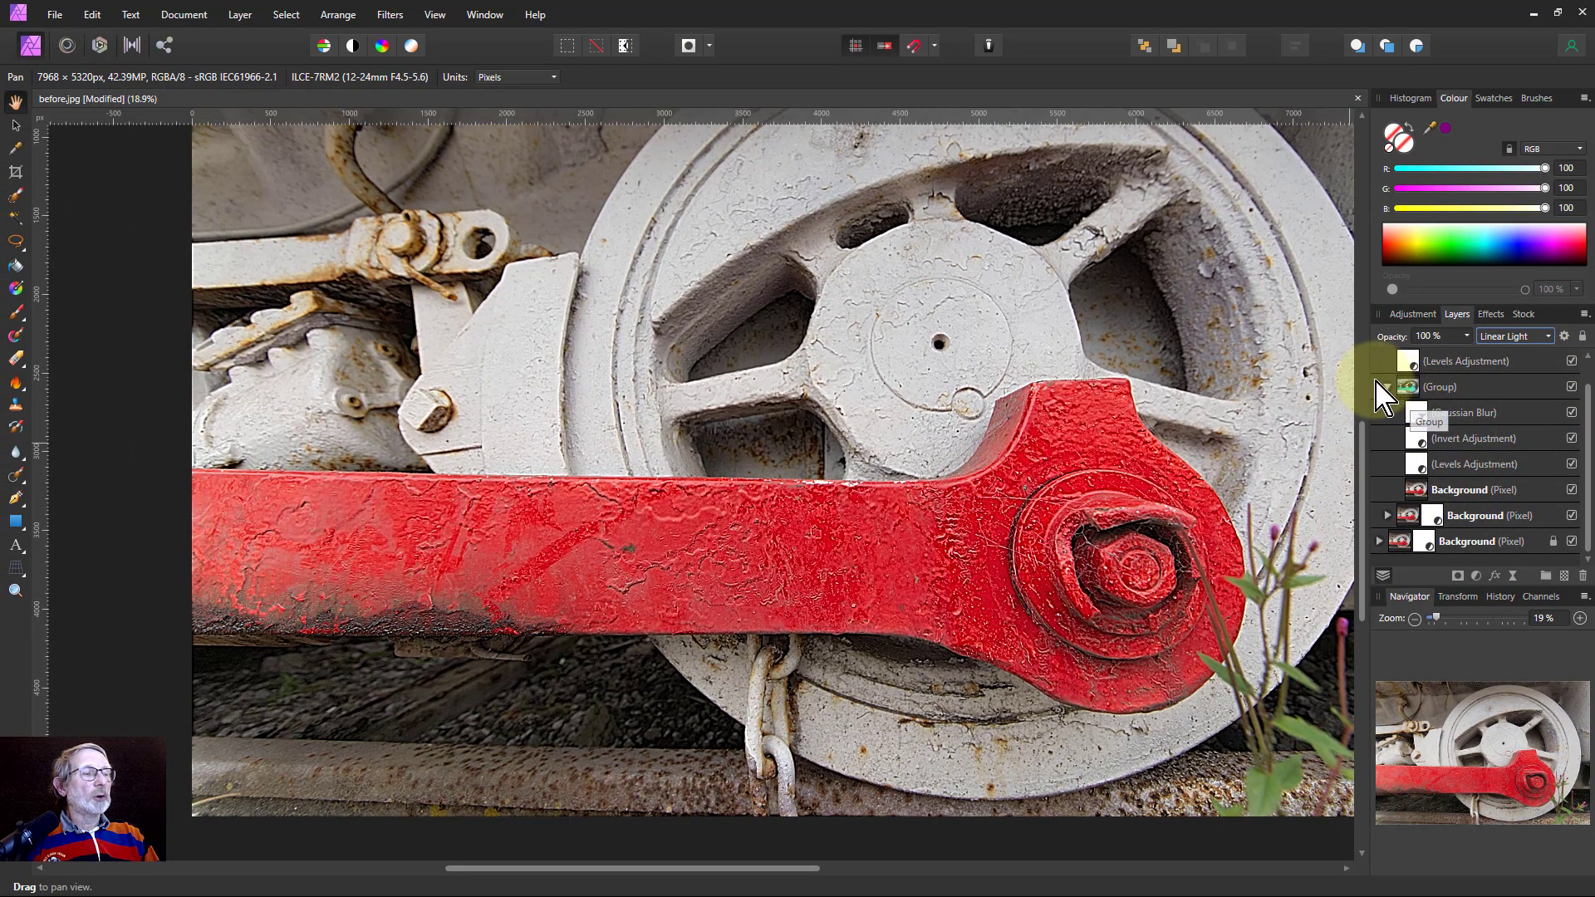
left_click(1465, 361)
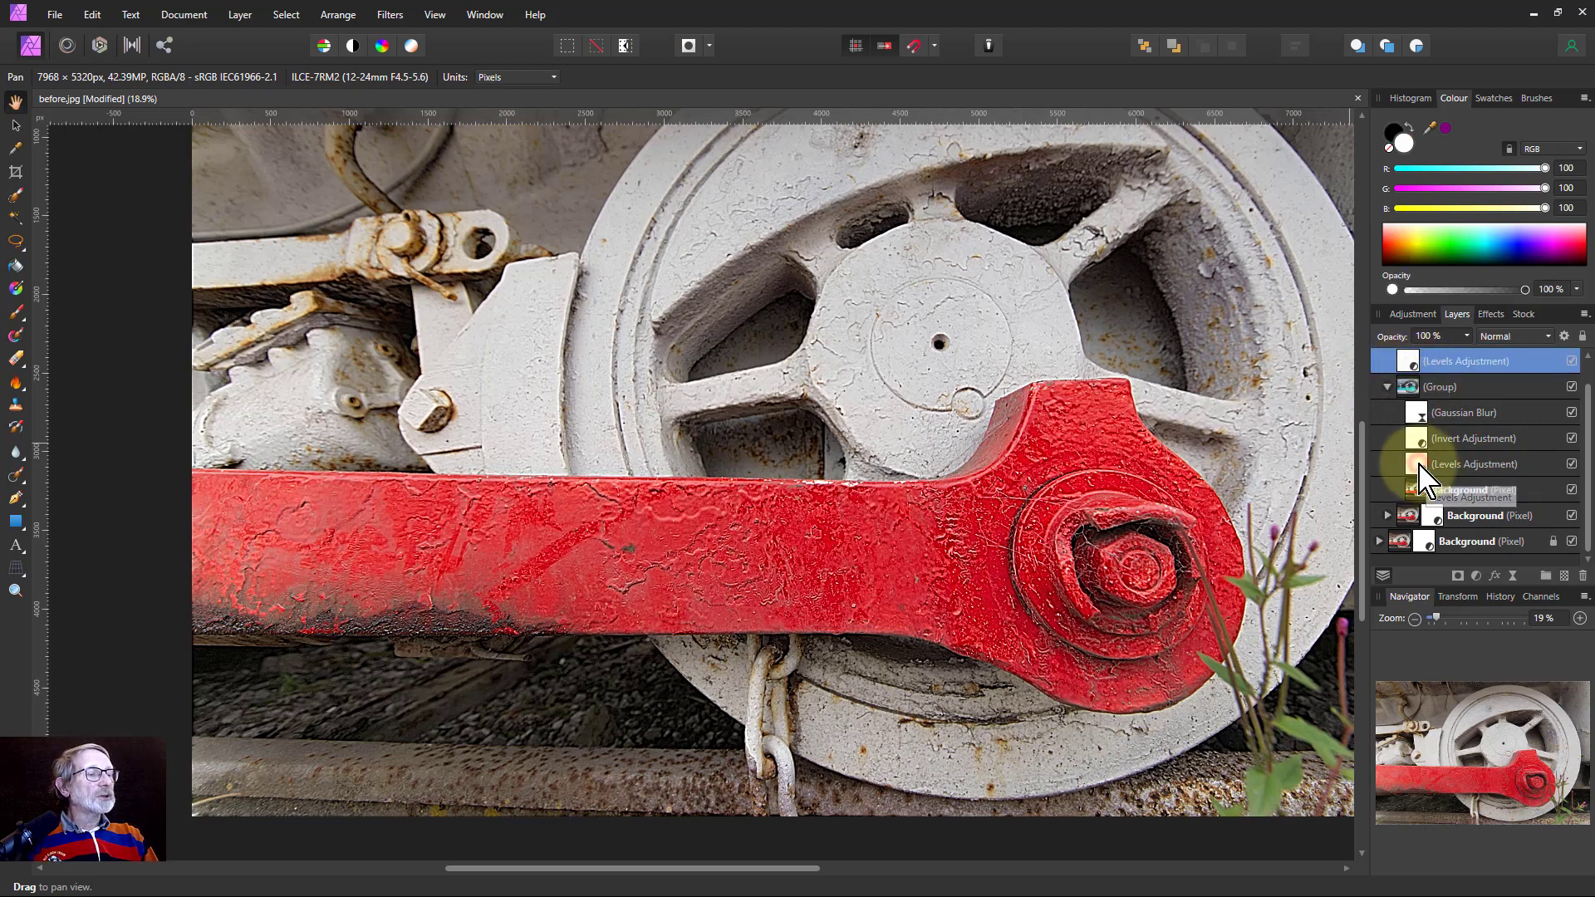
left_click(1476, 464)
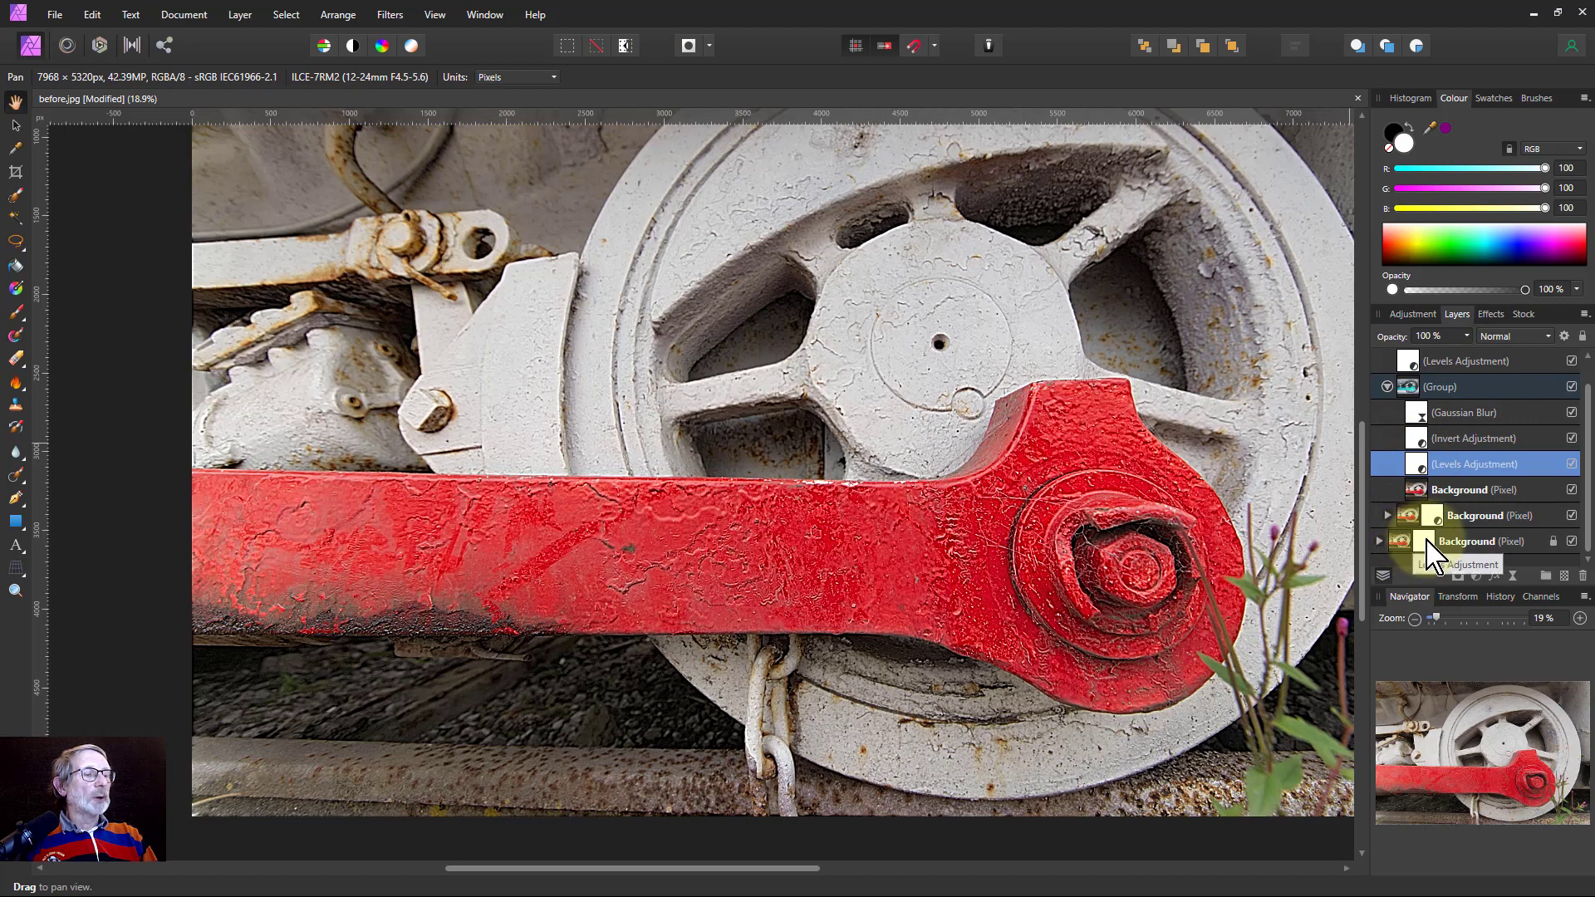